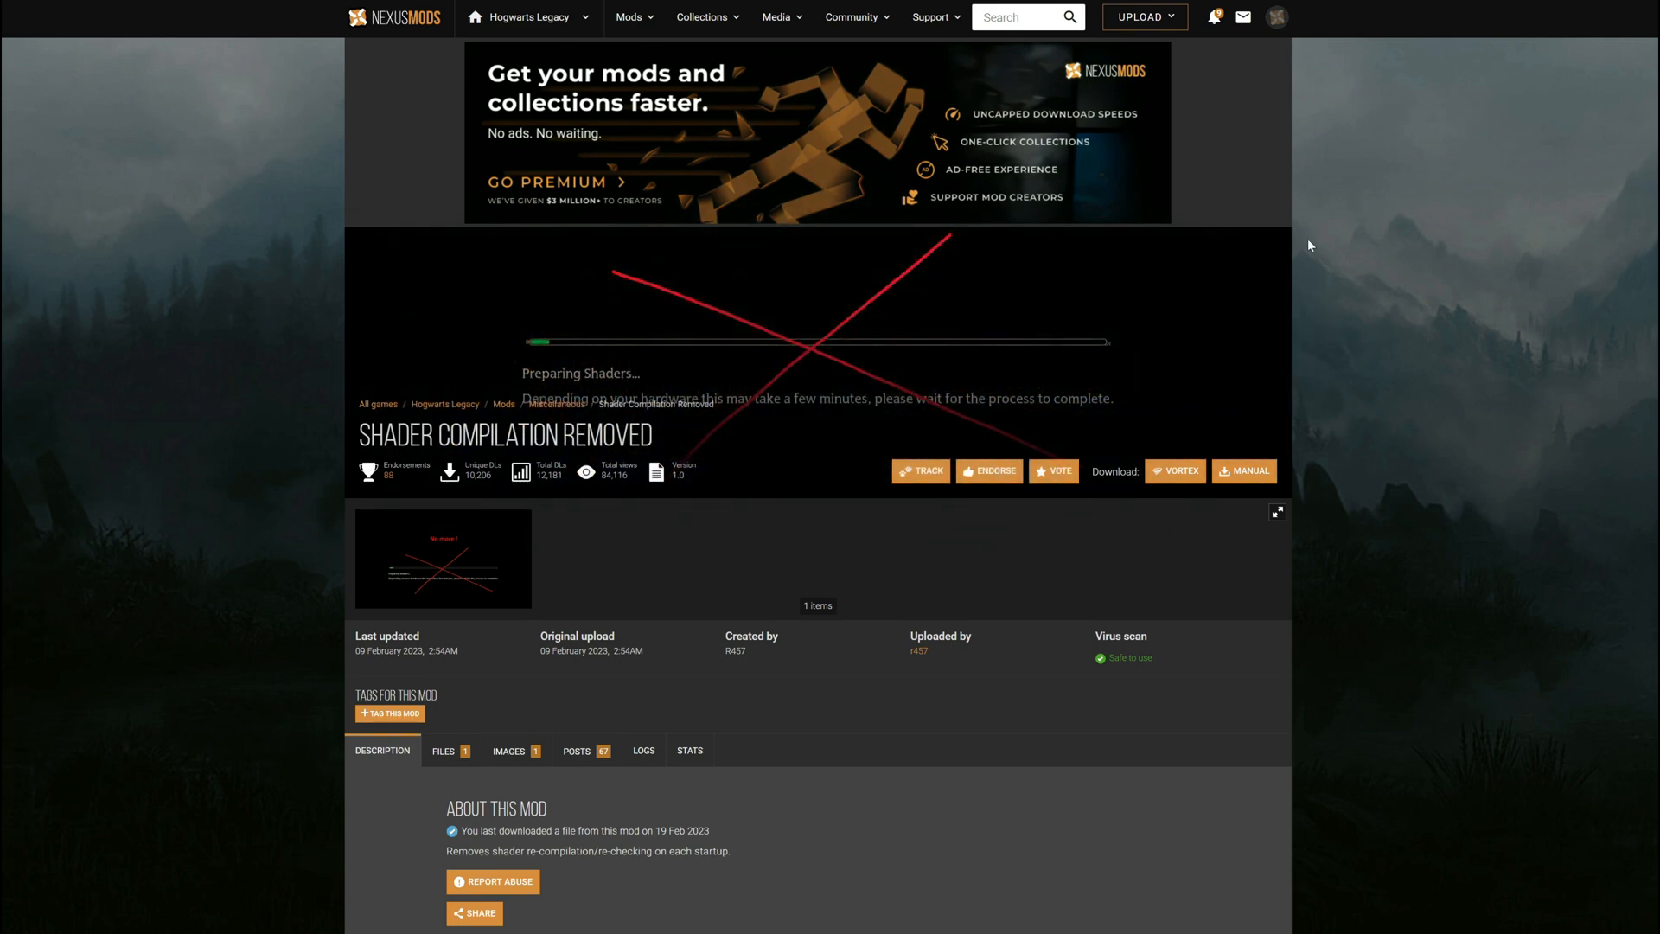
Show the mod's Files tab listing the Engine.7z main file download
left_click(1276, 512)
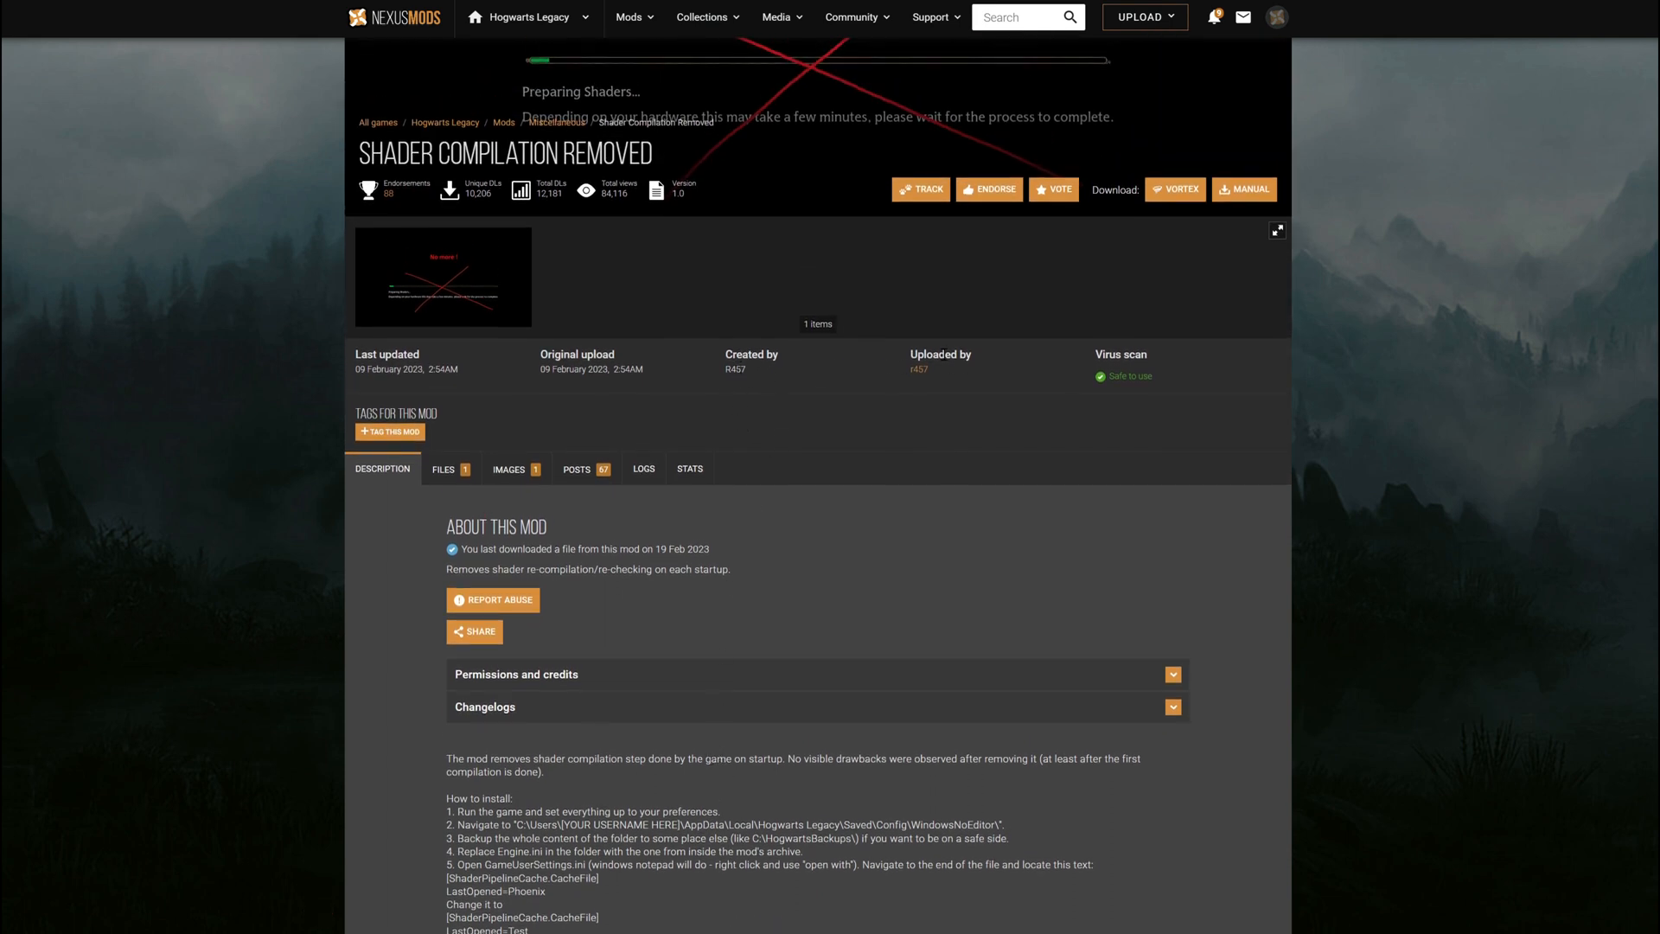
scroll("down", 3)
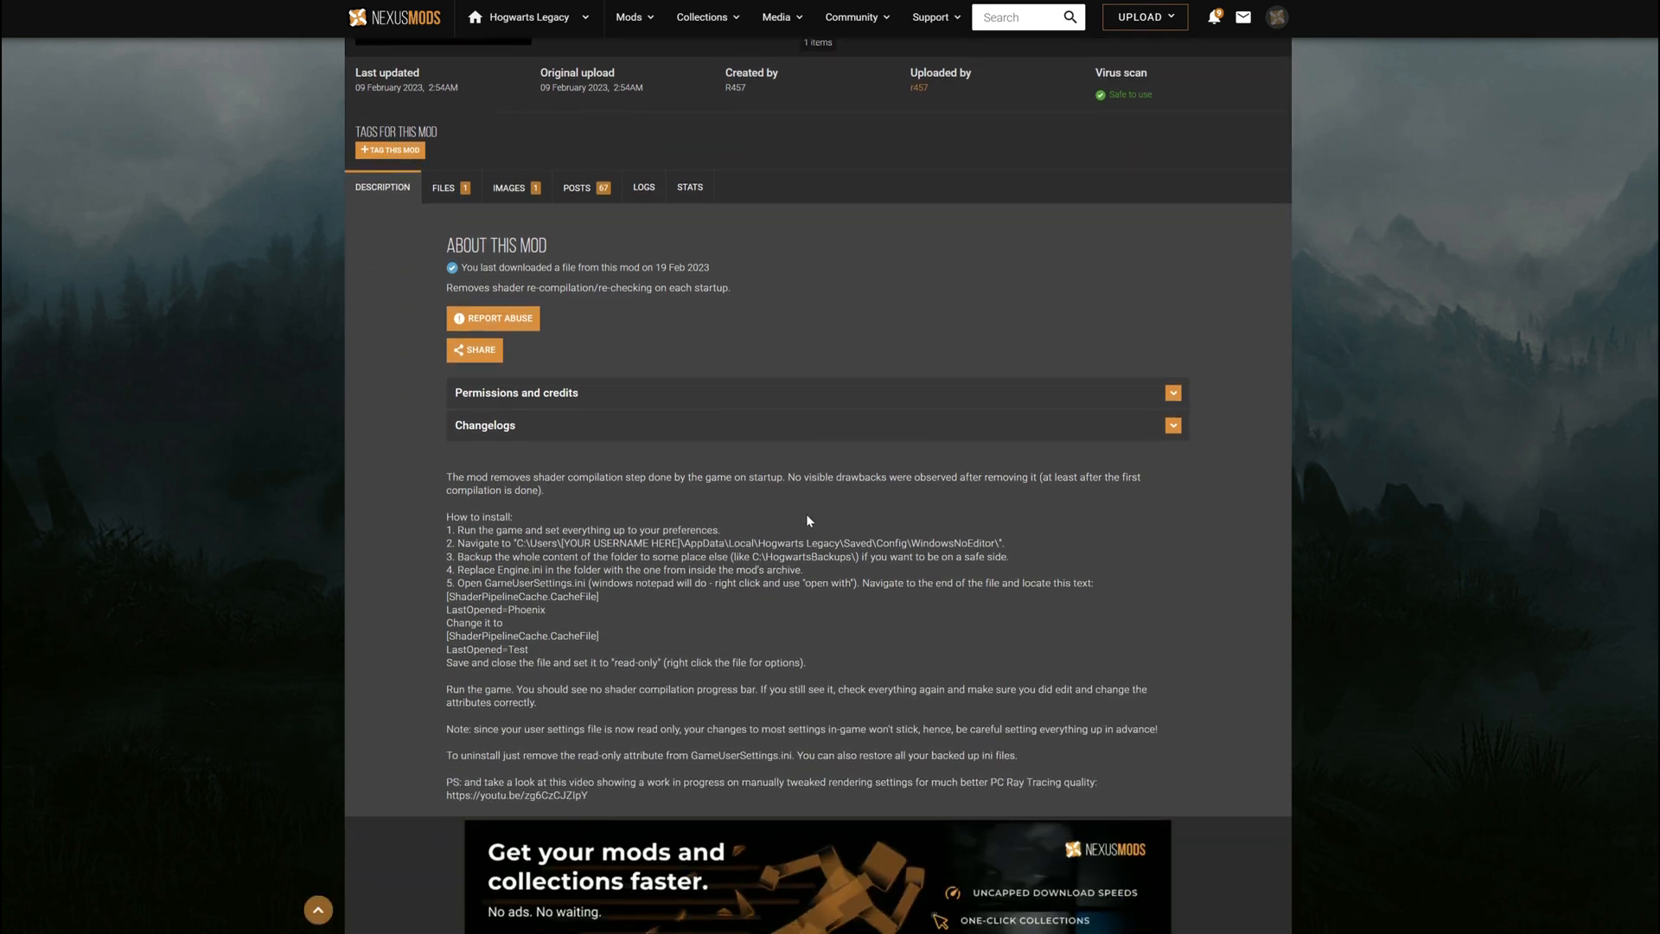
mouse_move(502, 278)
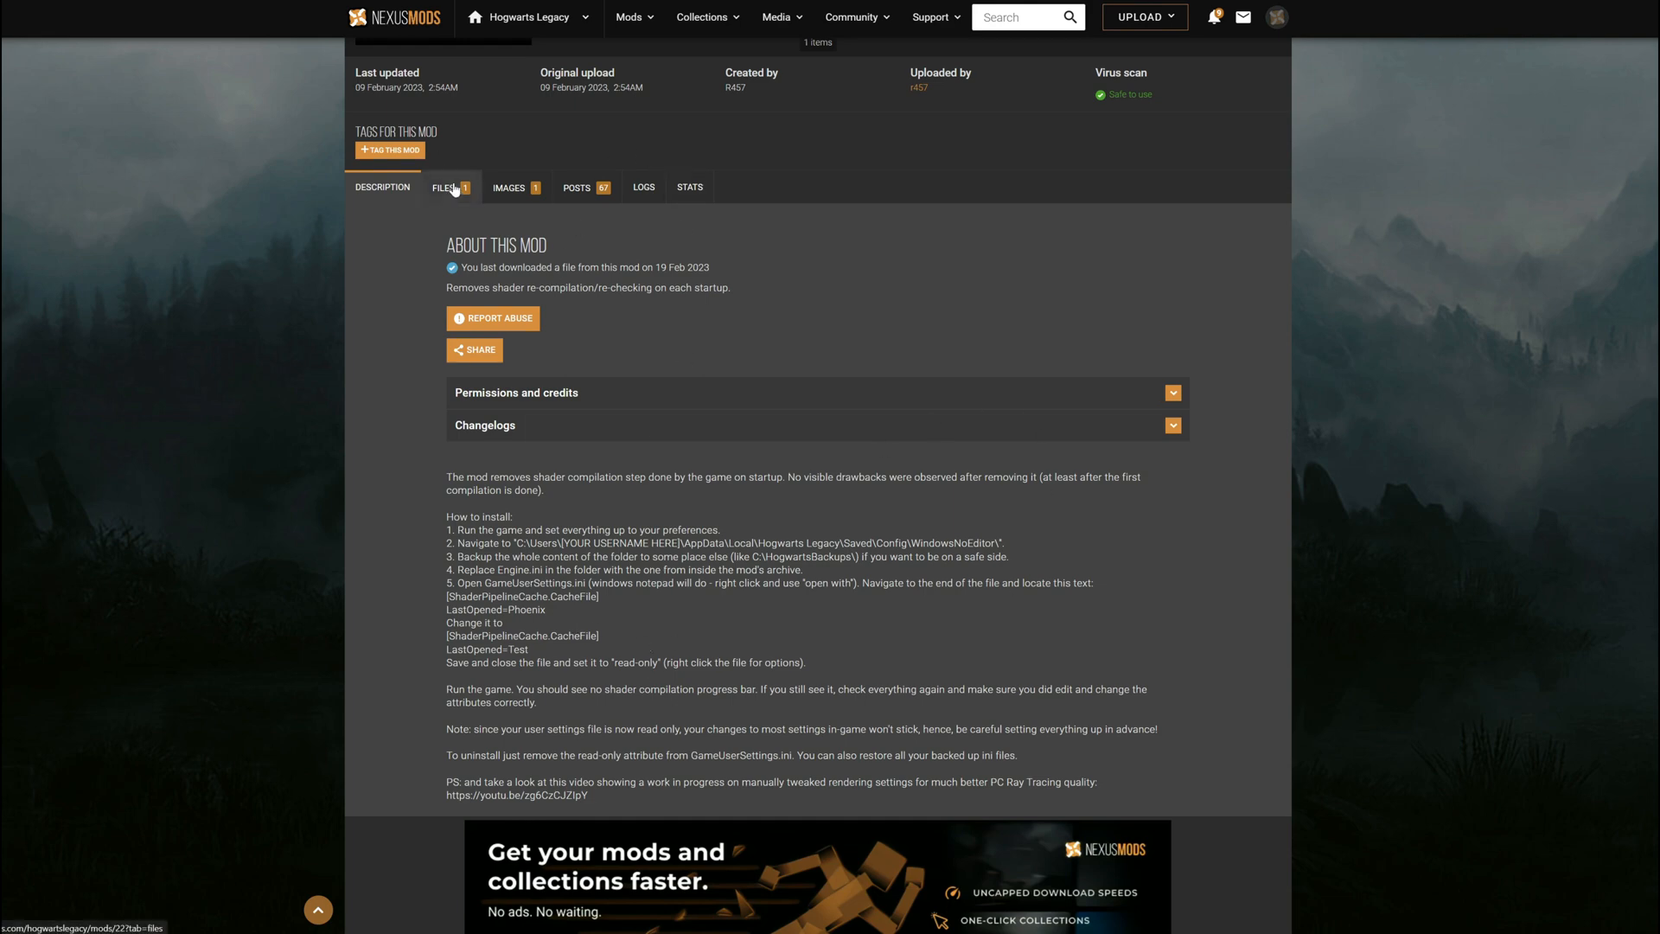
left_click(446, 187)
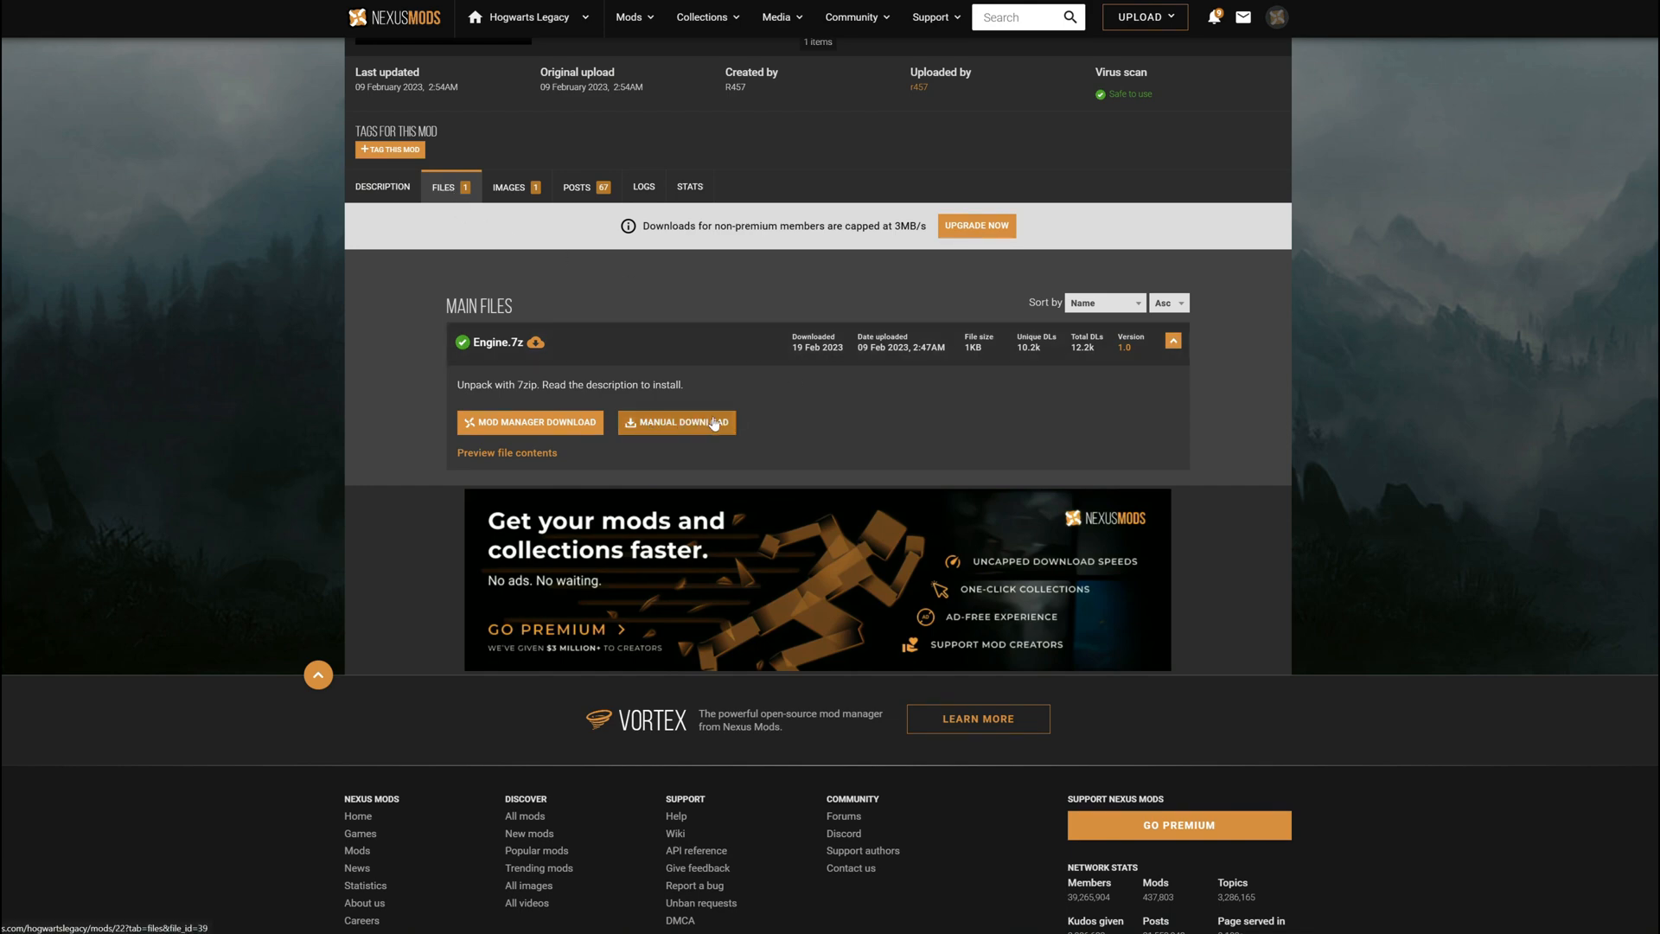
mouse_move(671, 455)
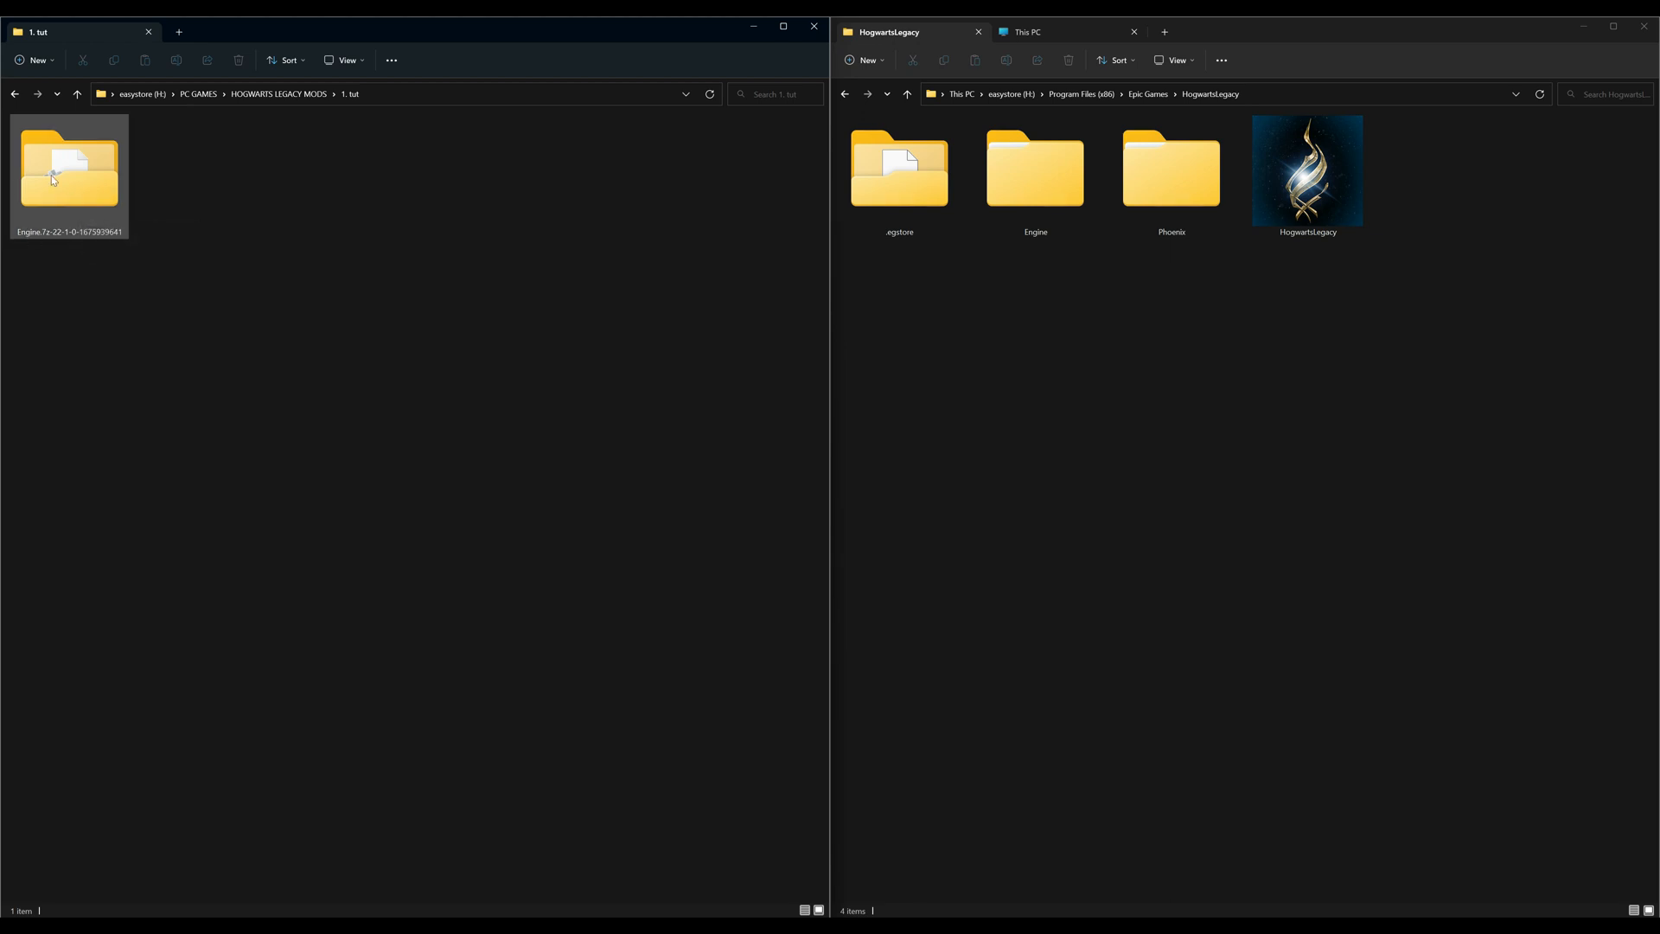
mouse_move(70, 175)
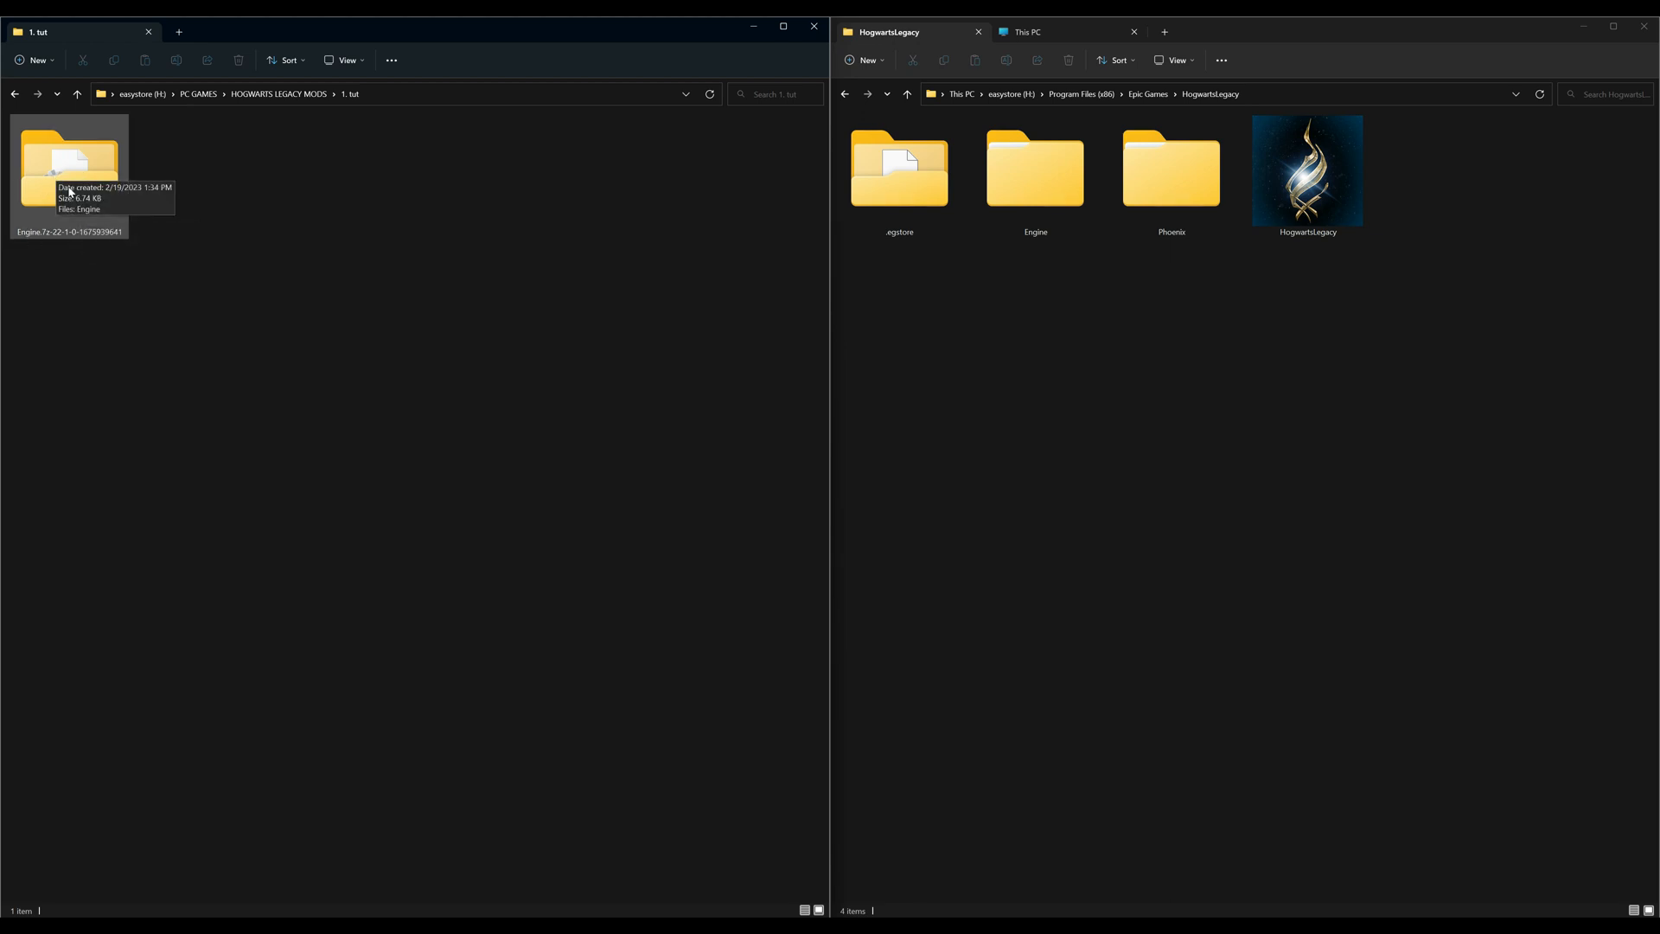
mouse_move(1522, 266)
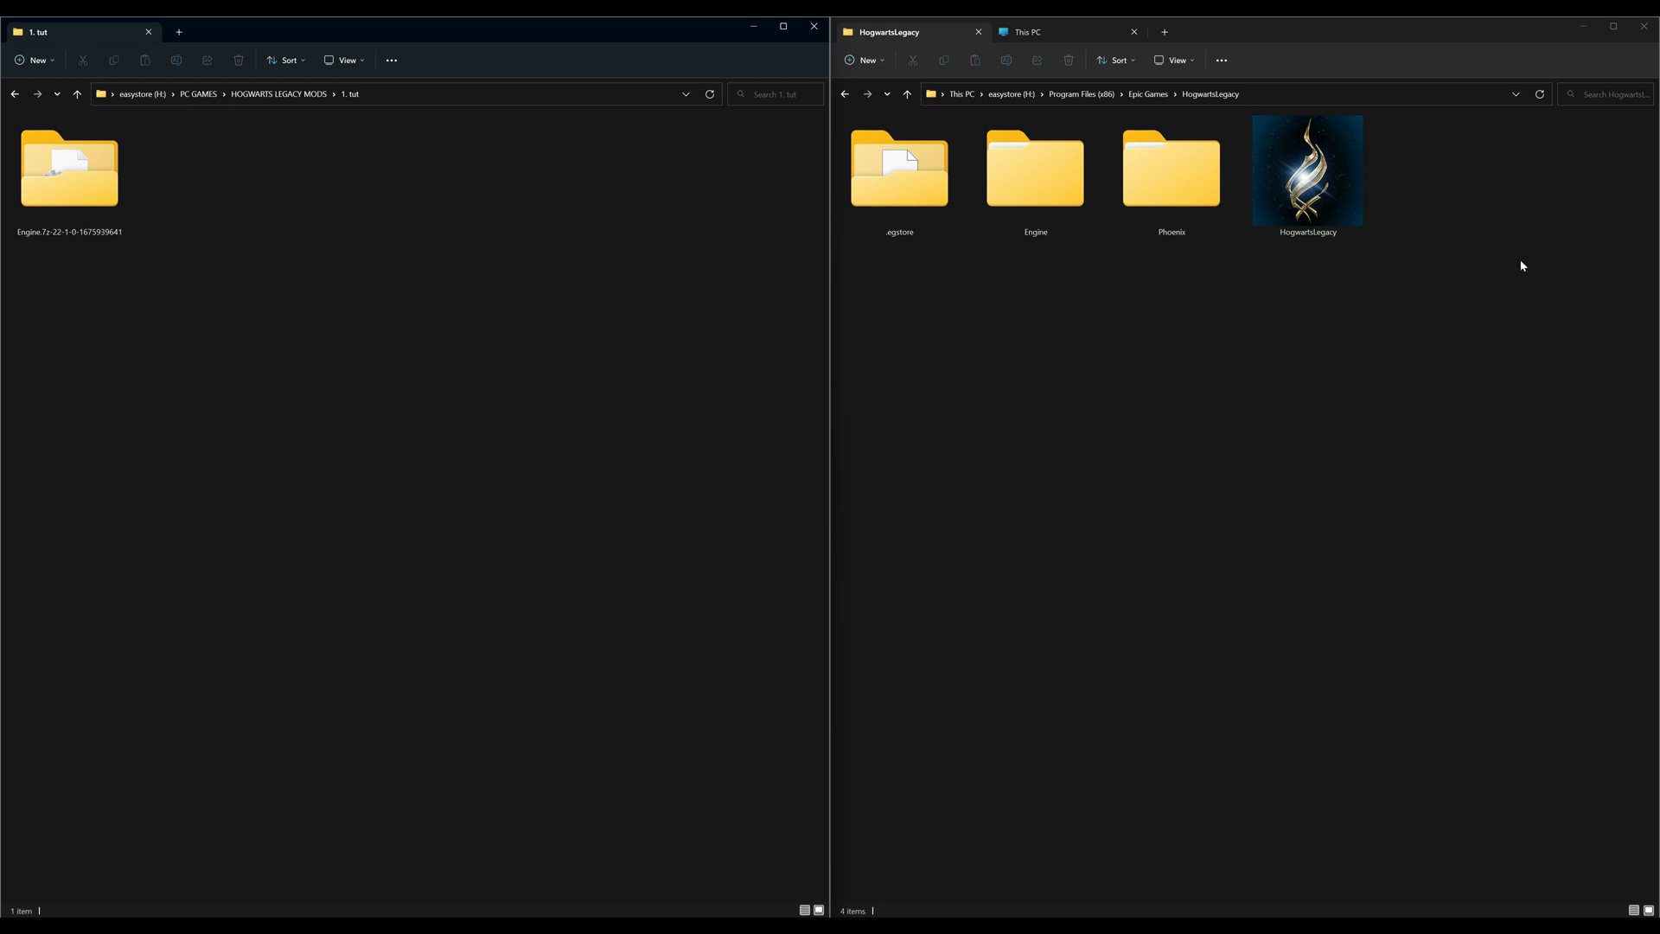
mouse_move(1383, 280)
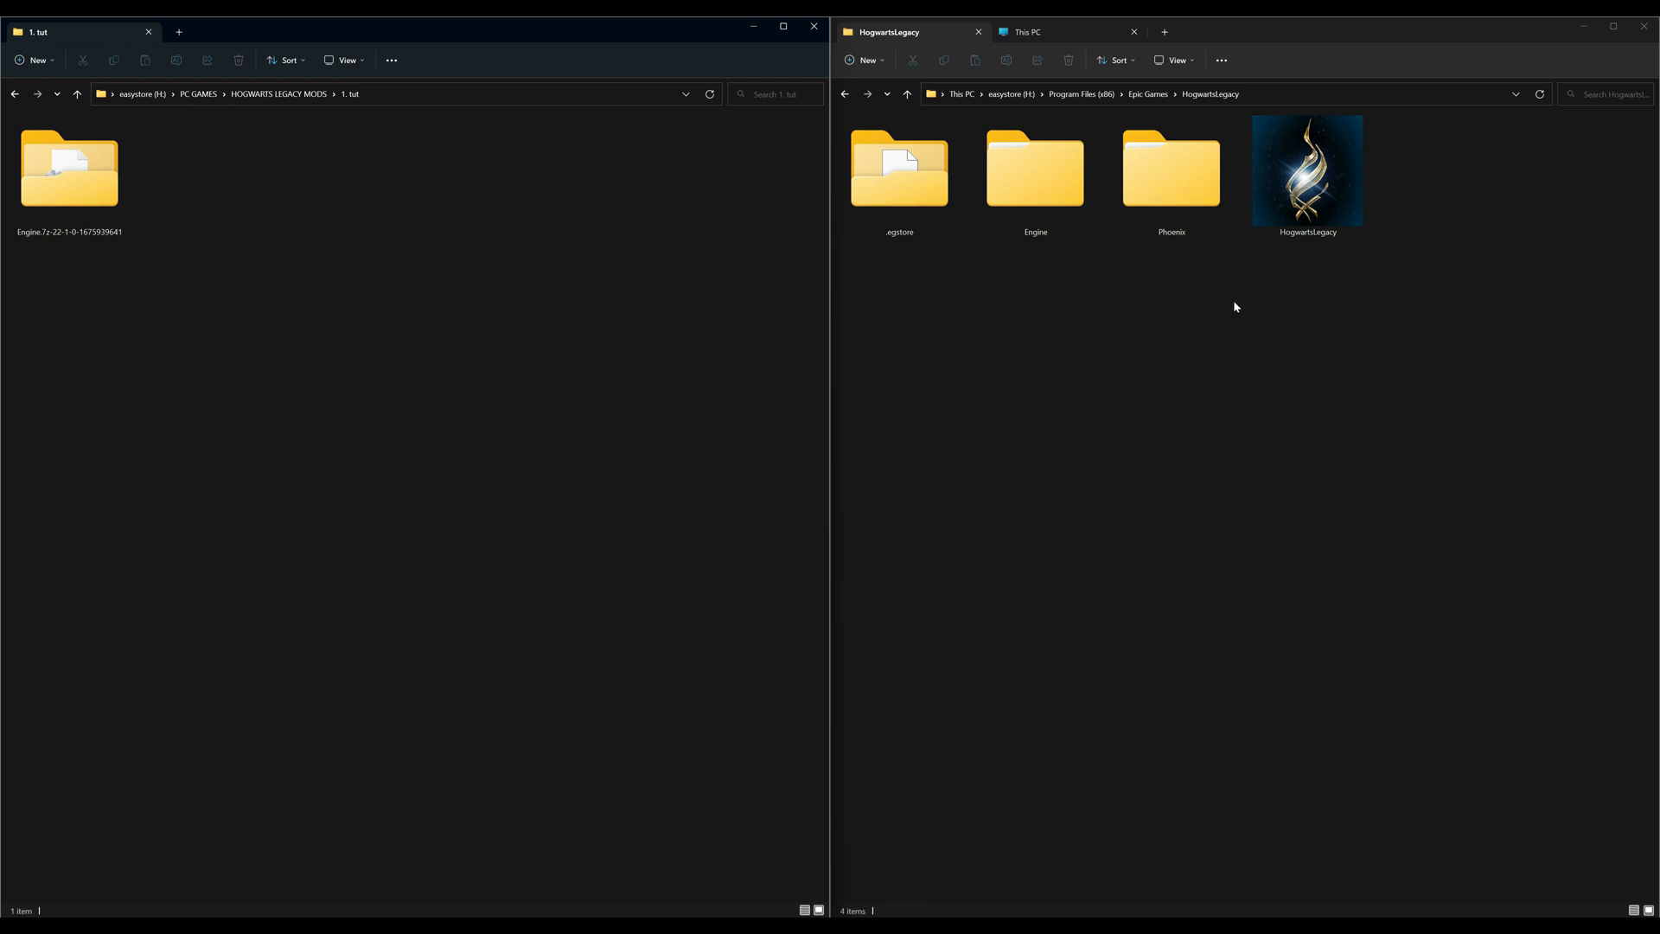
mouse_move(1254, 325)
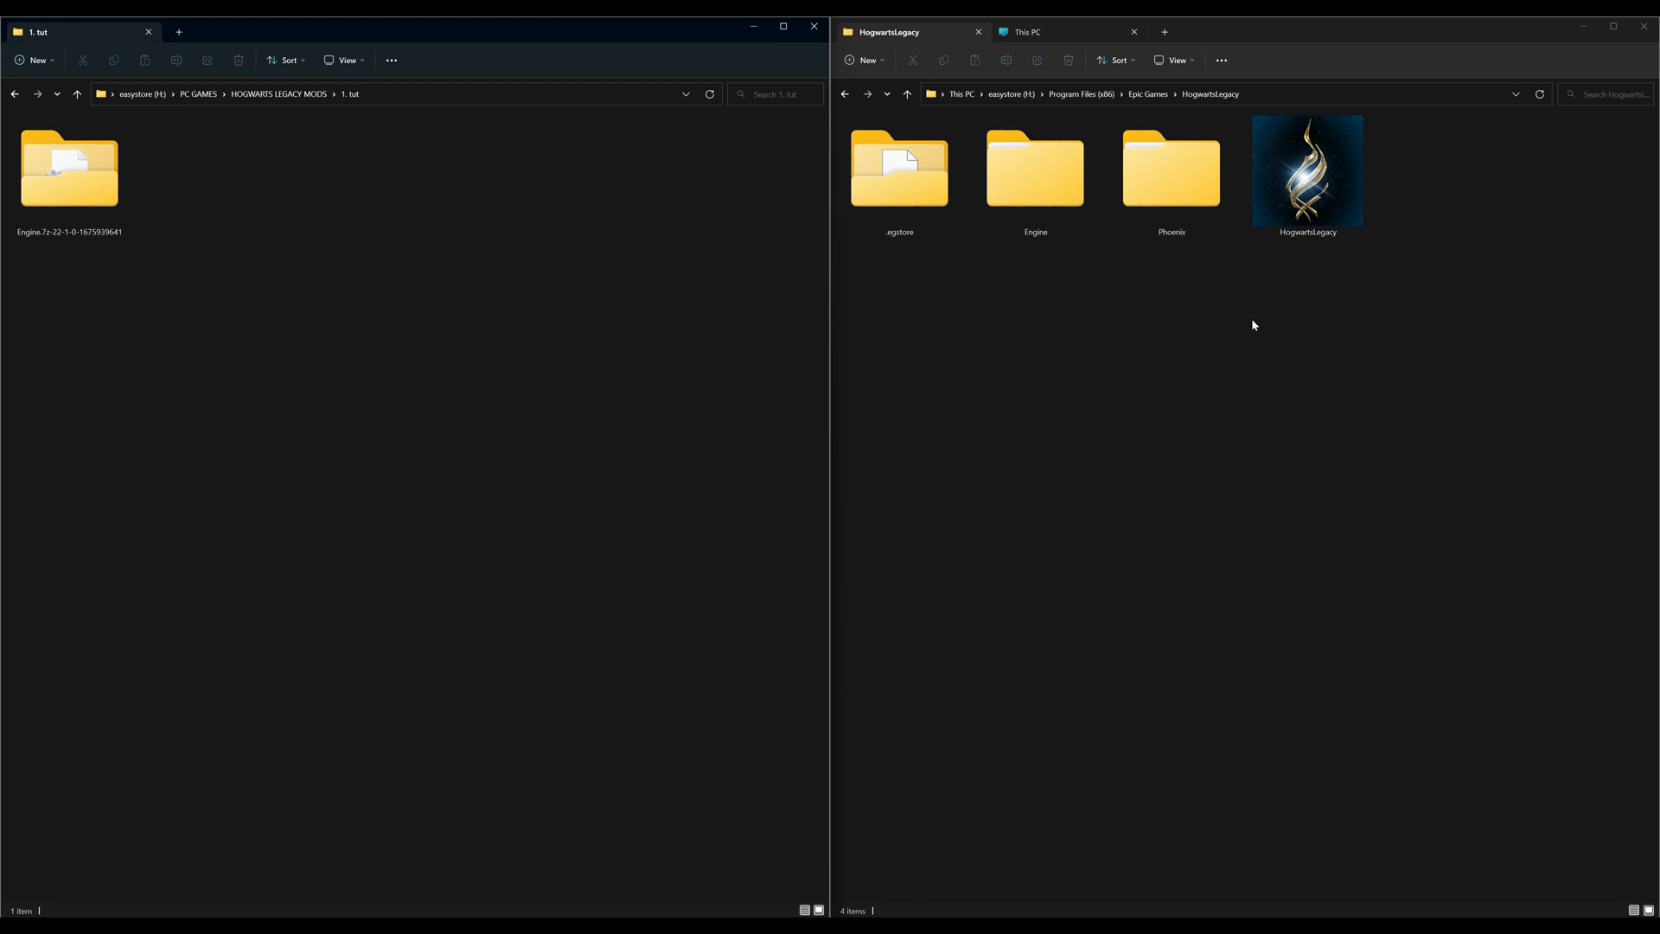
mouse_move(942, 365)
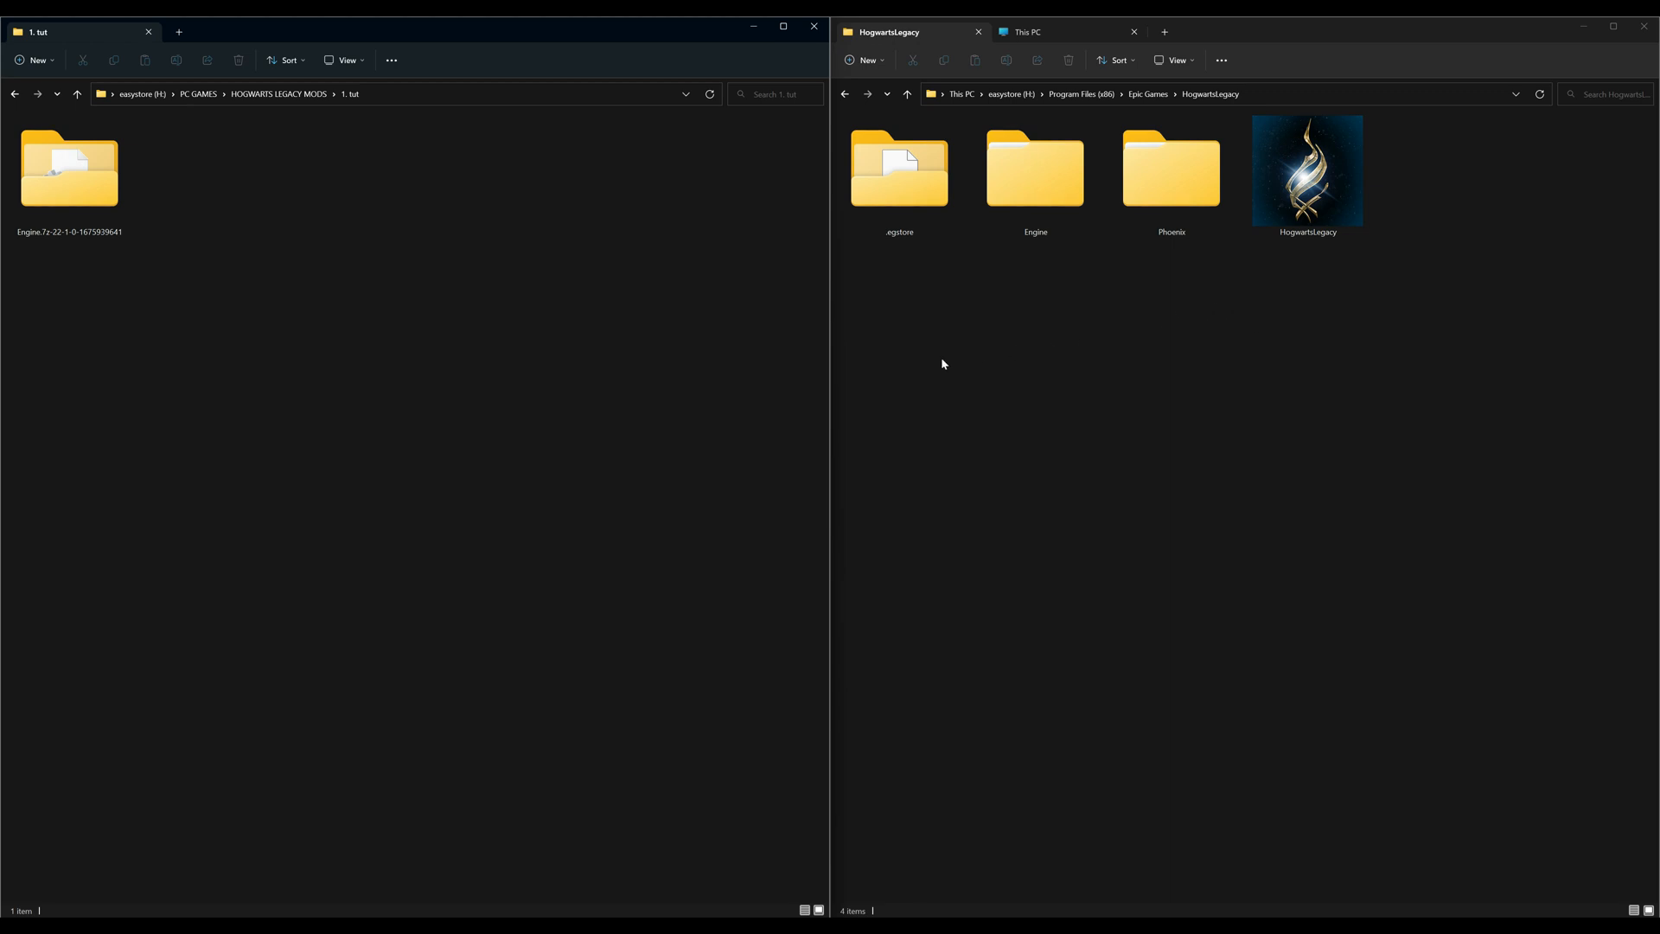
Switch the right Explorer window to This PC's drives list
left_click(69, 174)
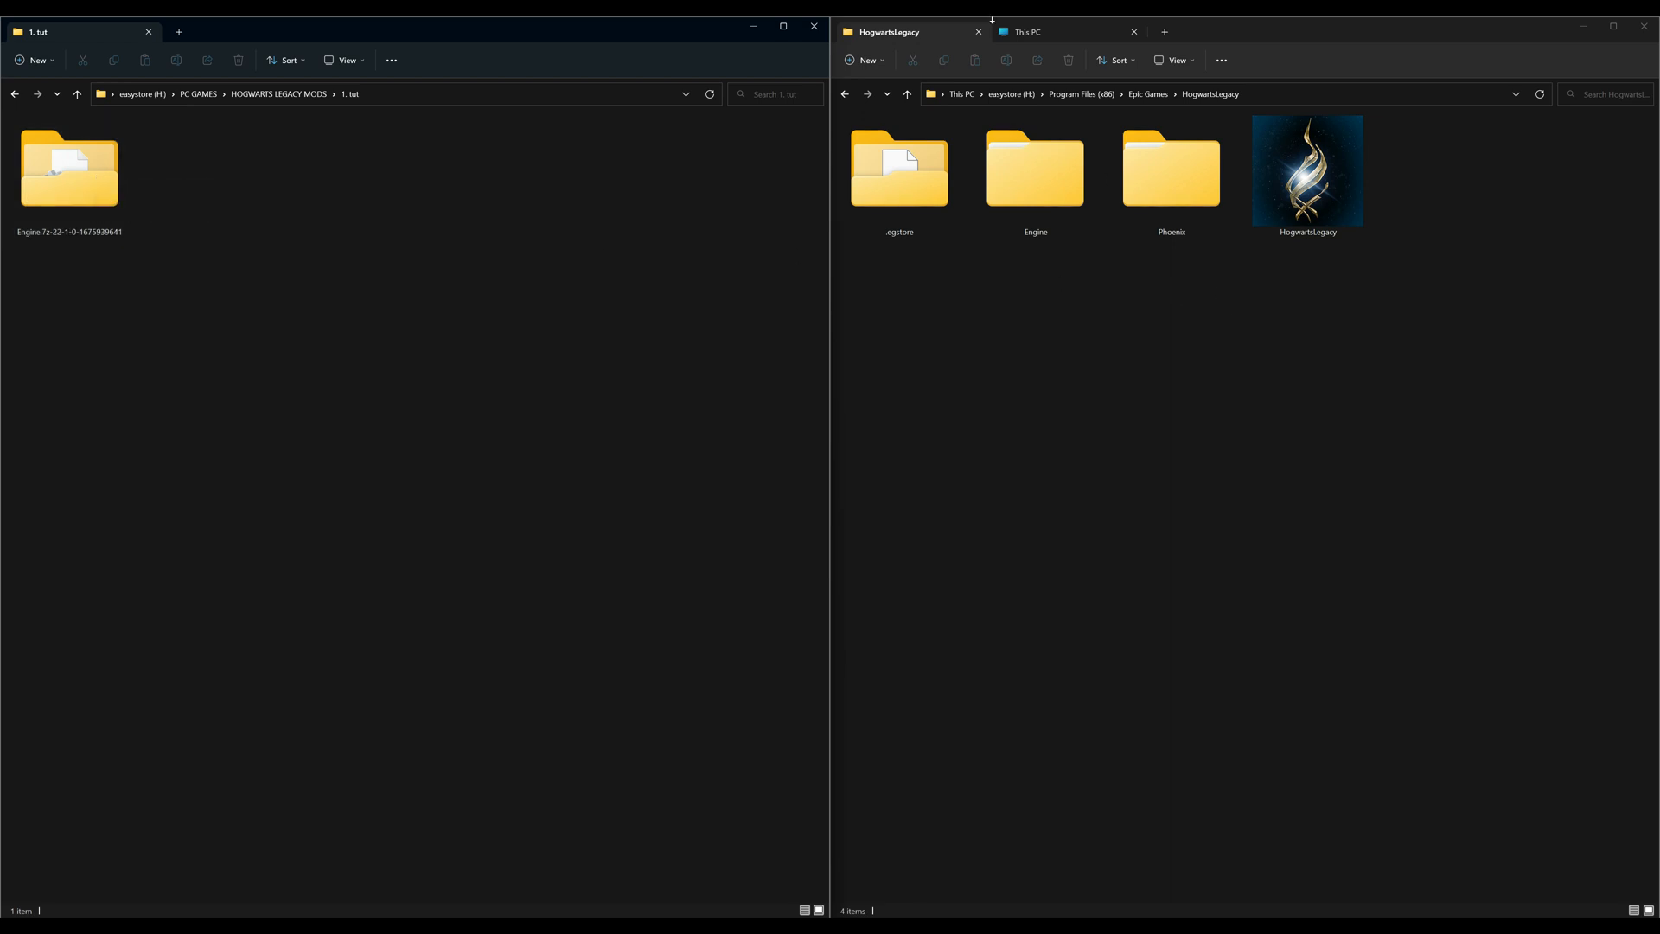
left_click(1025, 32)
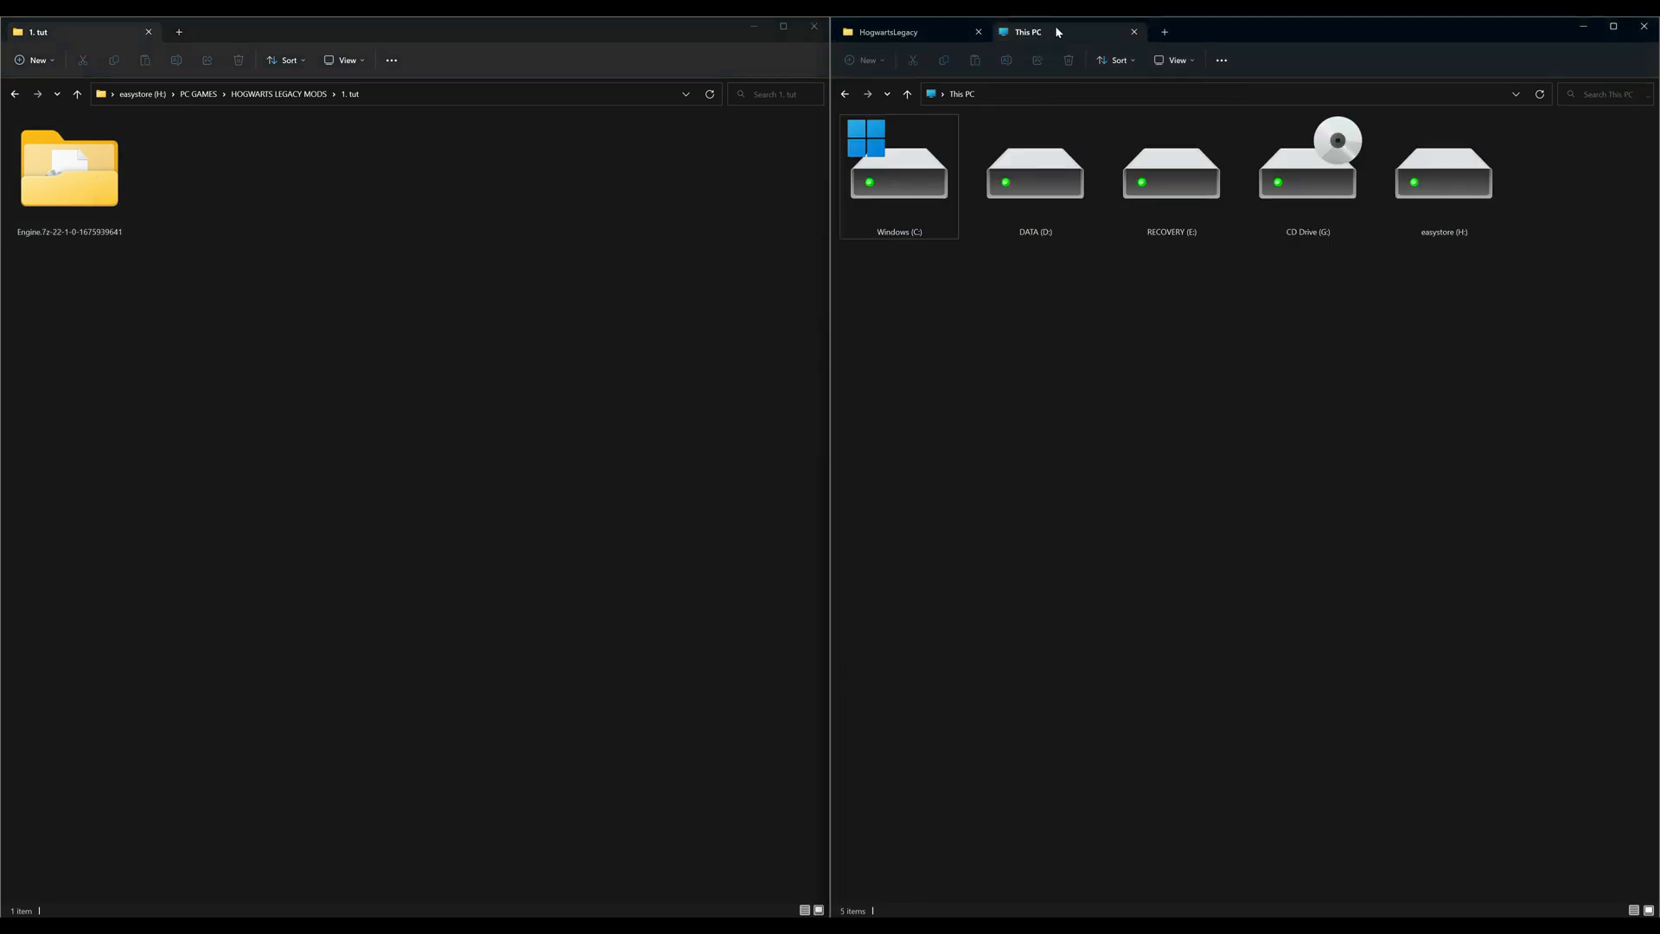
Open the Windows (C:) drive to list its top-level folders
left_click(1611, 26)
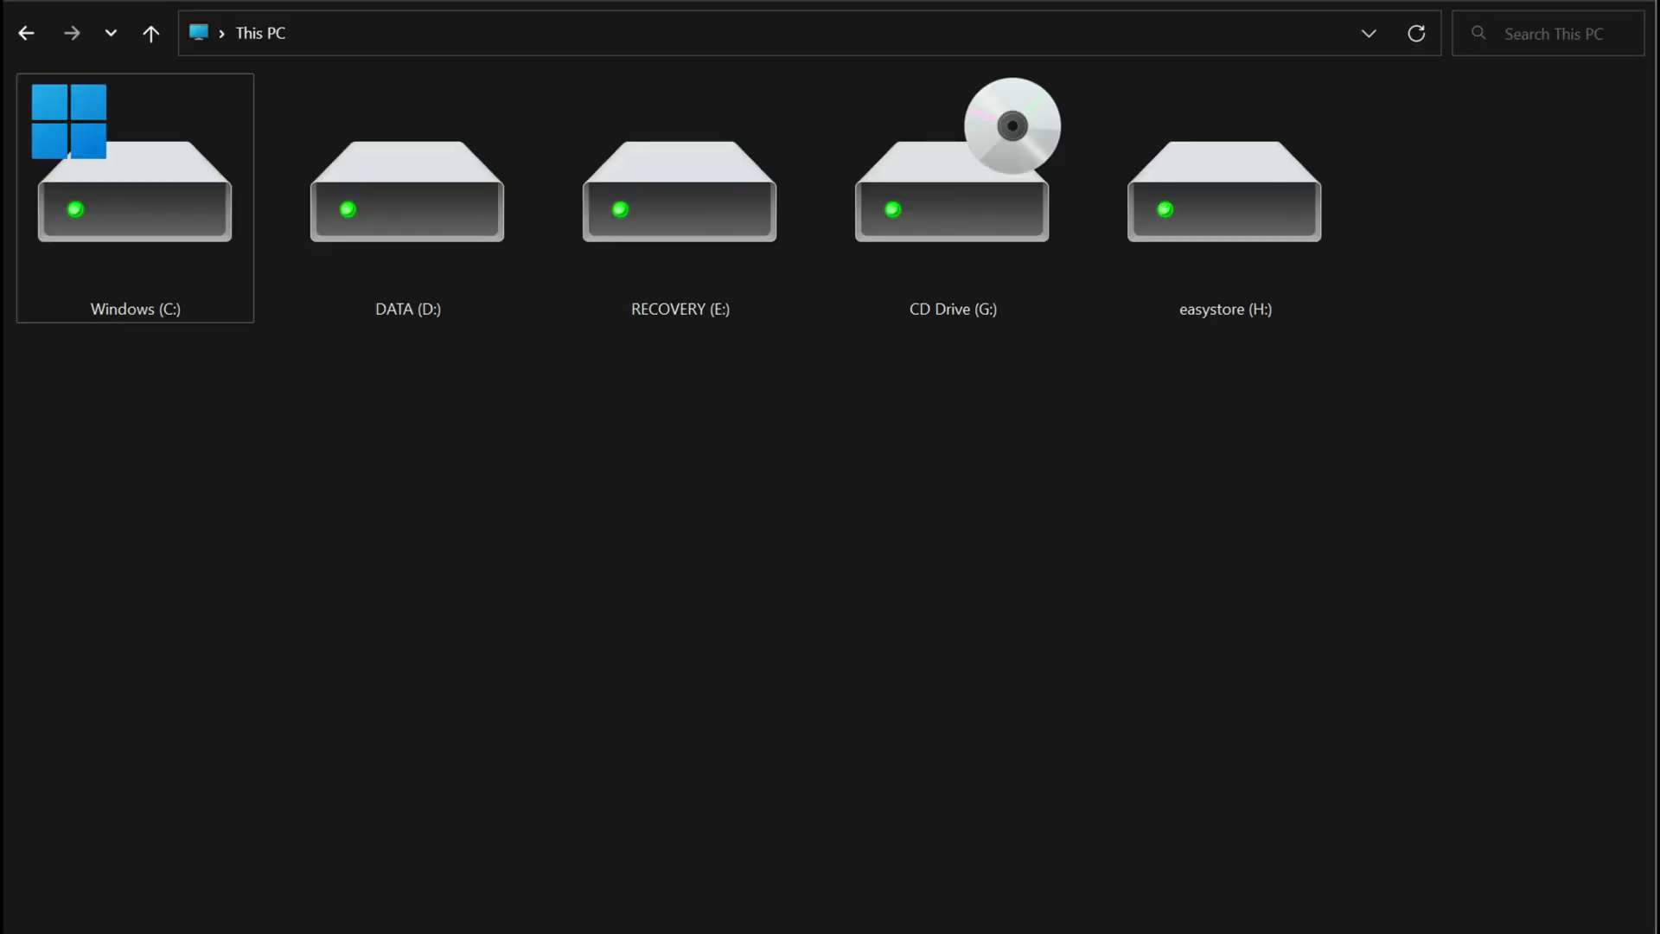
mouse_move(256, 21)
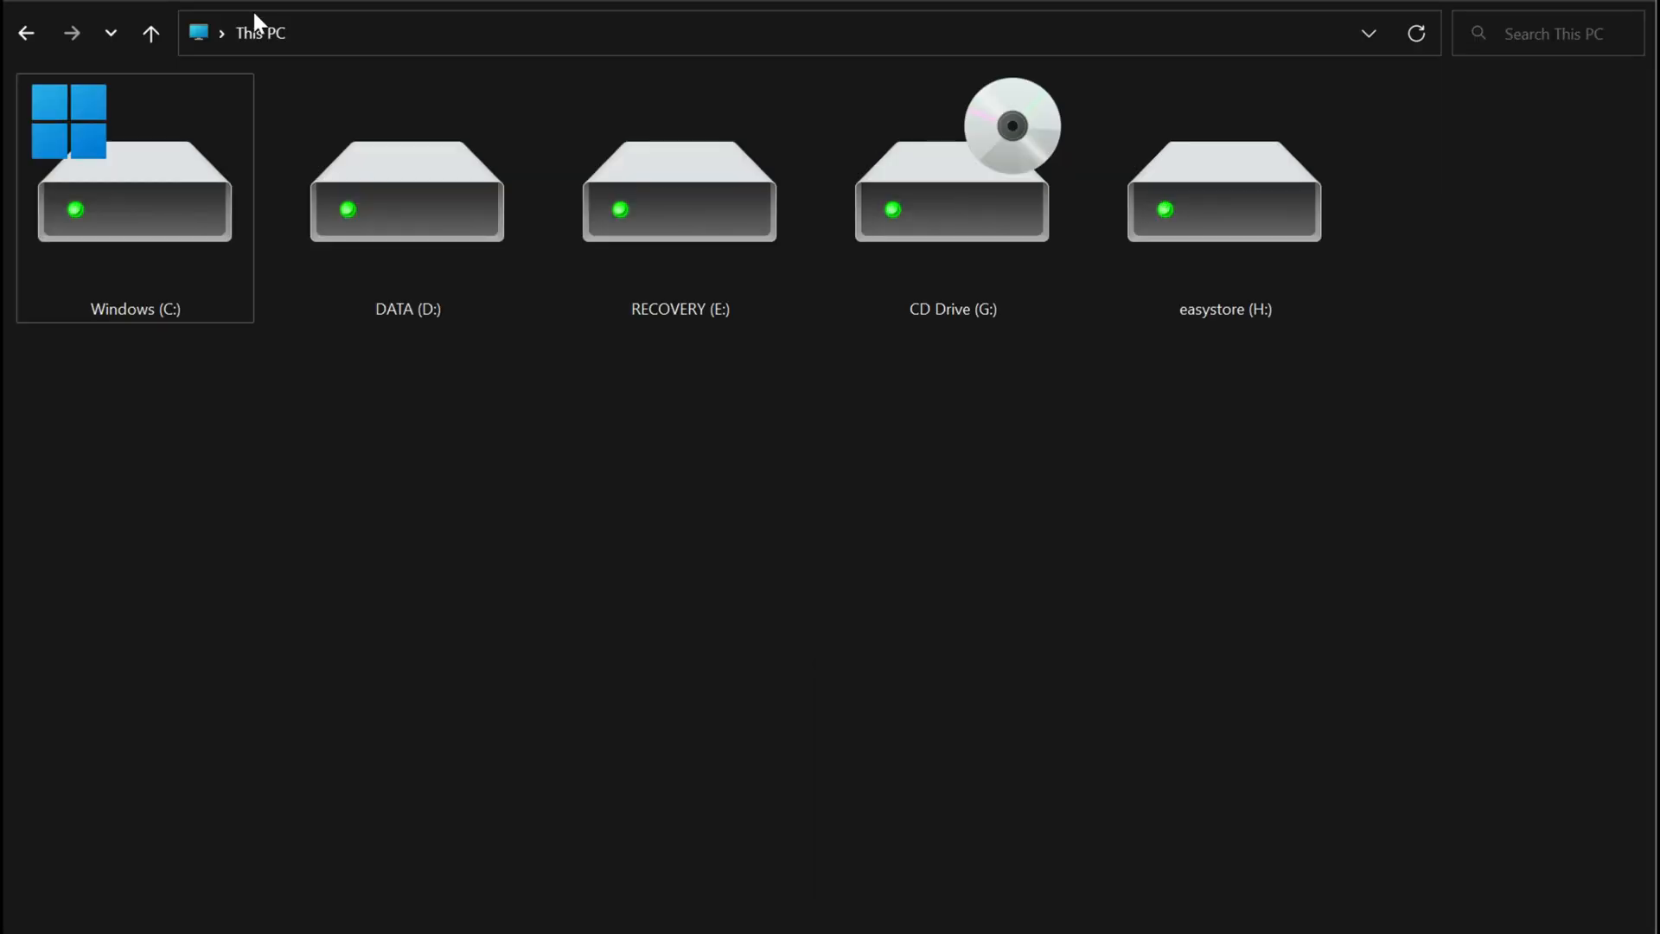
left_click(406, 195)
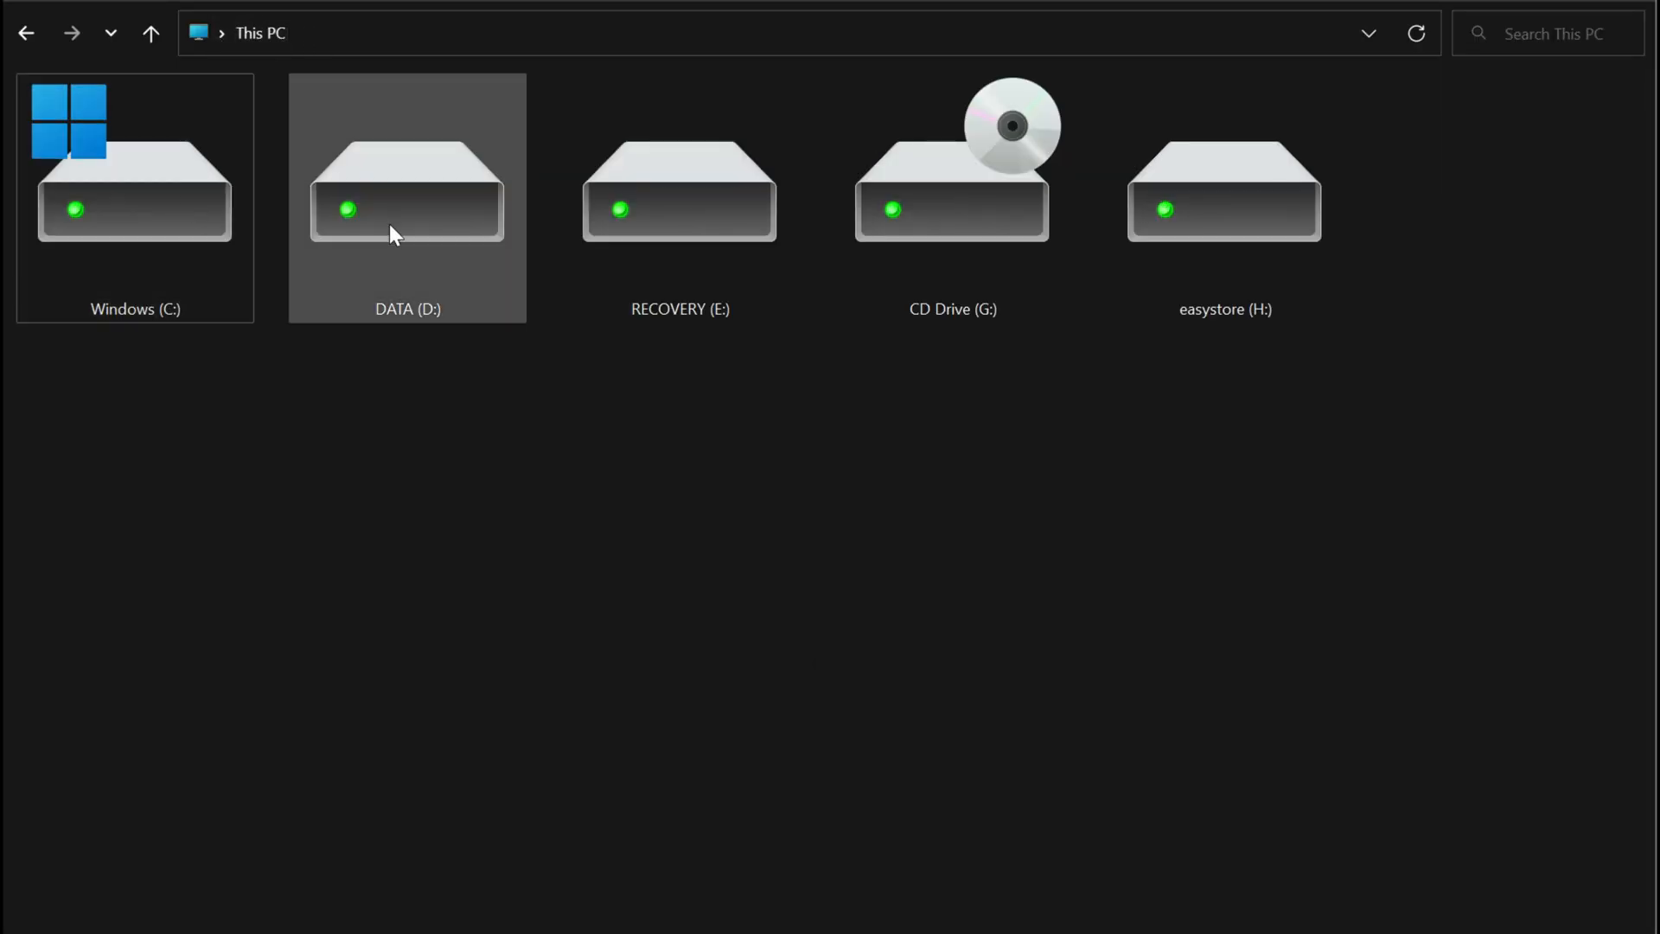
mouse_move(540, 283)
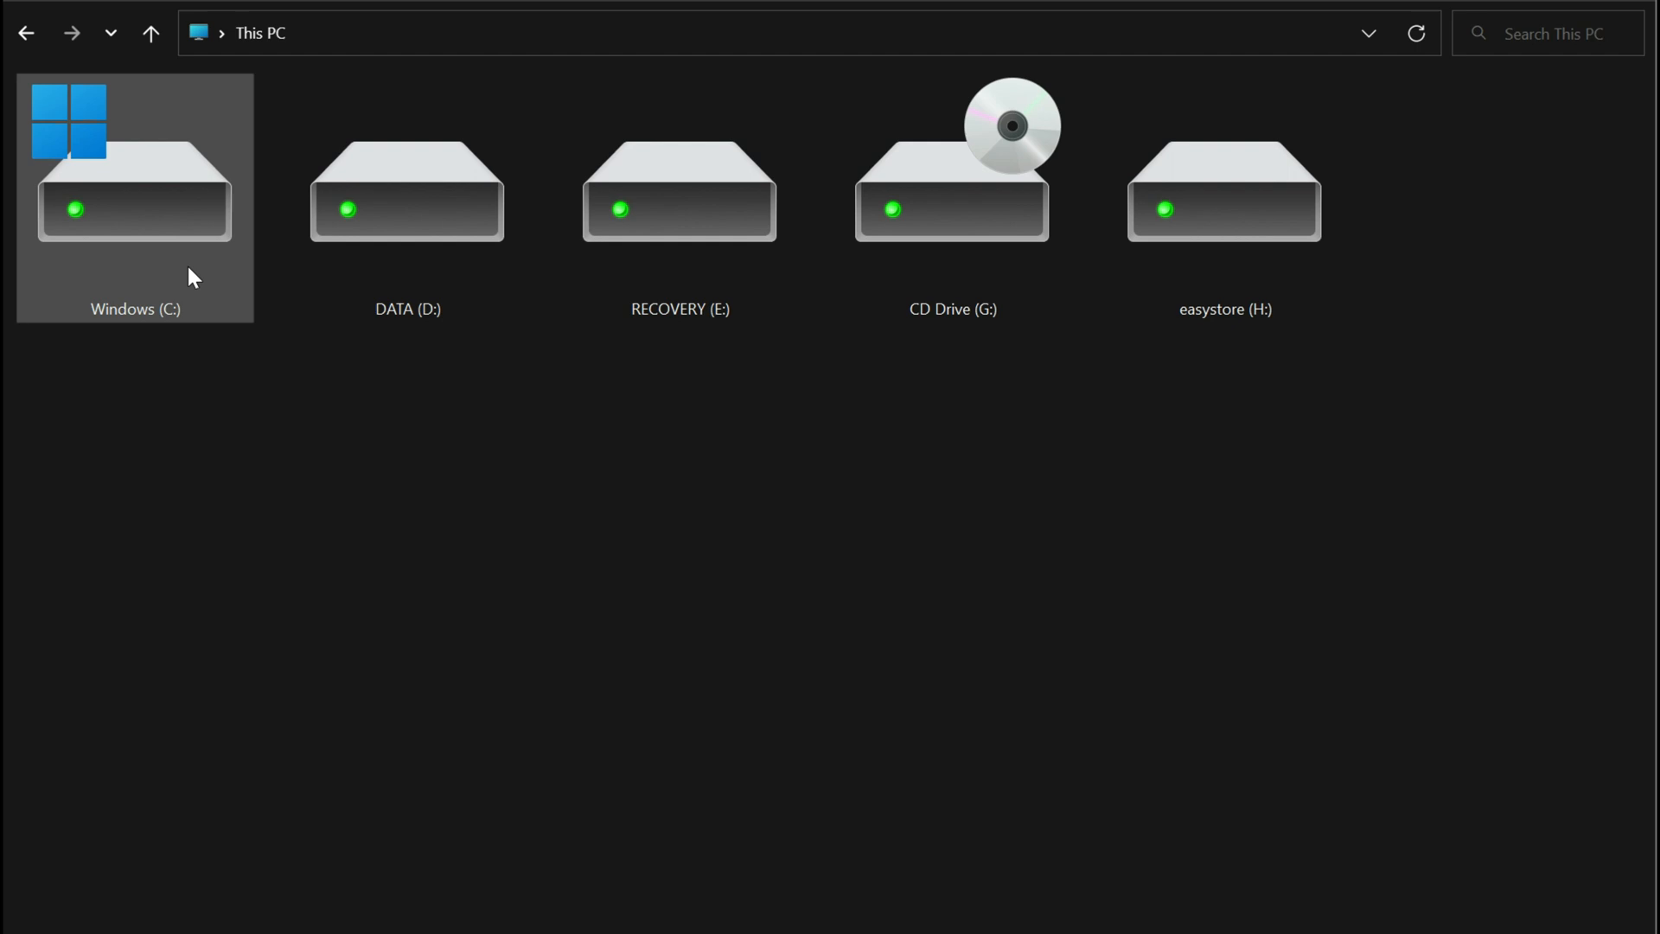
mouse_move(120, 307)
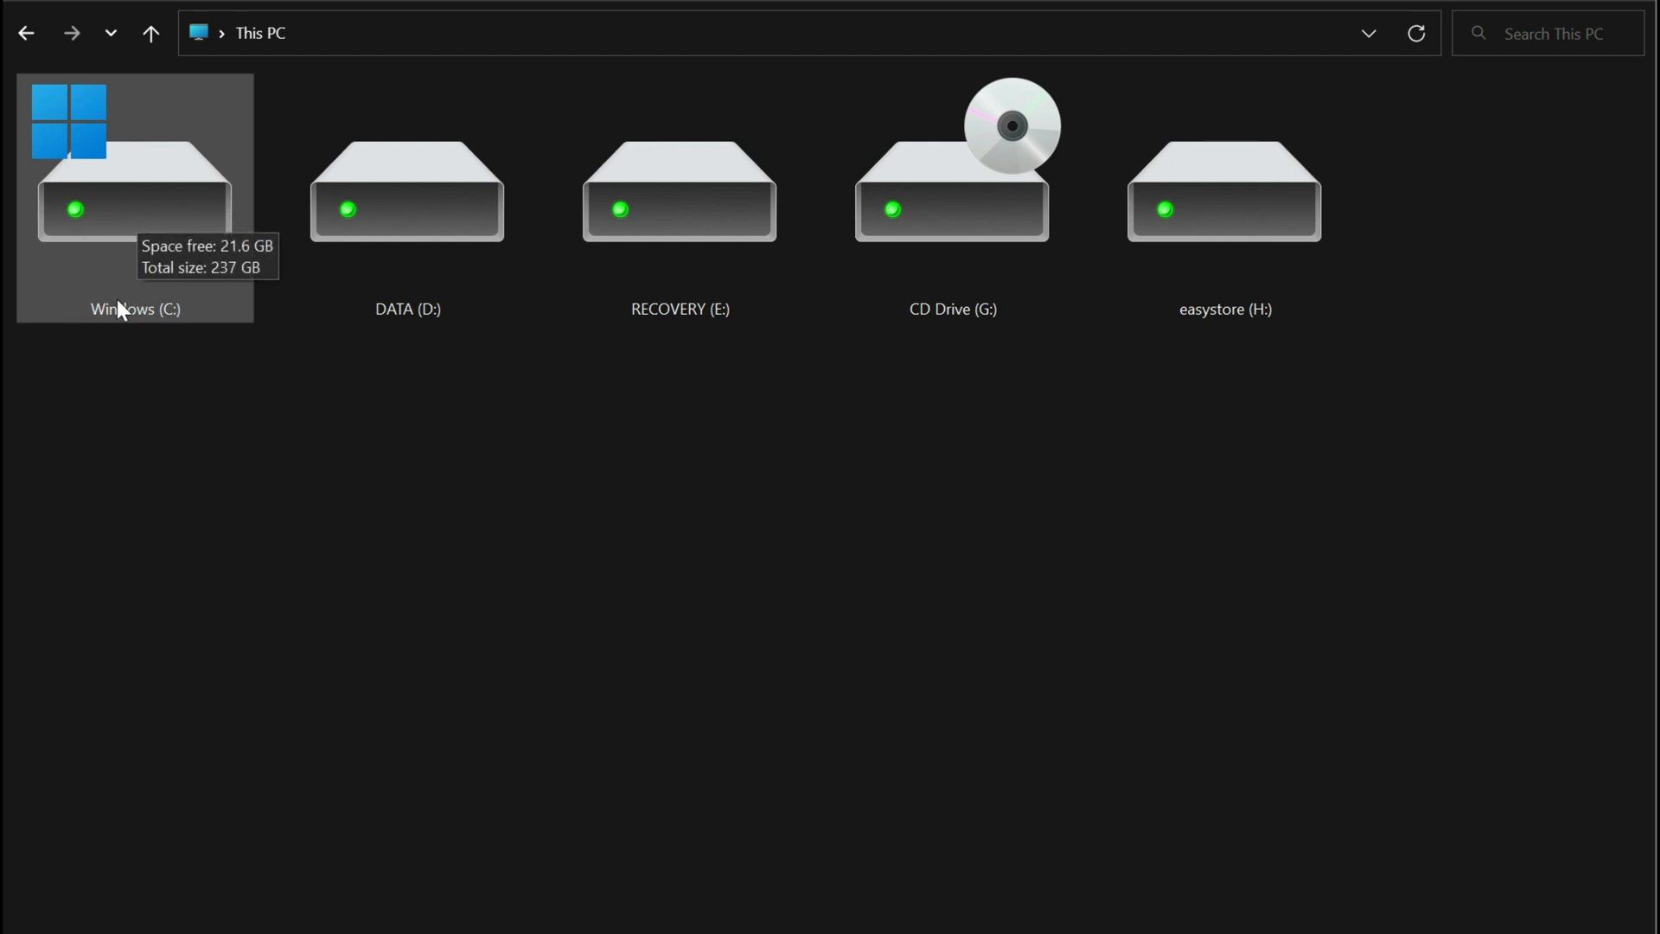
double_click(135, 191)
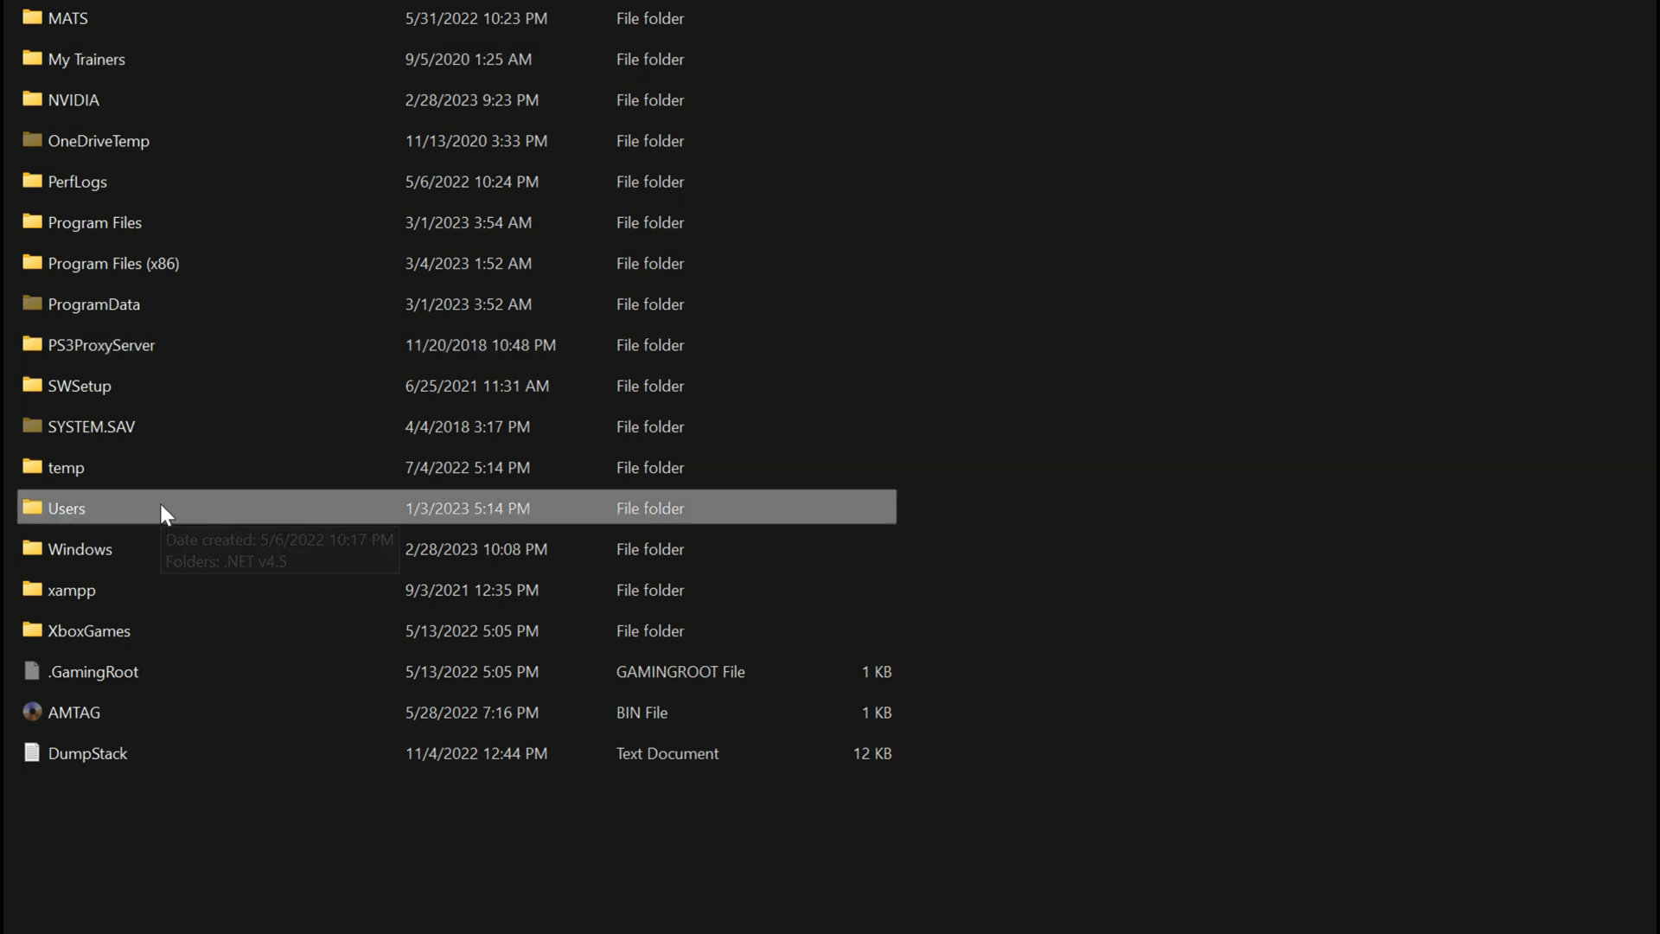
Navigate through Users, the profile folder, AppData and Local into the HogwartsLegacy folder
double_click(66, 506)
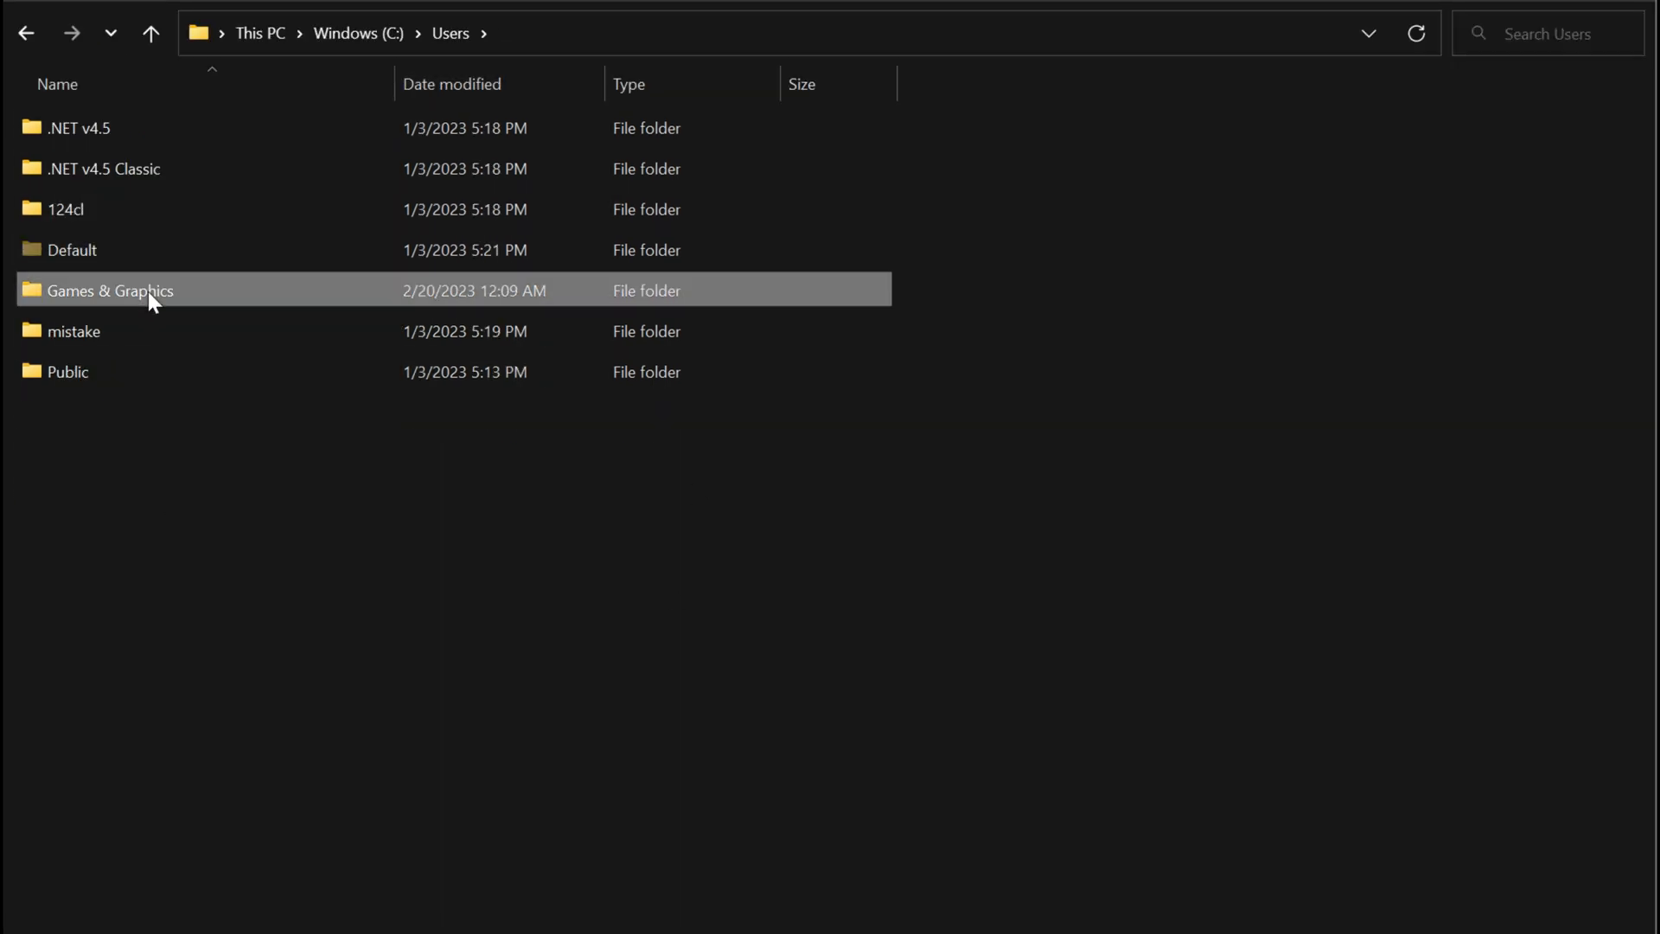
double_click(110, 291)
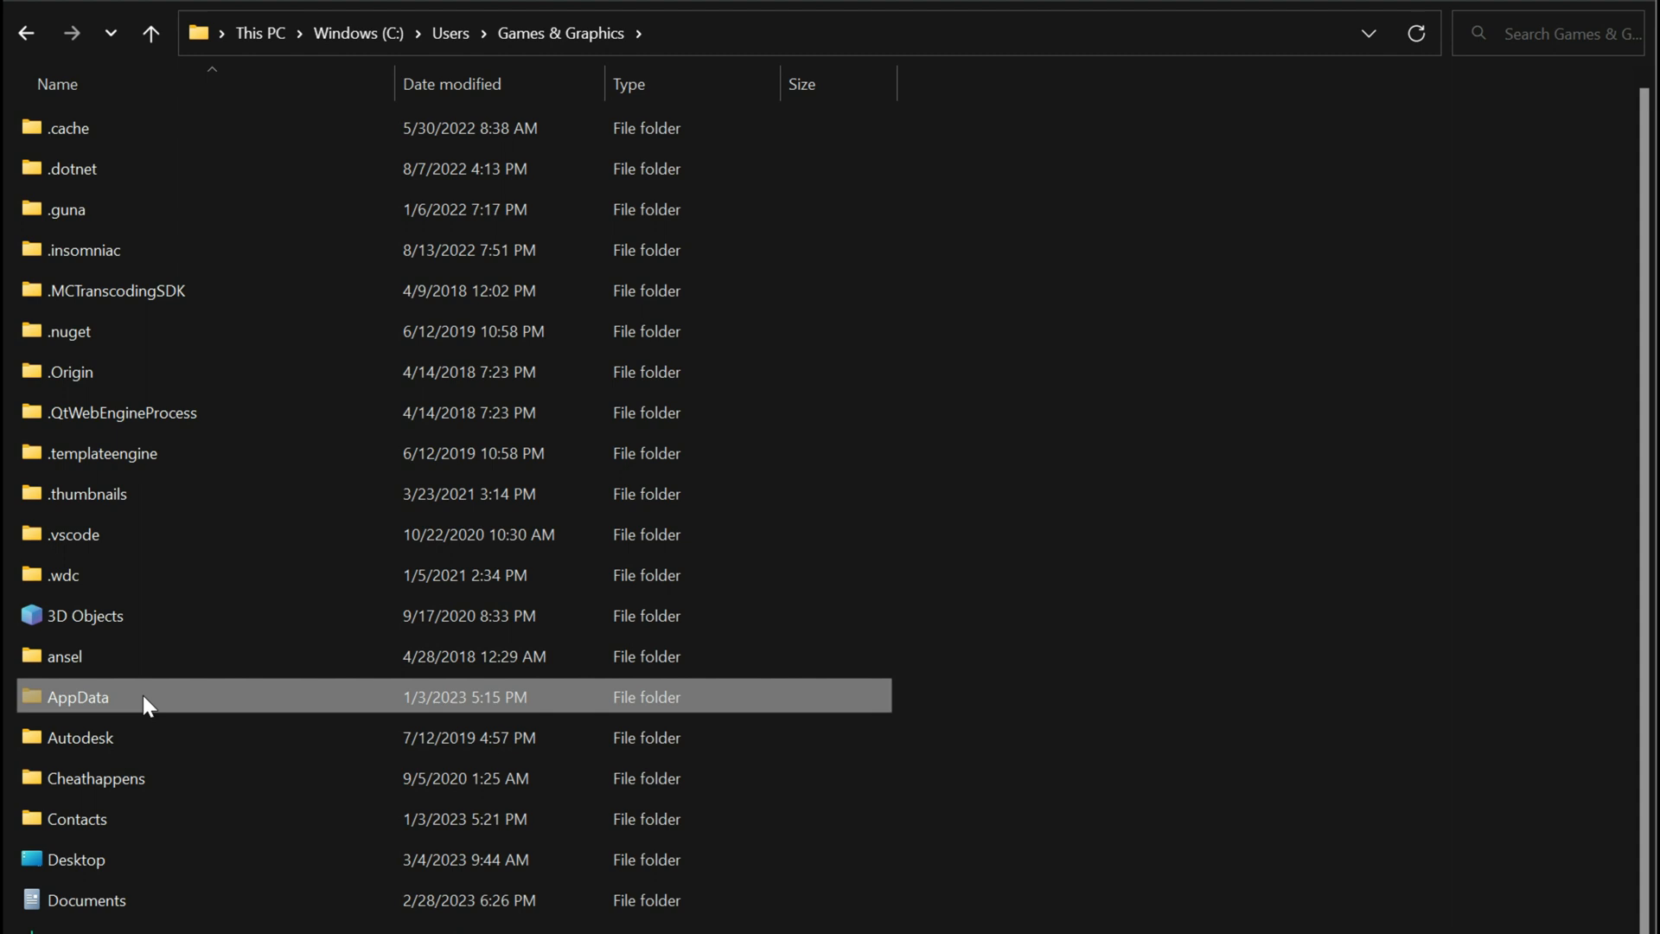
double_click(76, 697)
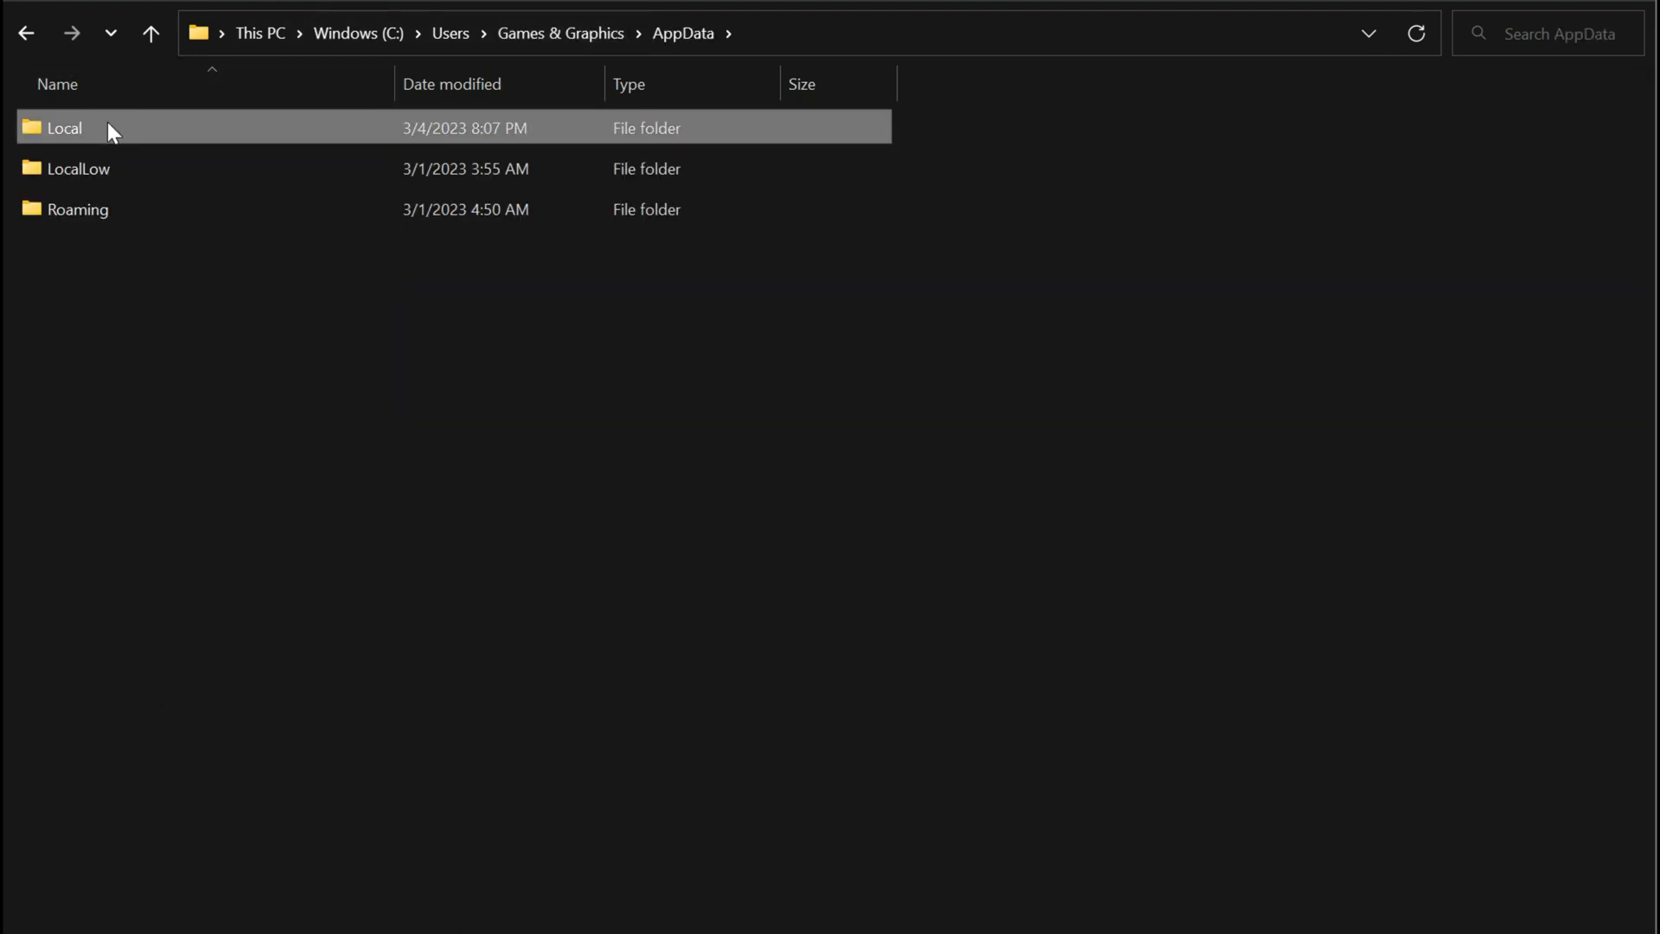
double_click(64, 127)
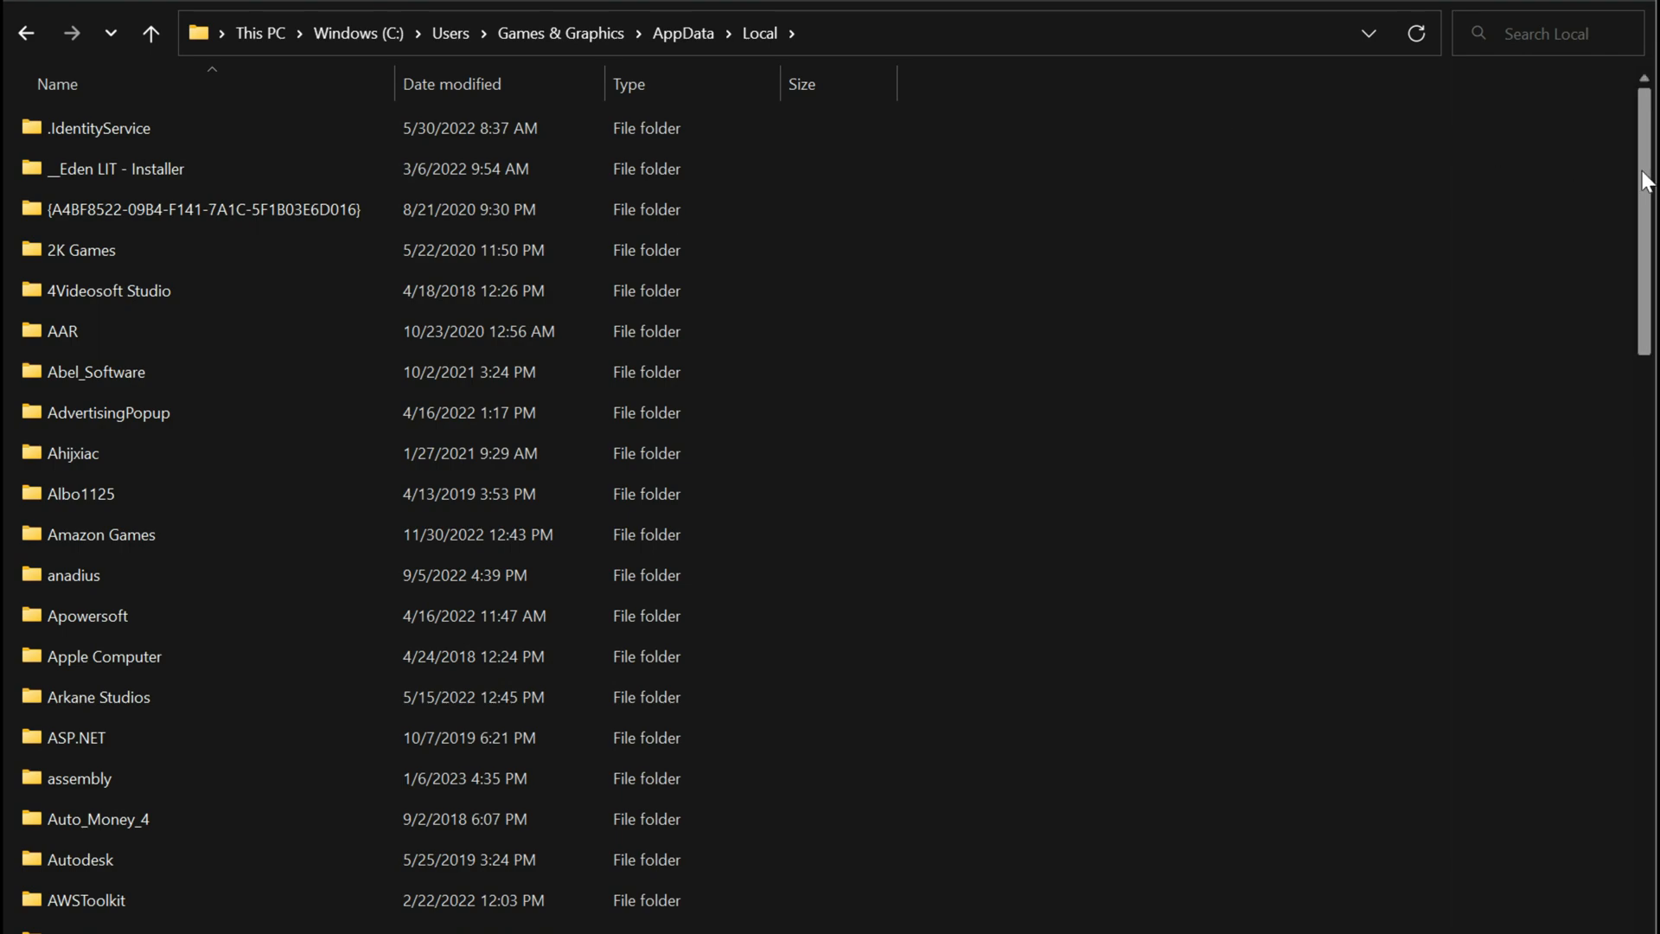
scroll("down", 3)
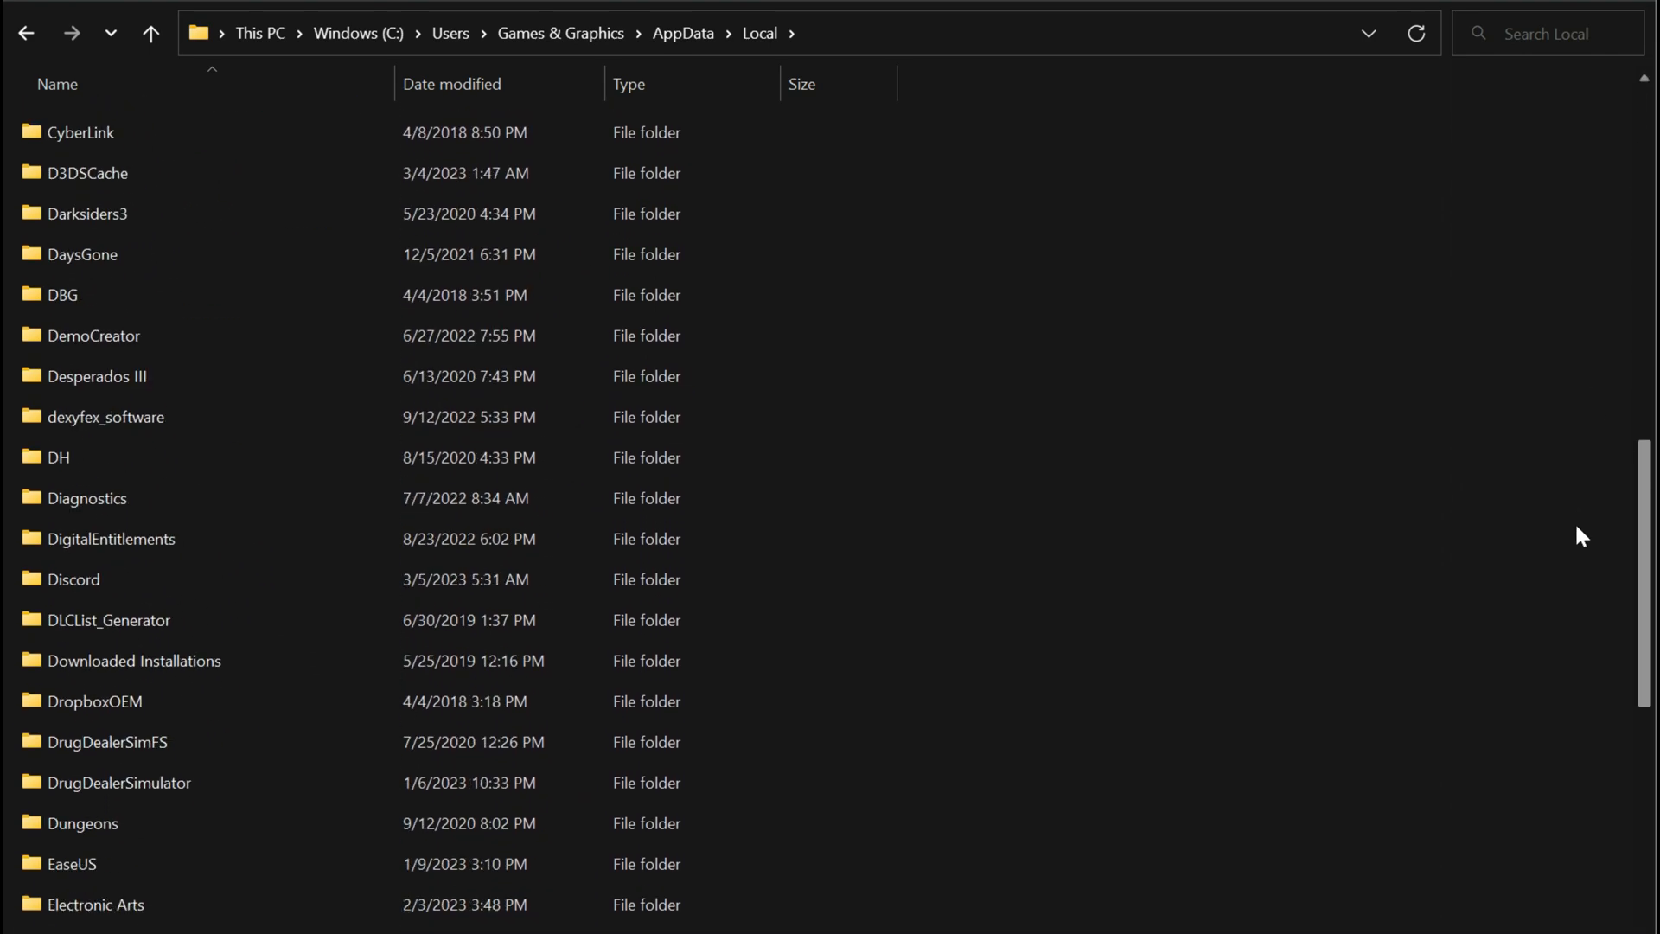
scroll("down", 3)
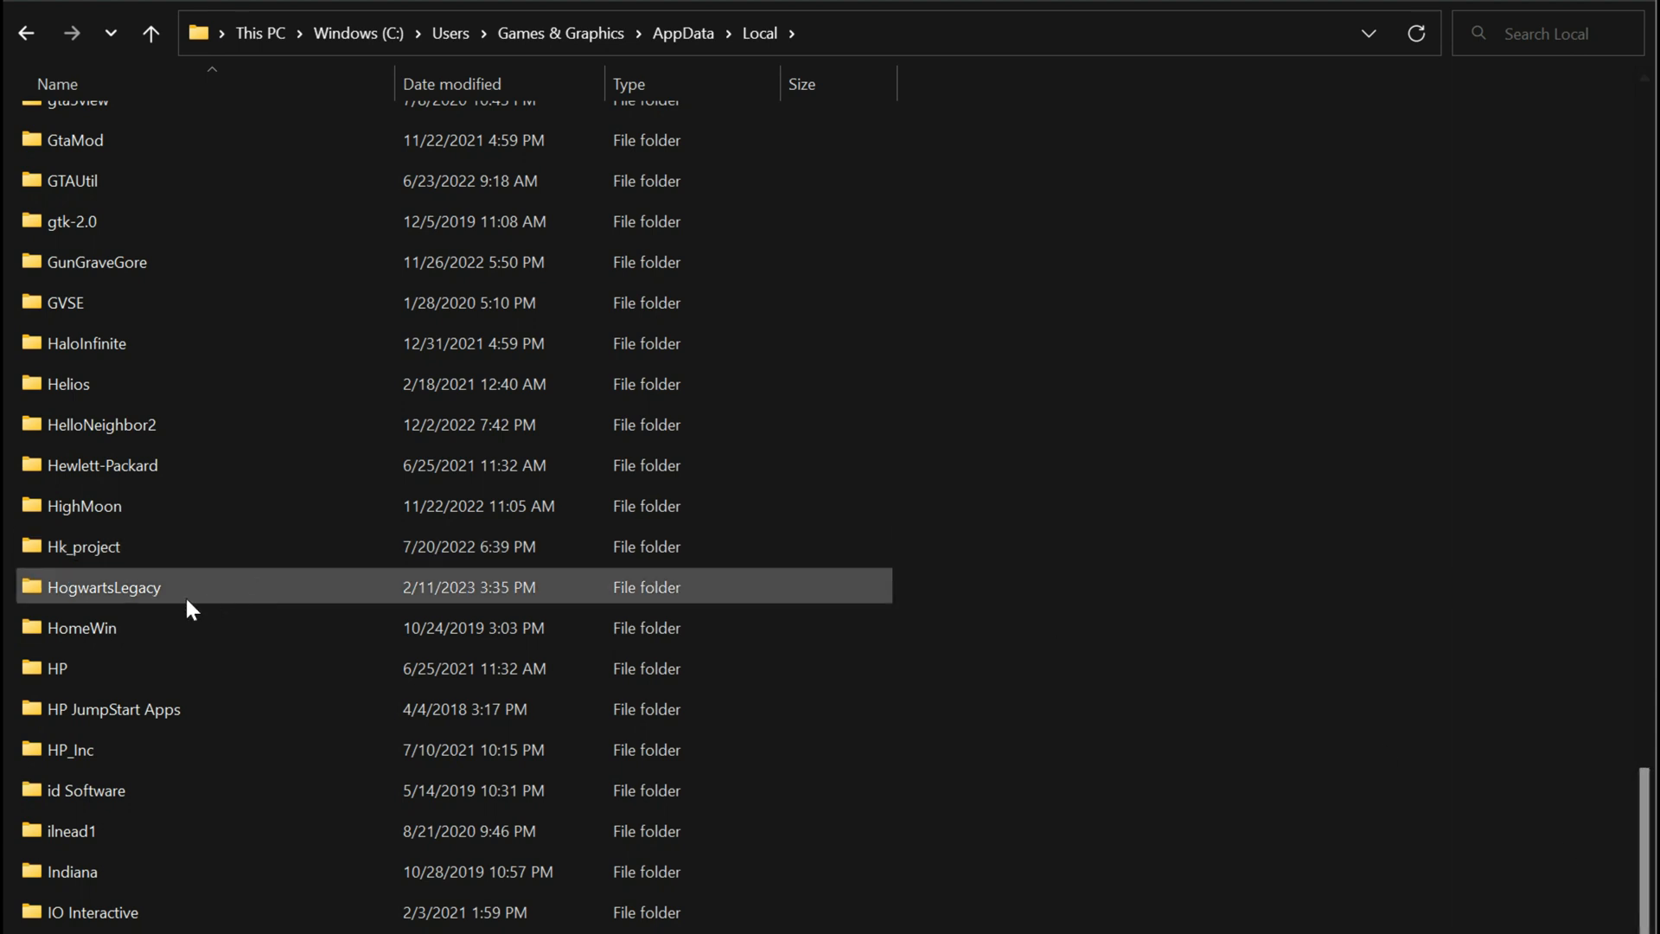
mouse_move(105, 602)
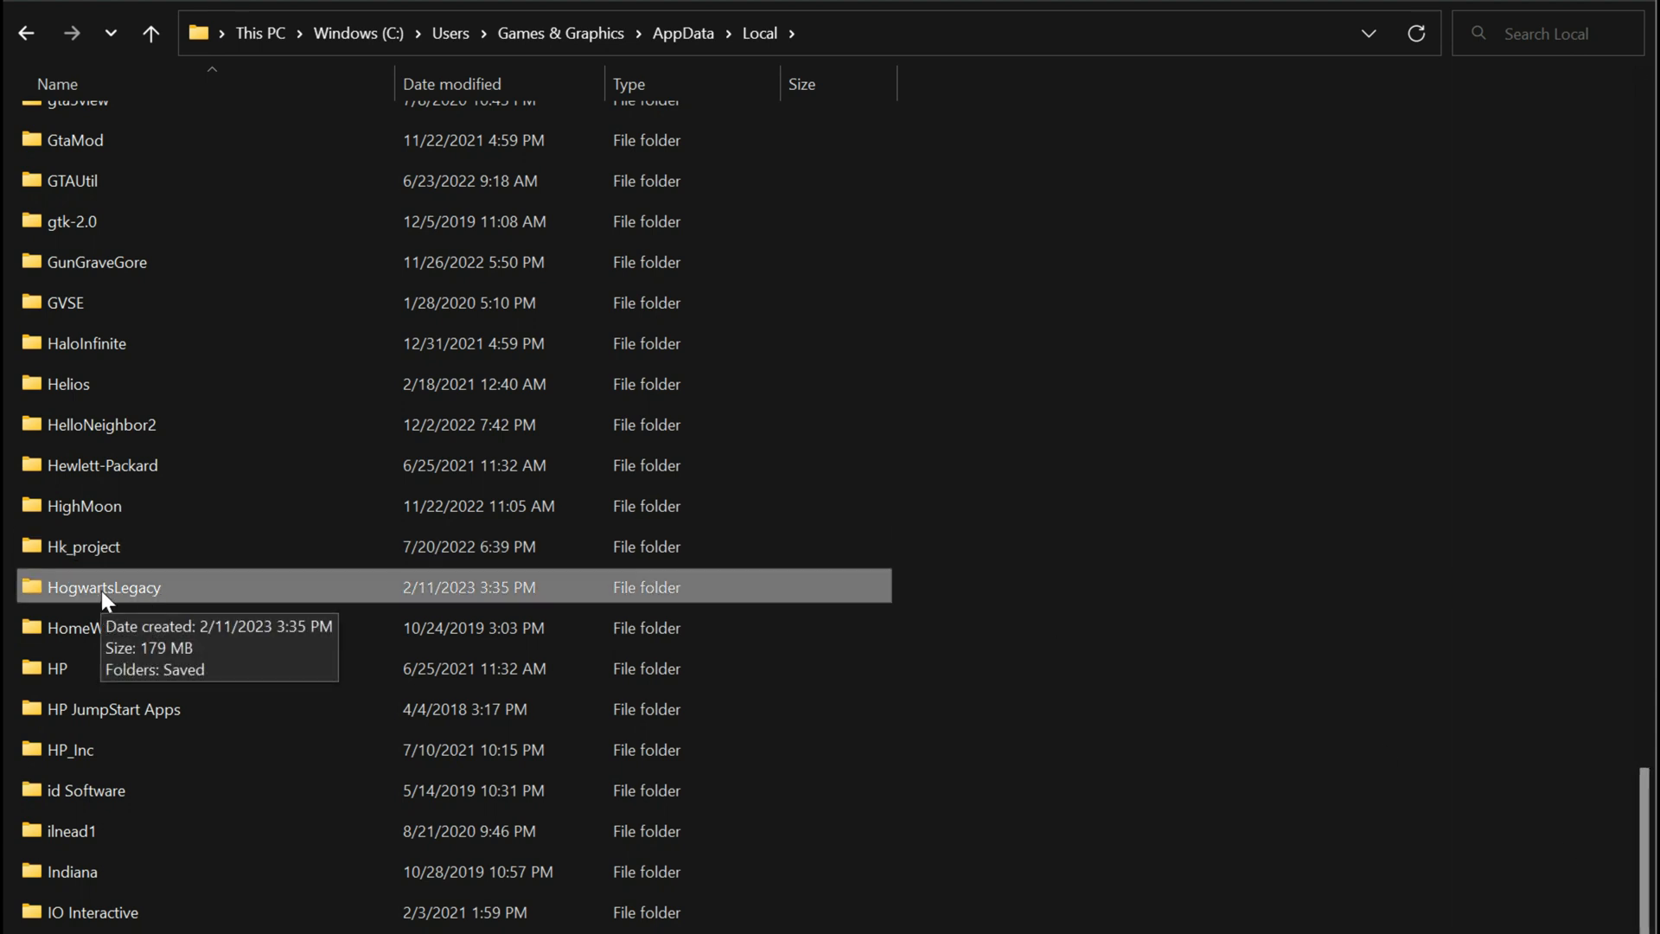
double_click(105, 586)
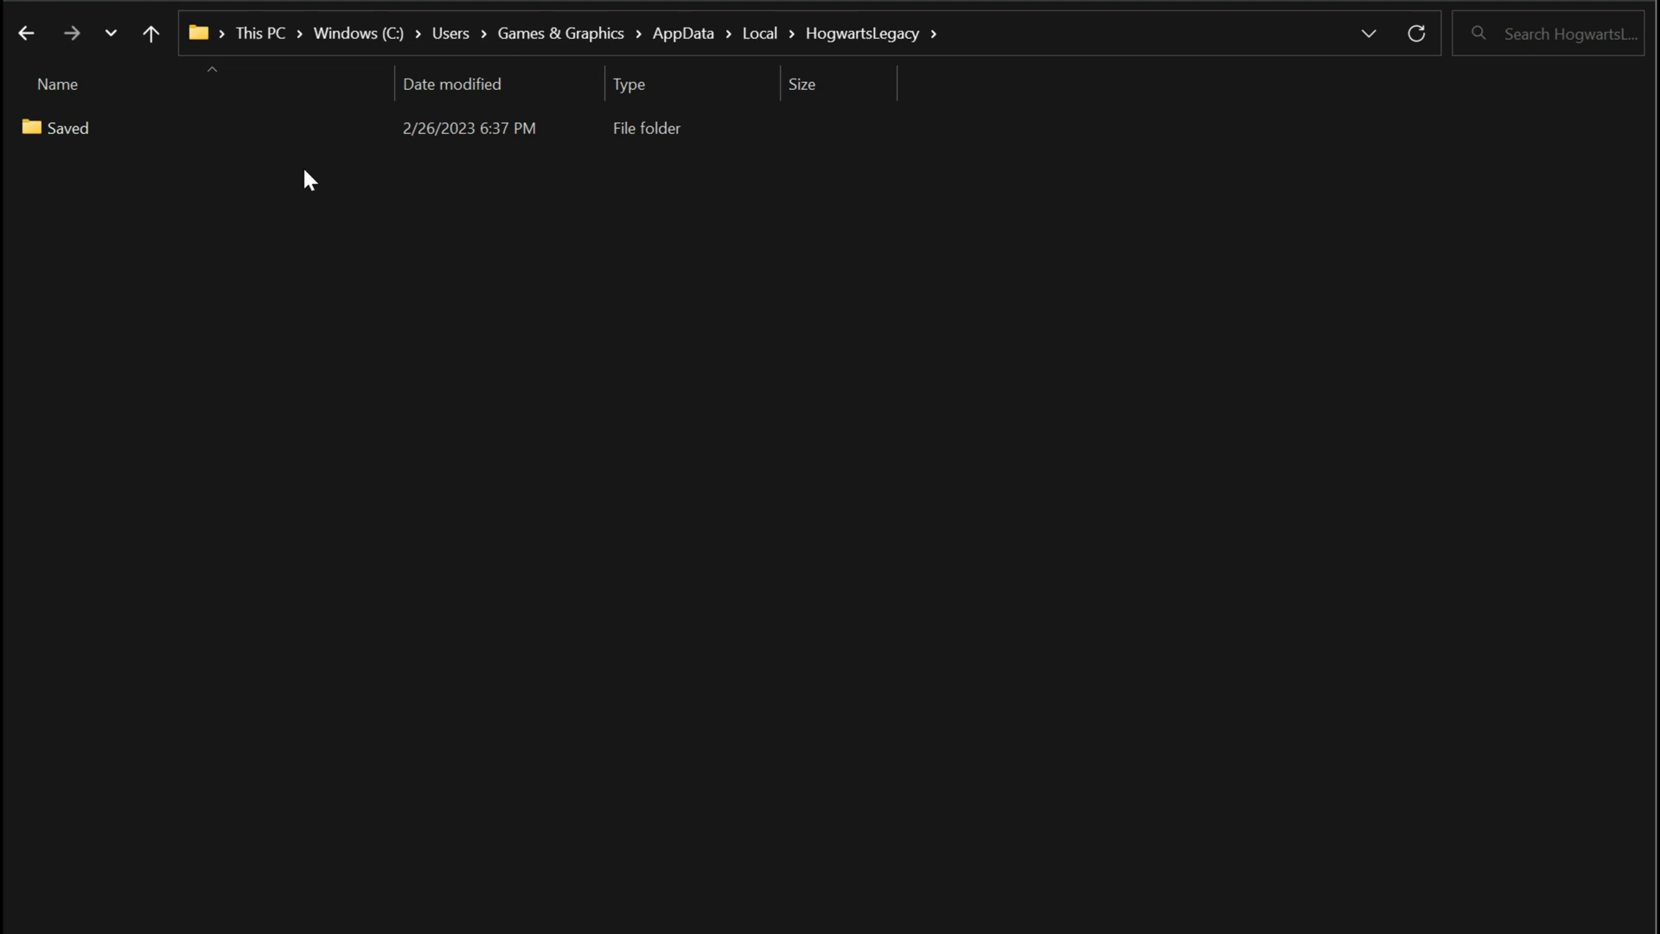
mouse_move(102, 138)
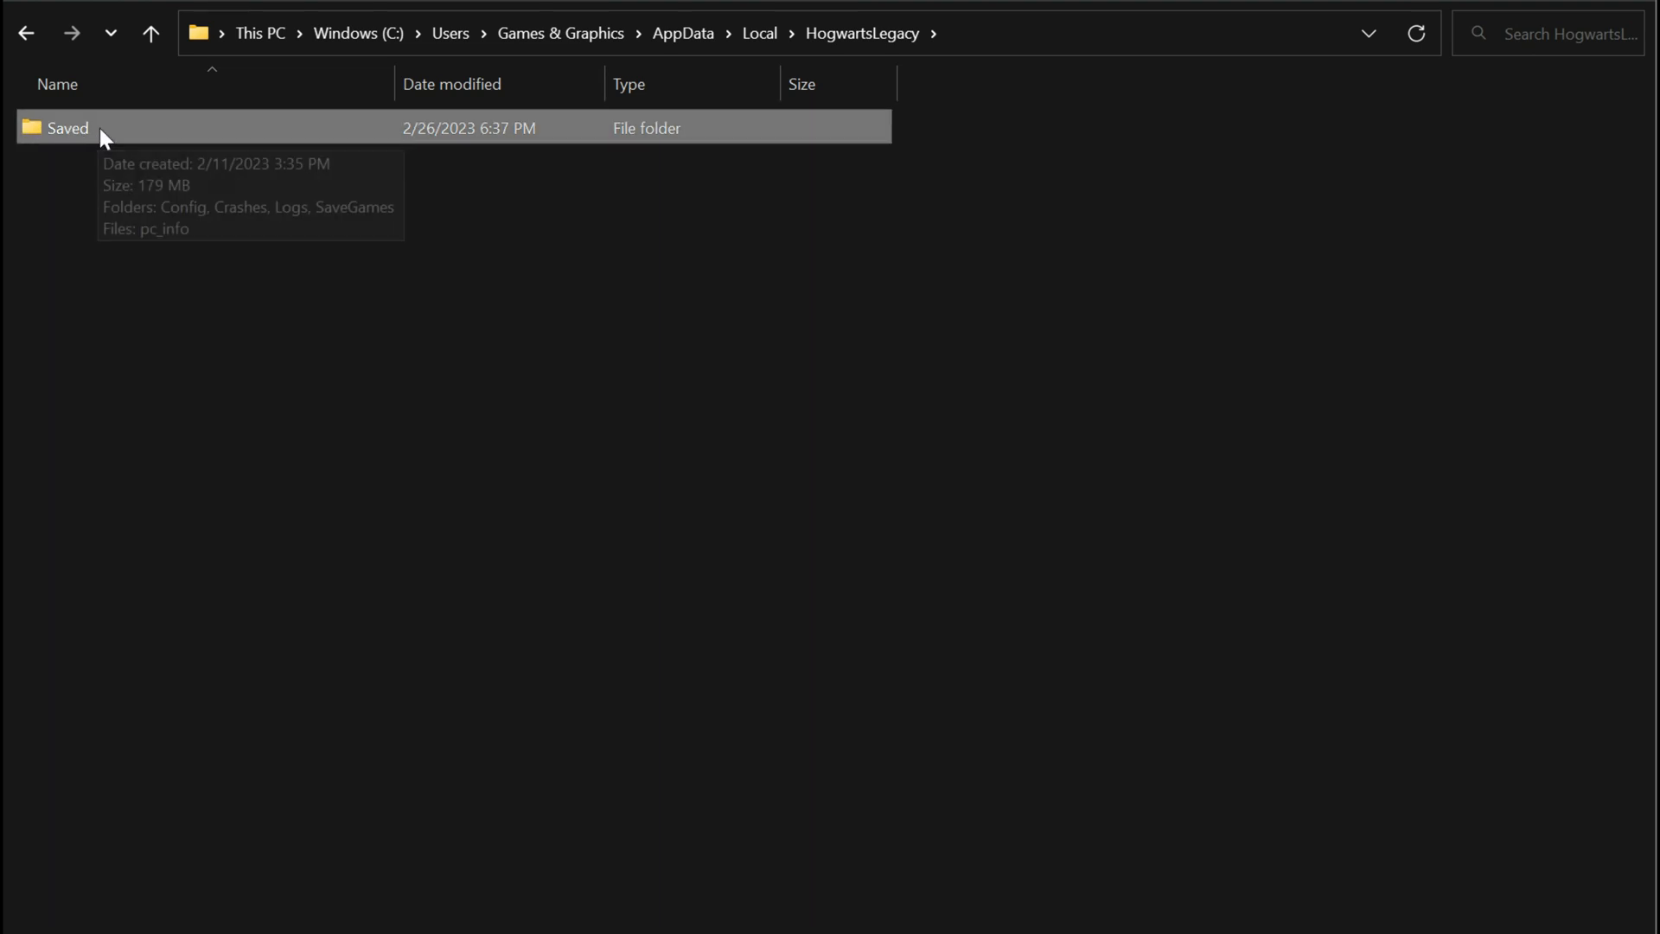
Open Saved > Config > WindowsNoEditor and select the original Engine config file
double_click(67, 126)
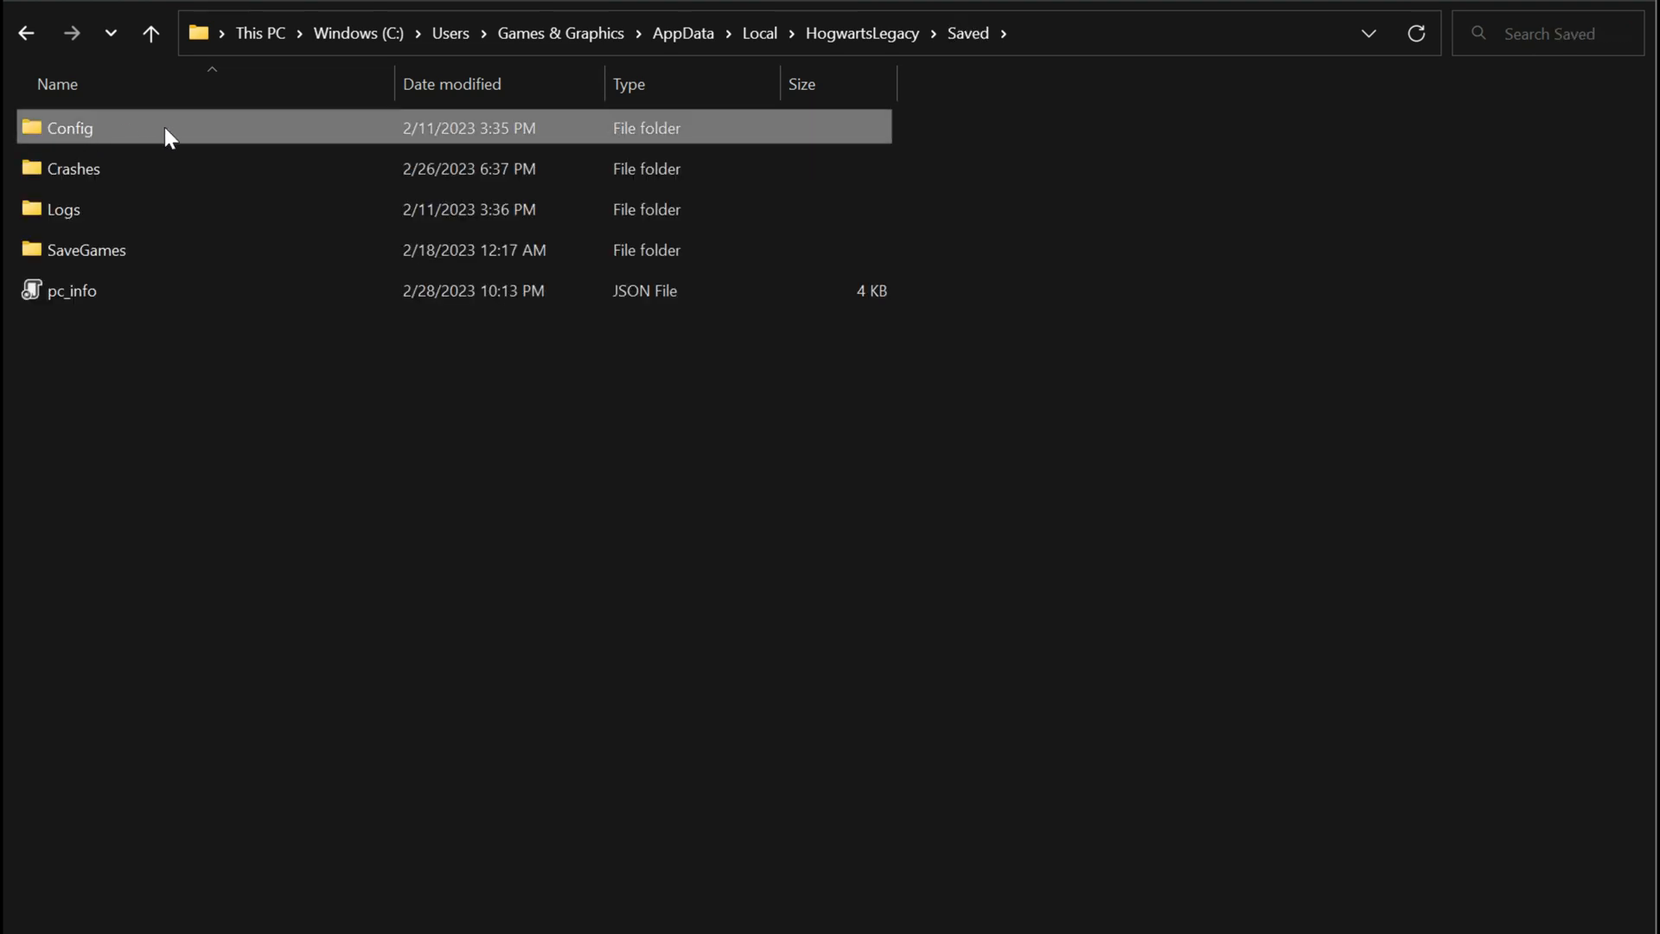
double_click(71, 126)
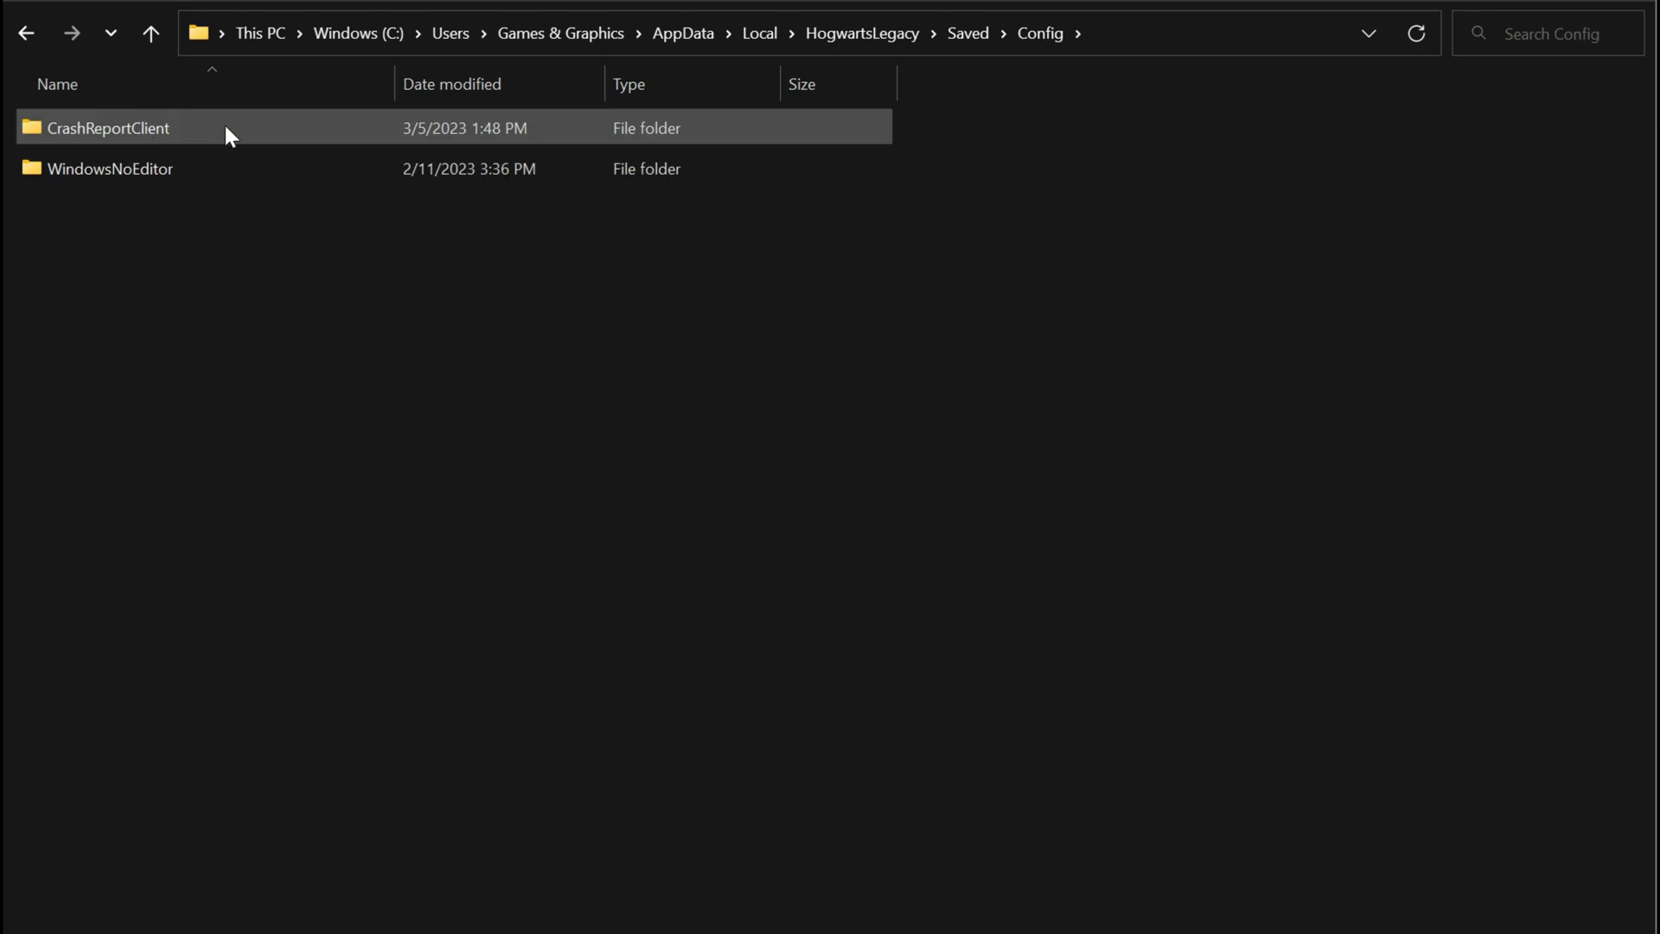
left_click(110, 168)
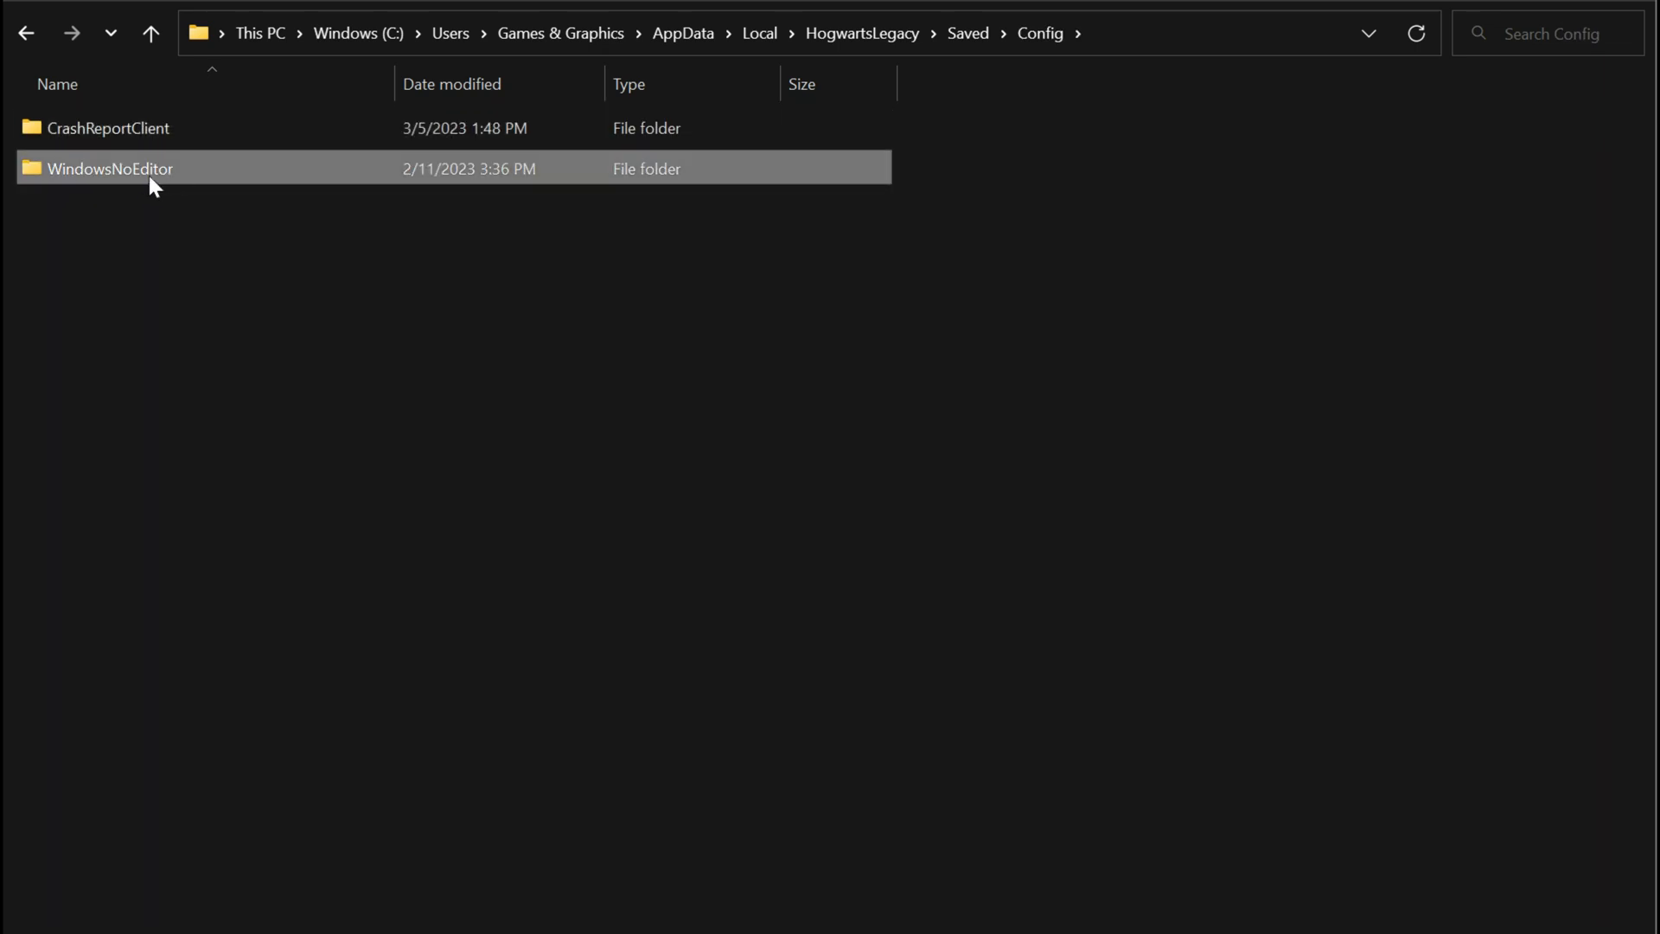
double_click(110, 168)
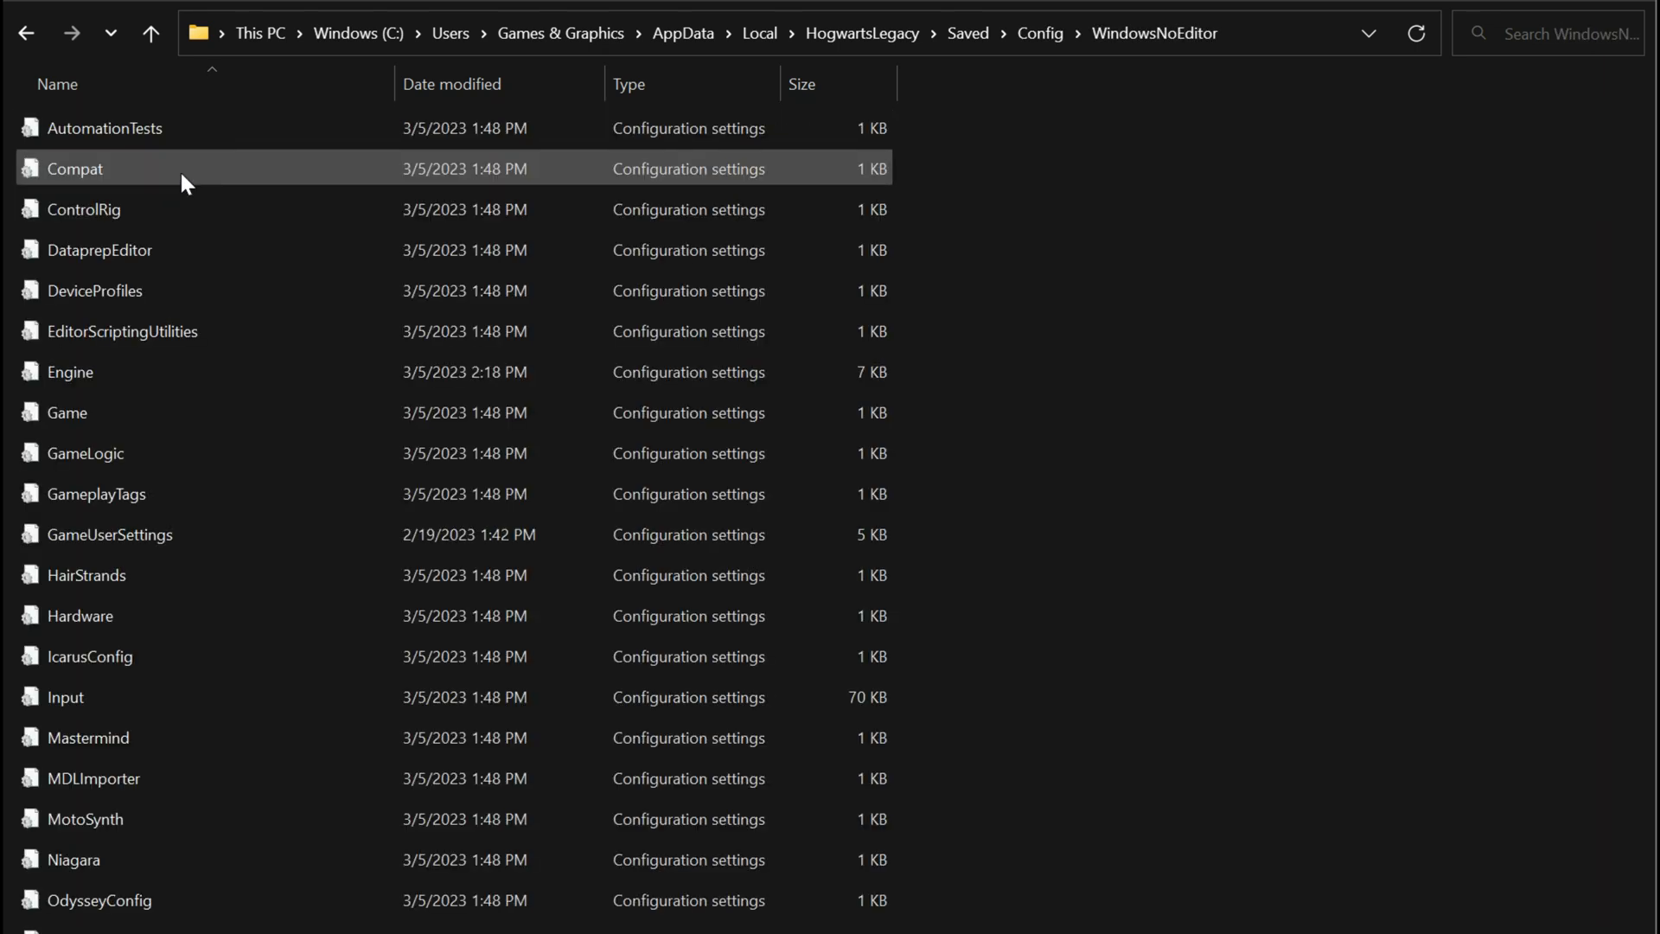
left_click(69, 372)
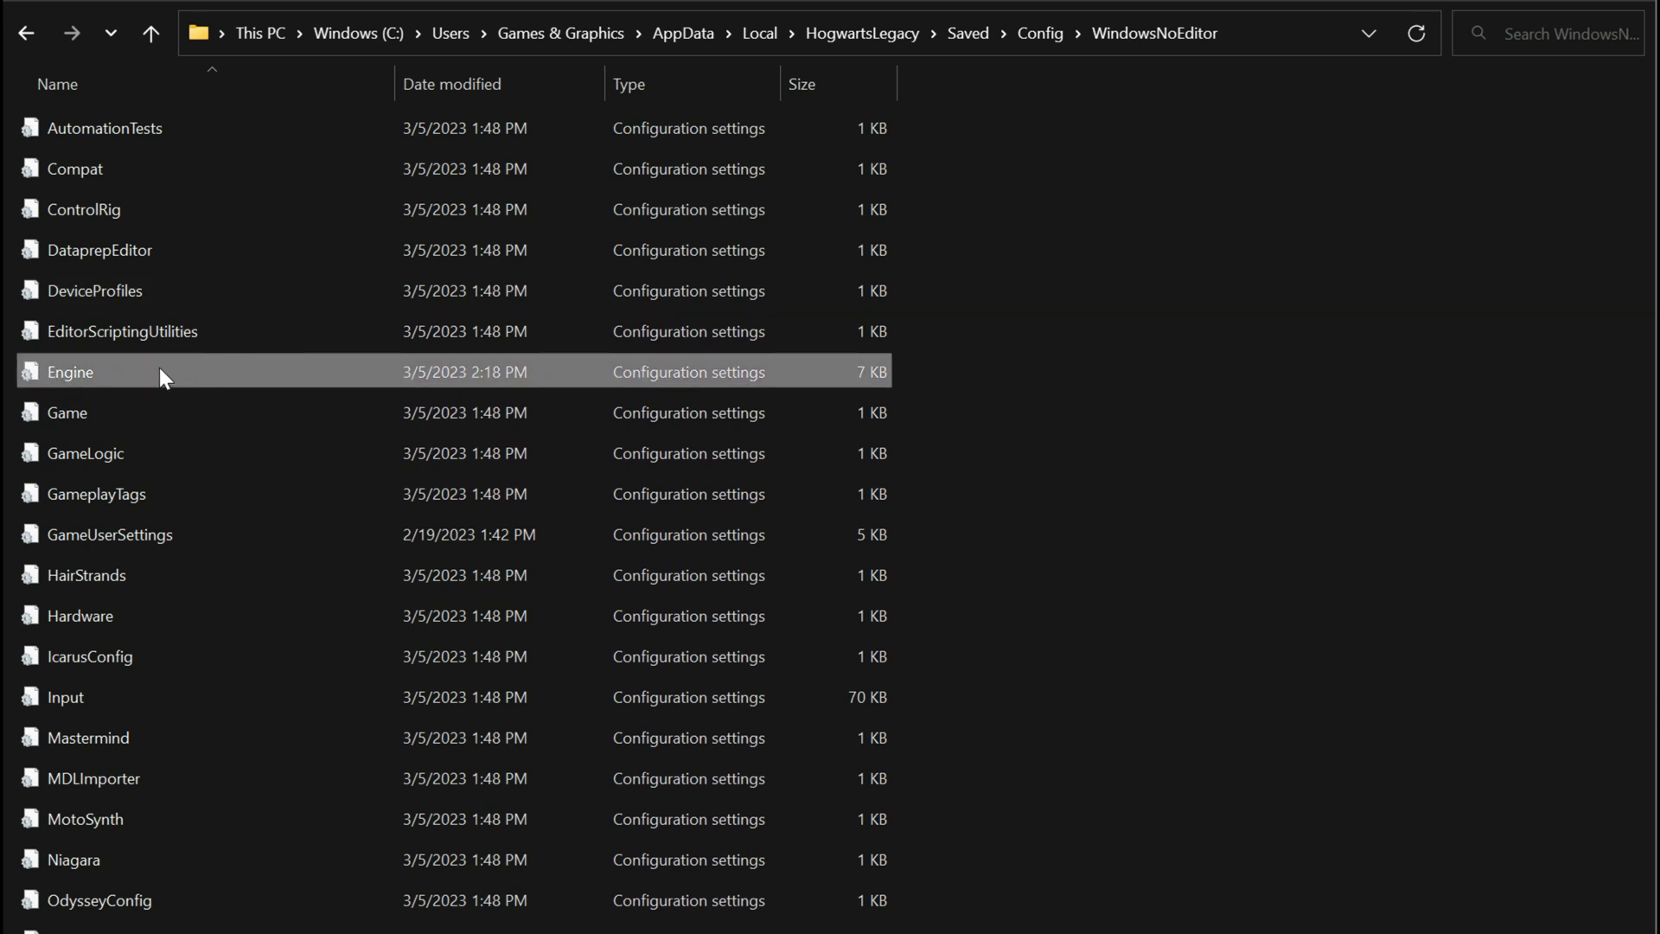
mouse_move(263, 379)
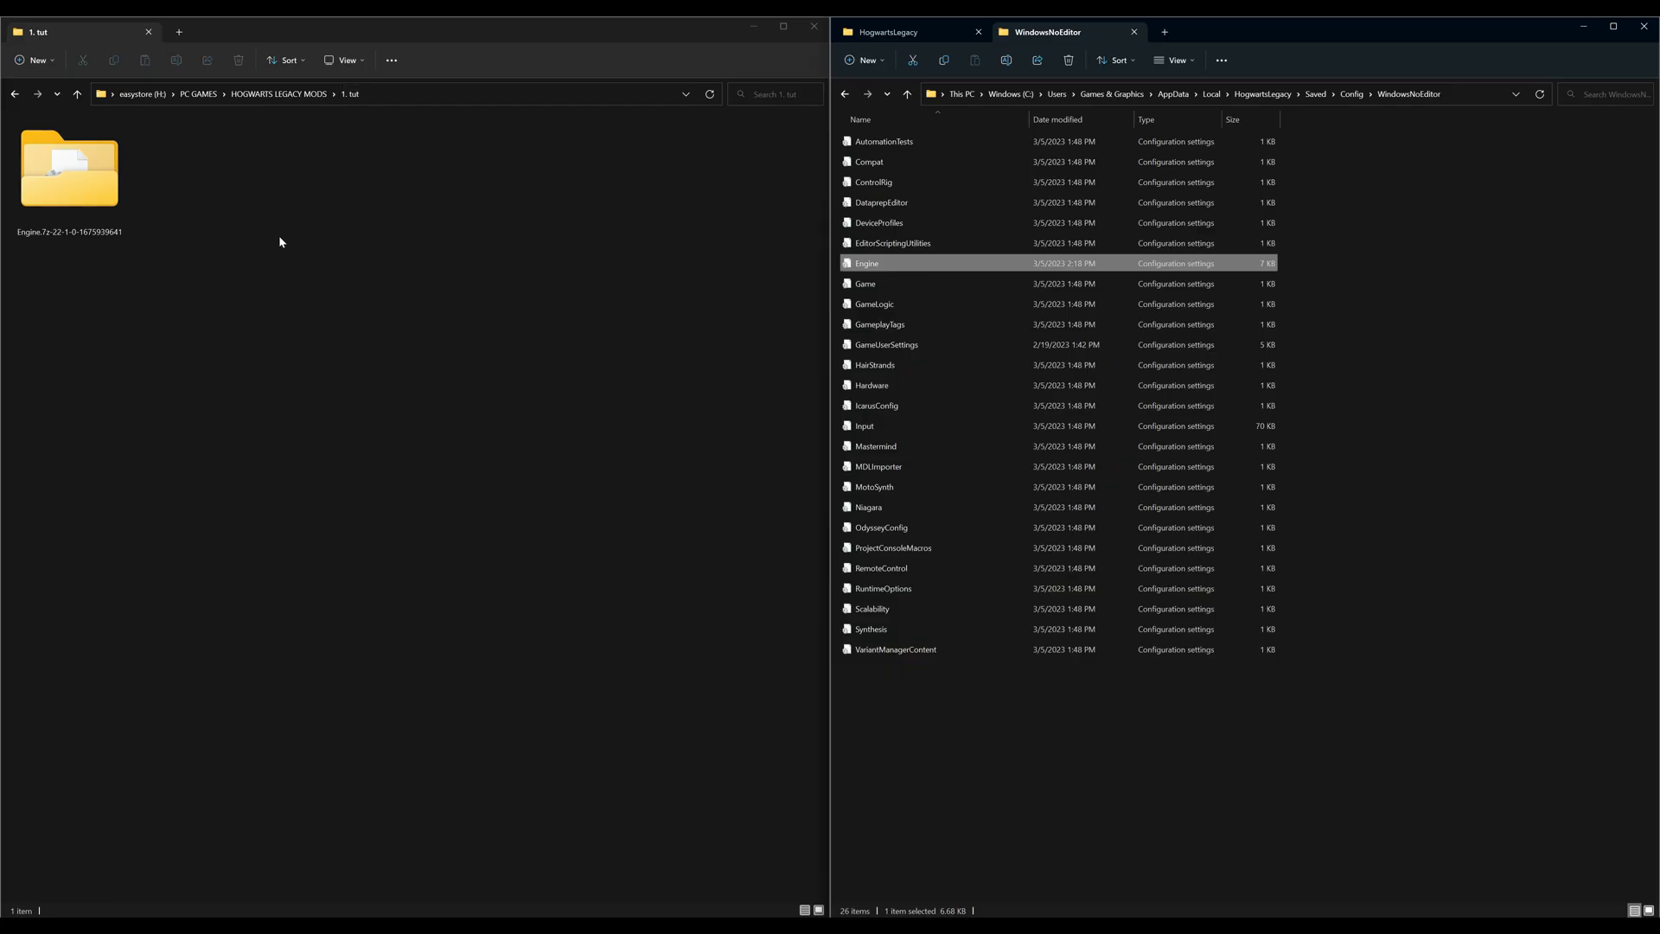
Create a new folder named backup inside the extracted Engine mod folder
left_click(69, 170)
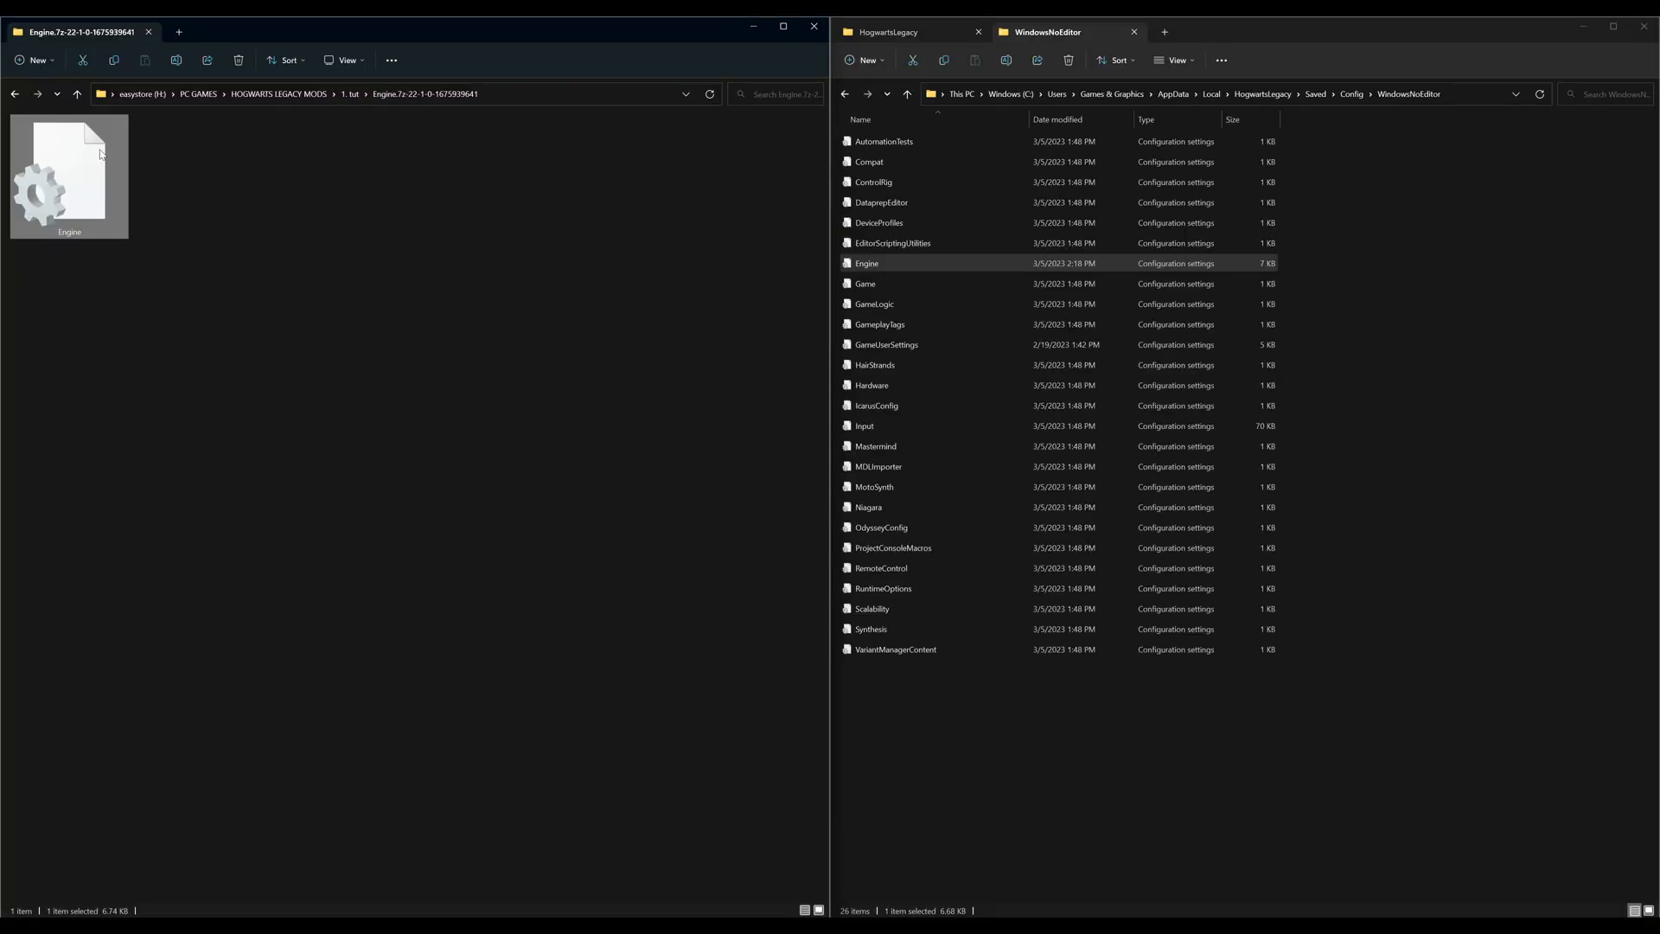
mouse_move(224, 166)
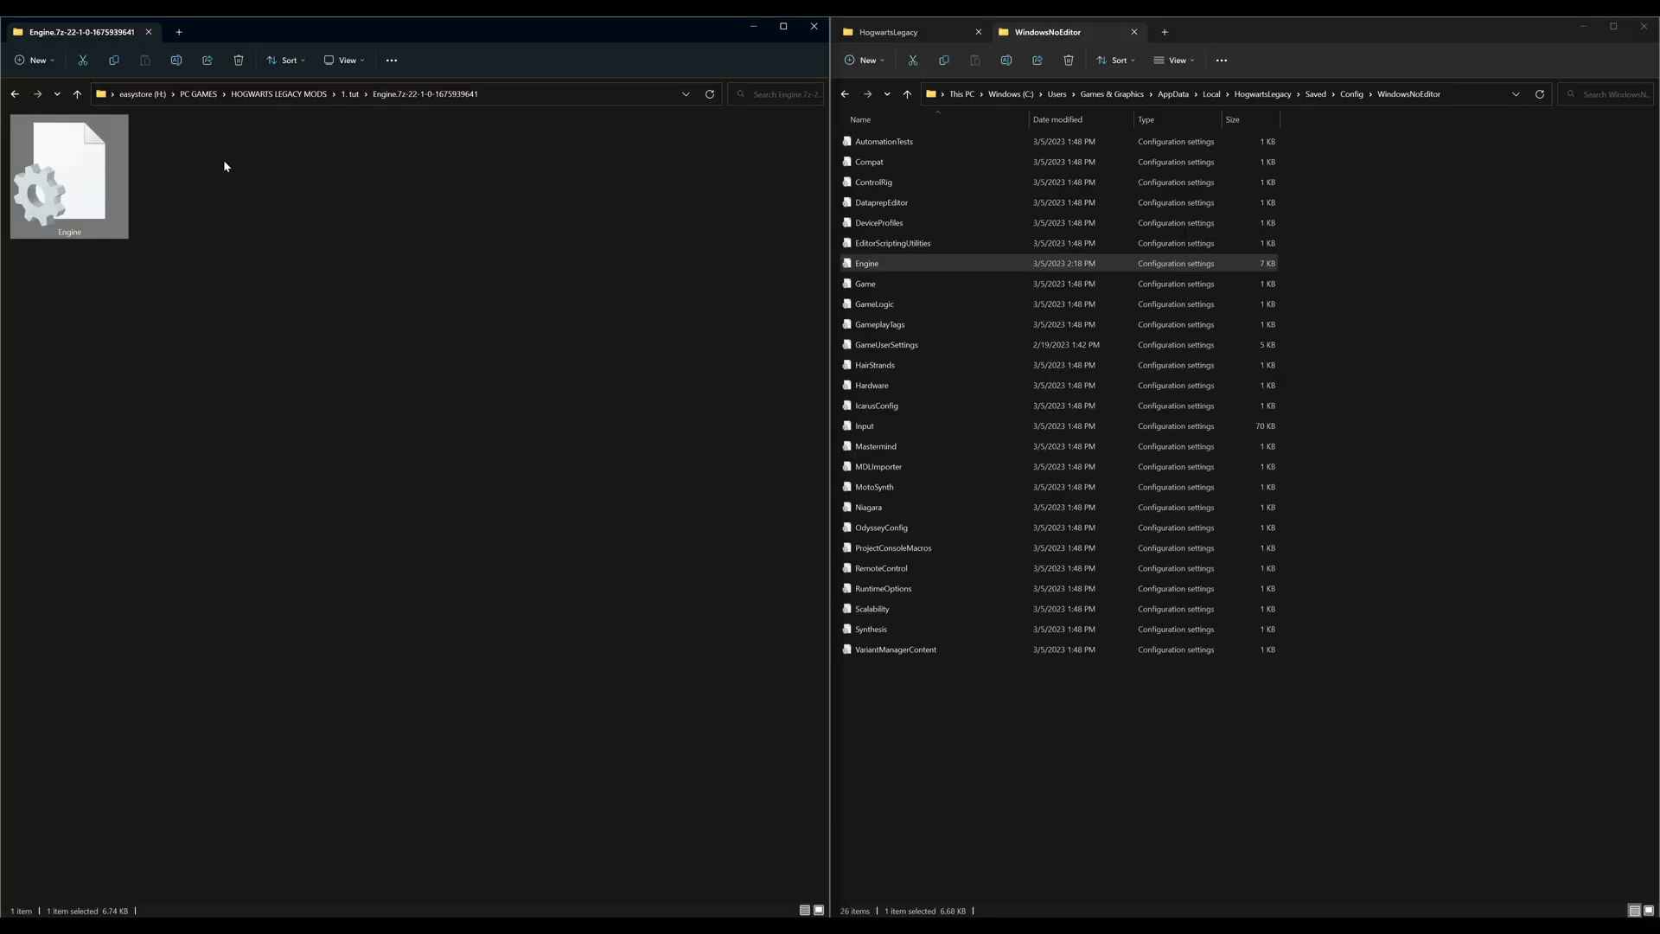
left_click(34, 59)
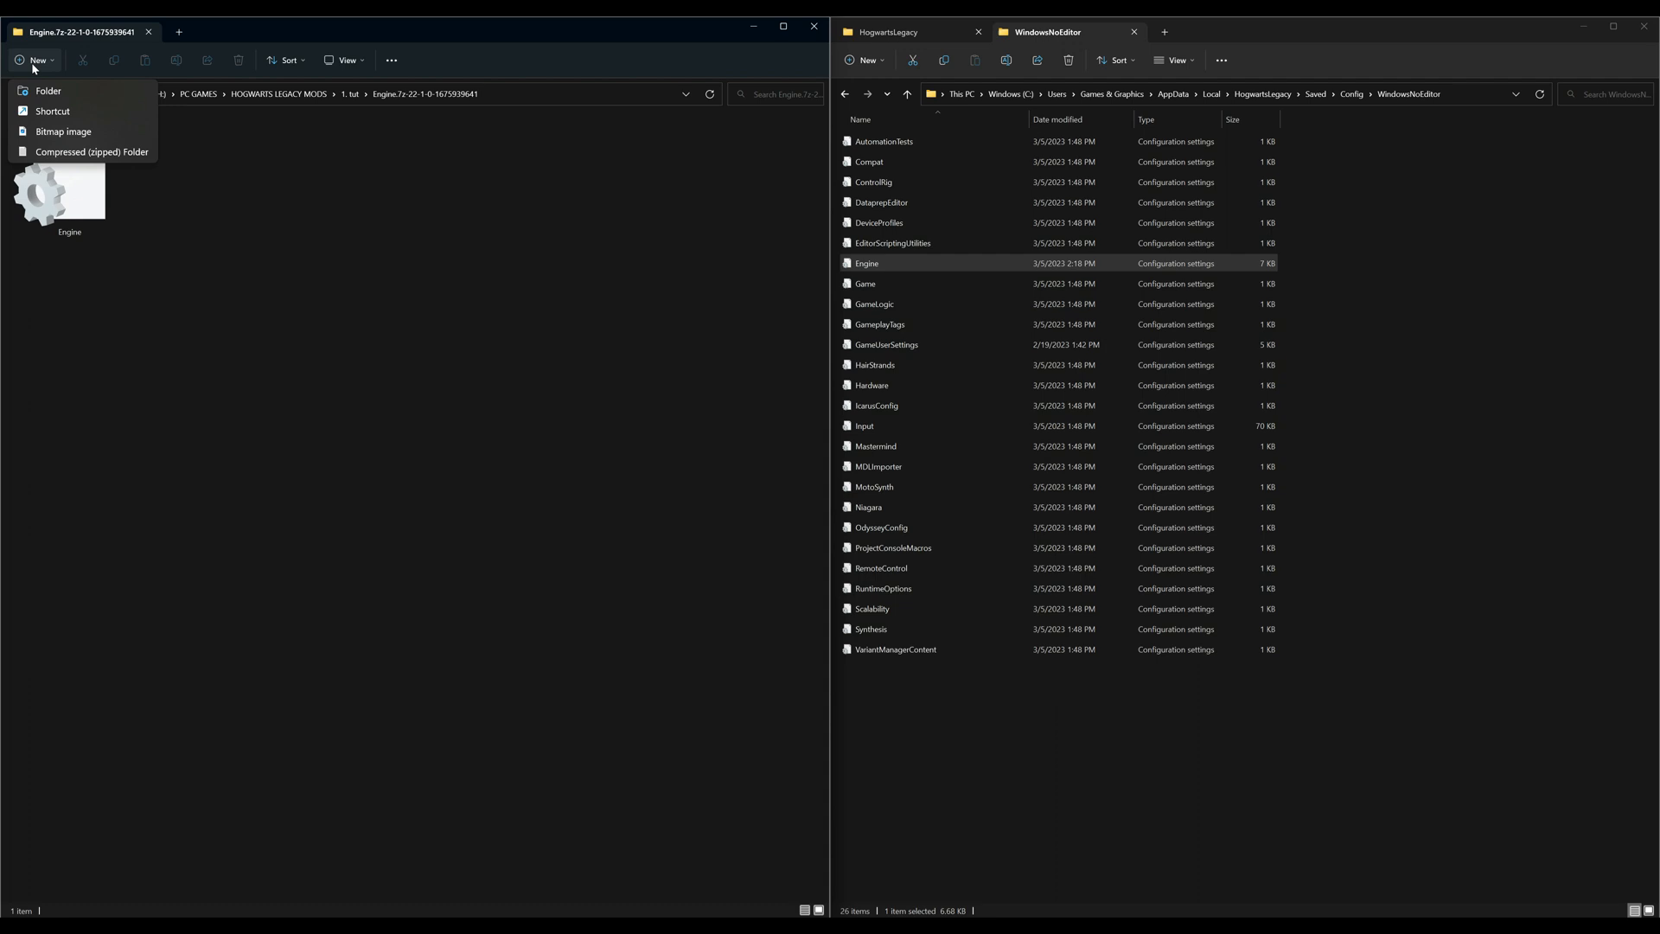
left_click(48, 90)
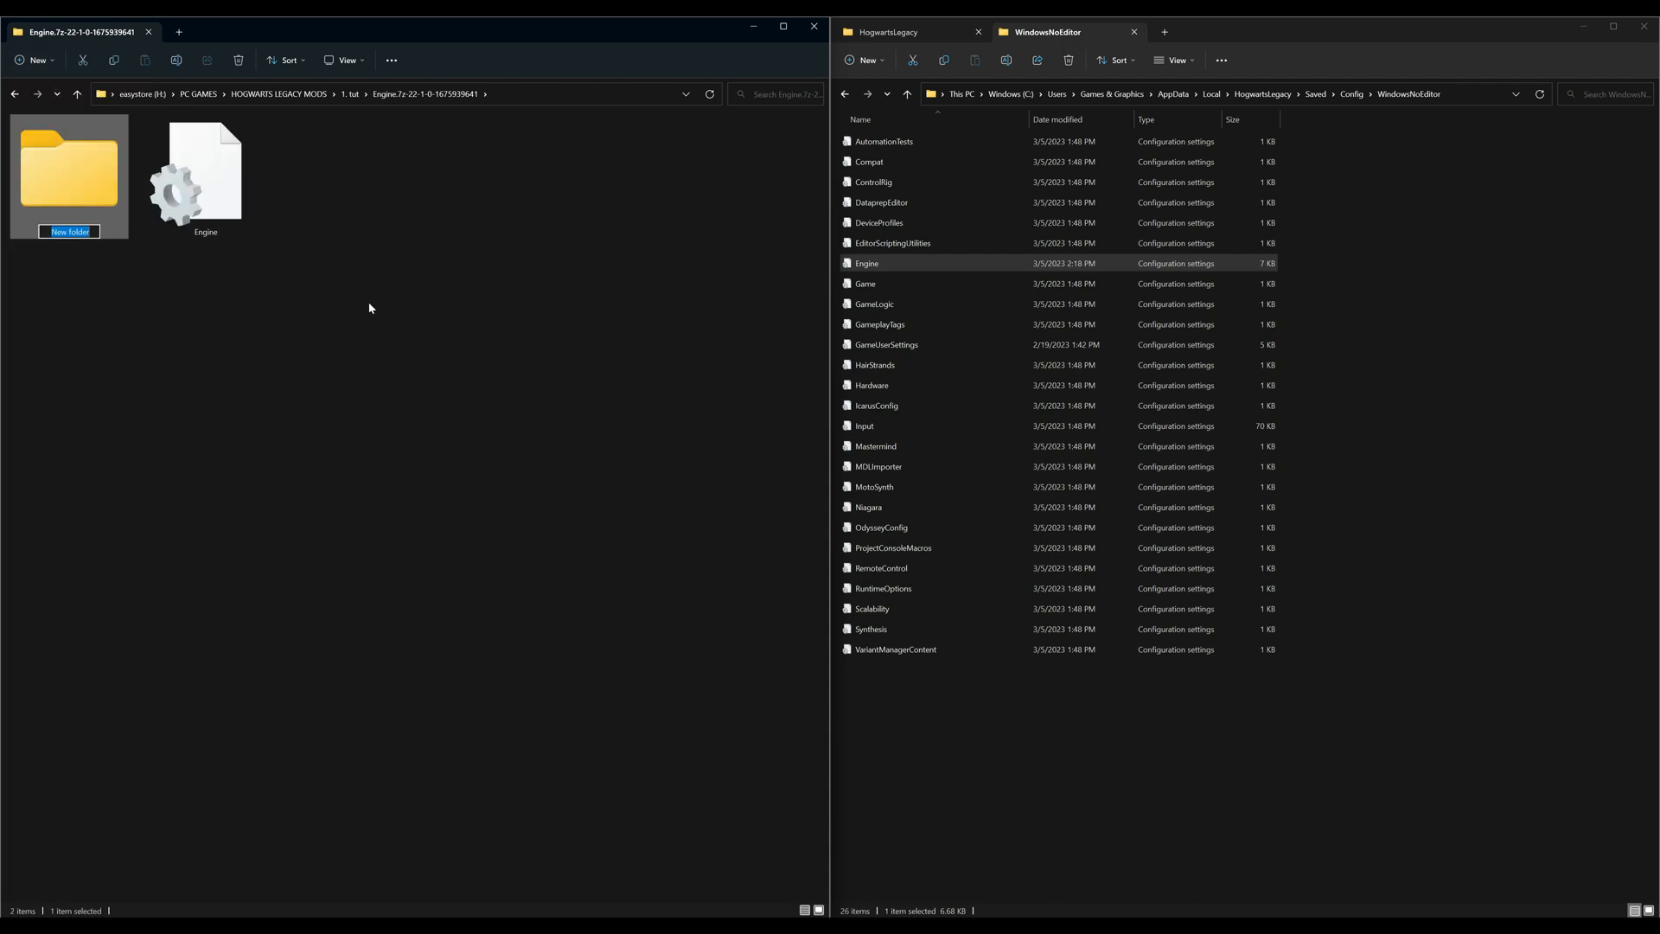
type("backup")
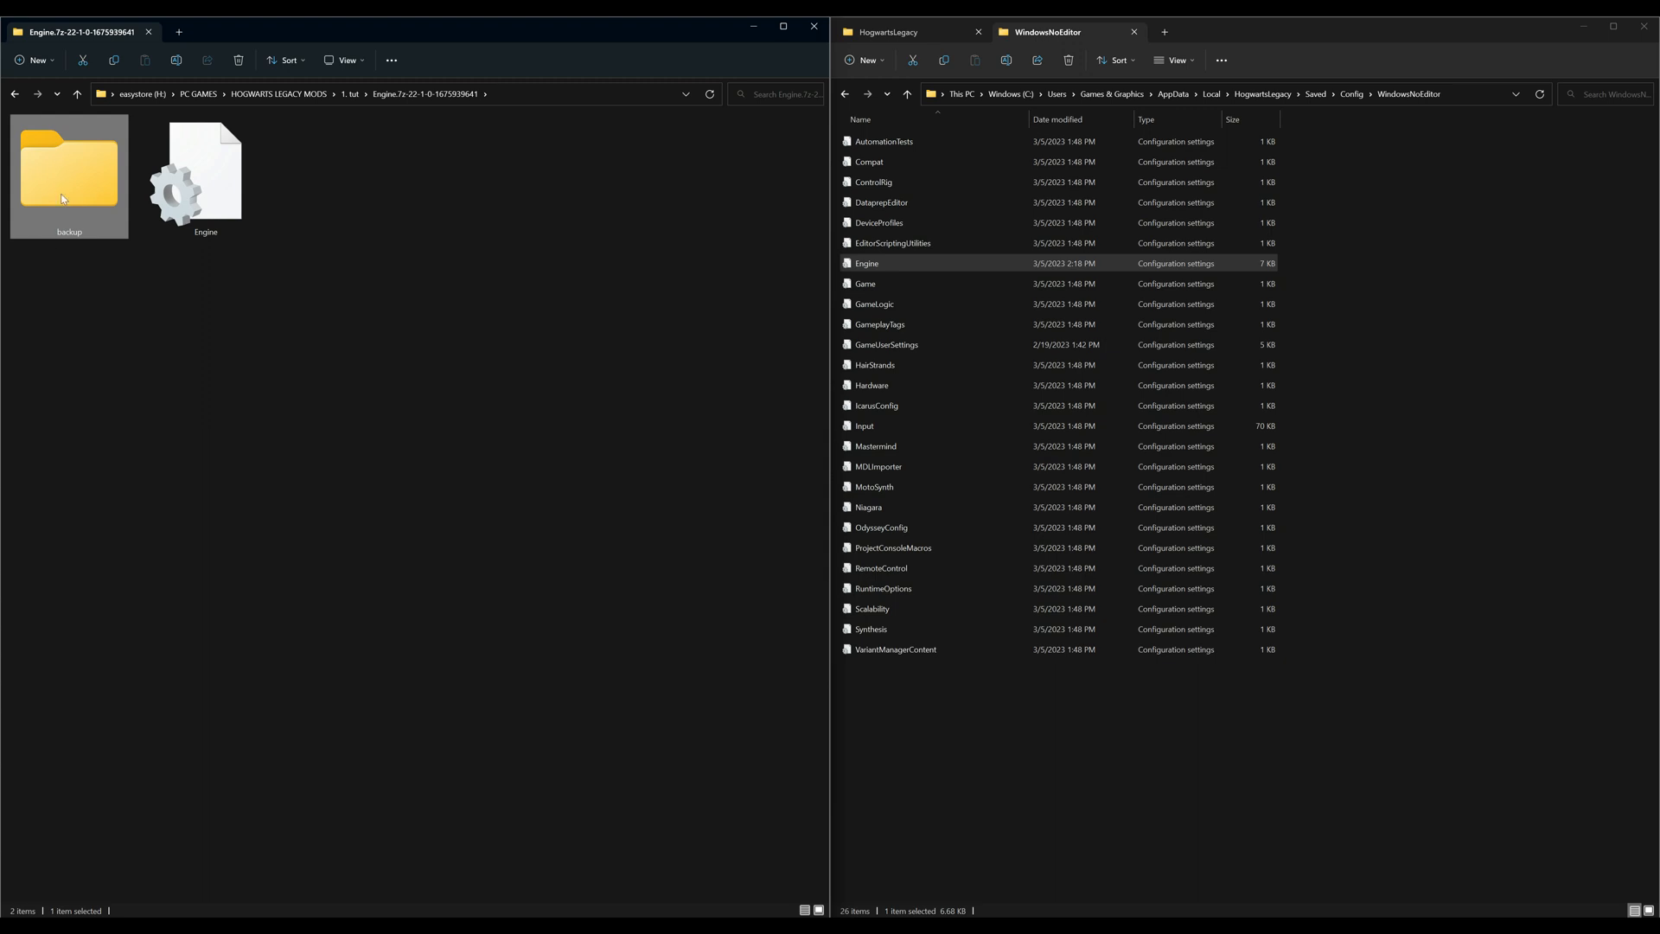
Open backup with the copied original Engine file shown as extra large icons, then go back
double_click(67, 169)
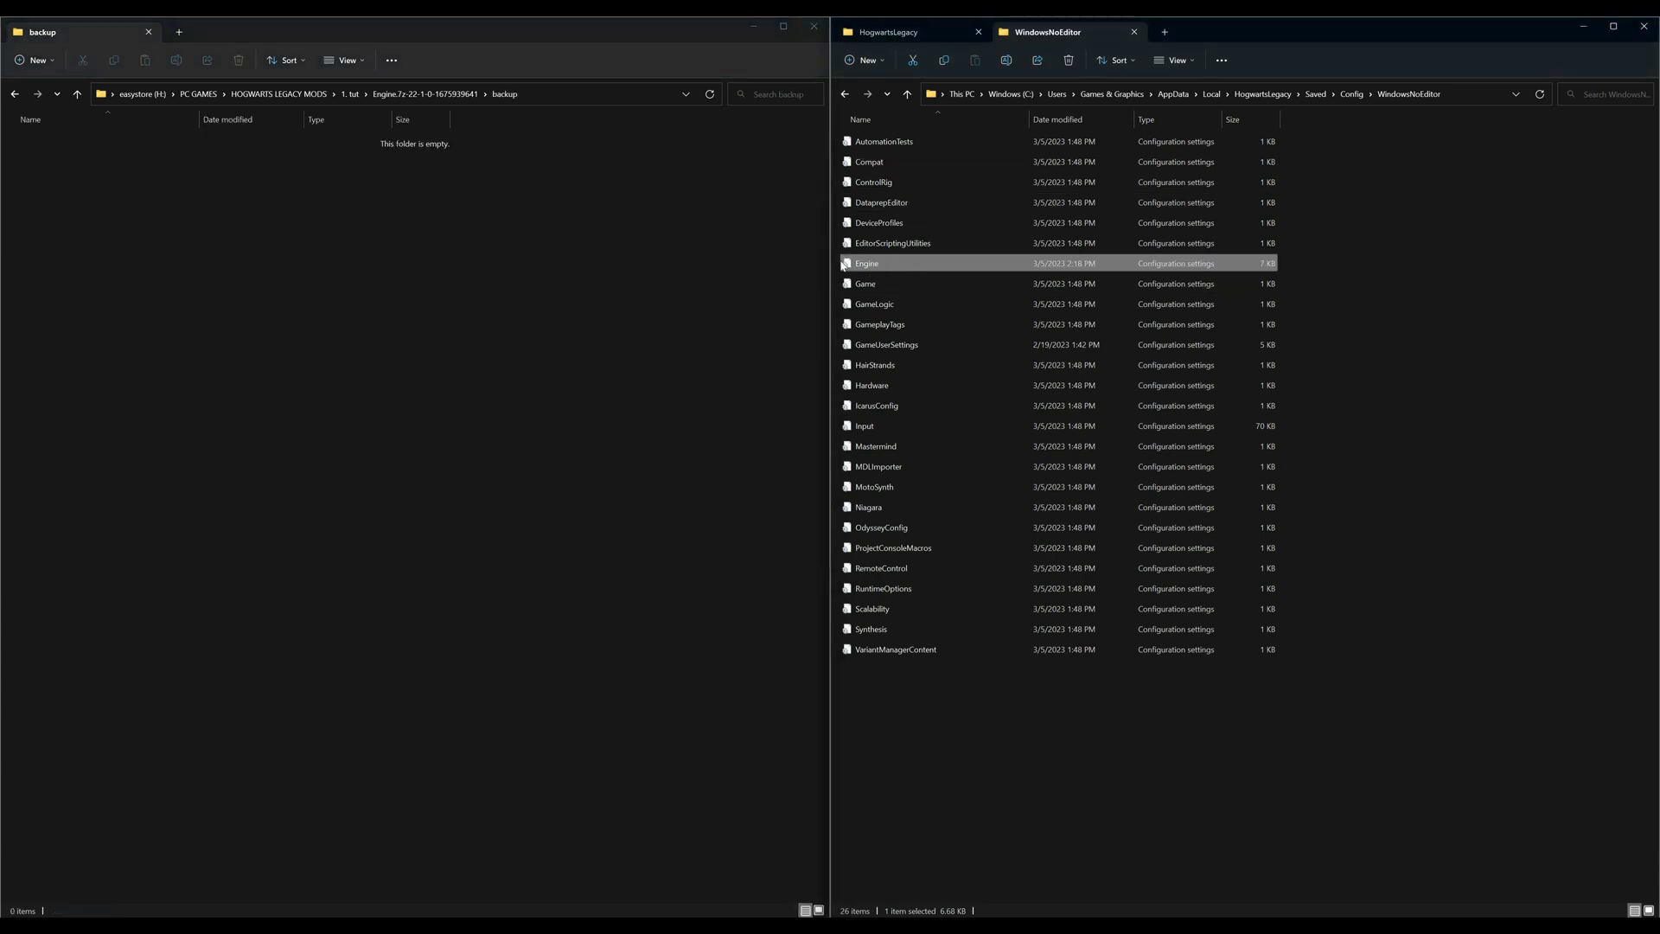
mouse_move(866, 263)
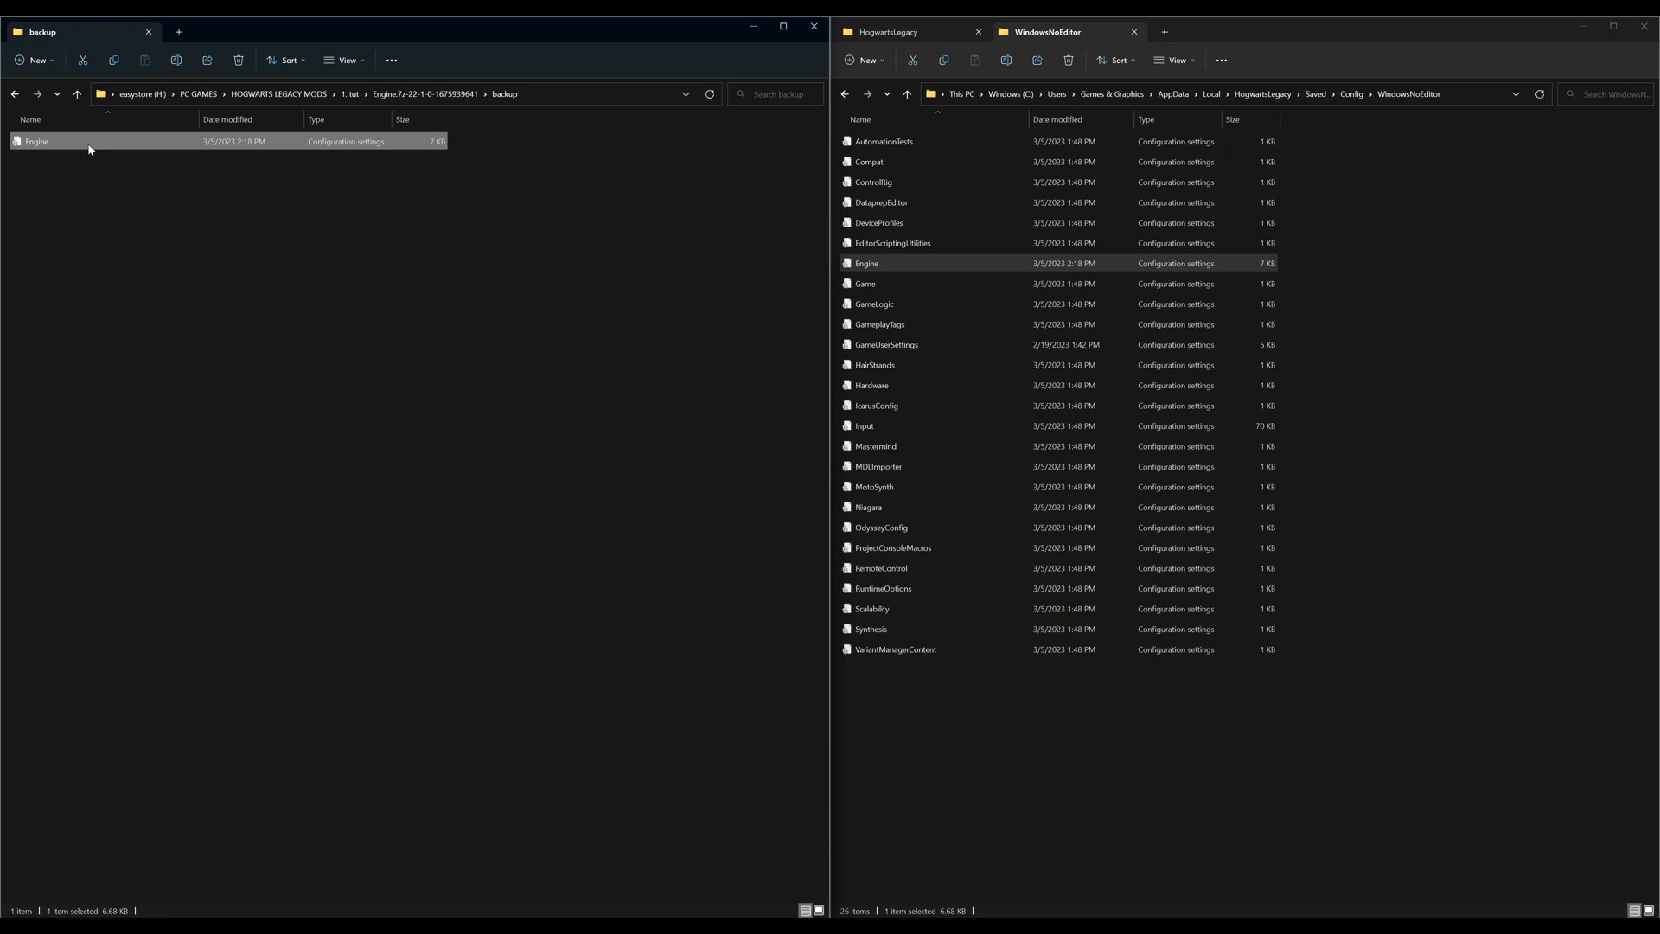
left_click(340, 59)
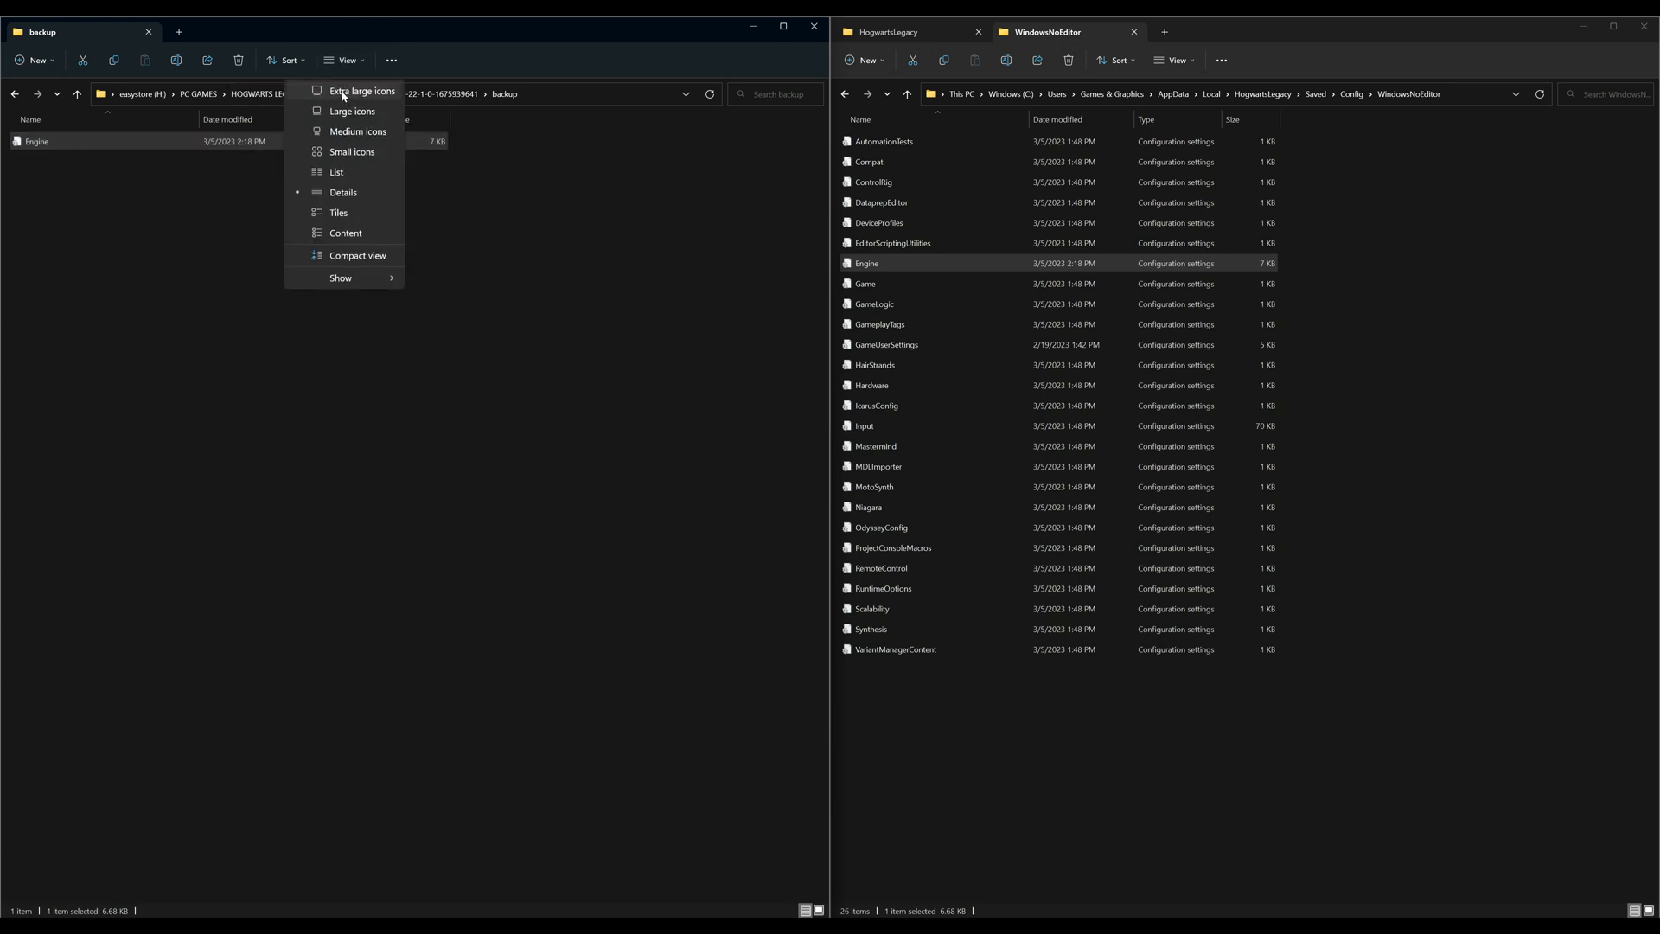
left_click(361, 92)
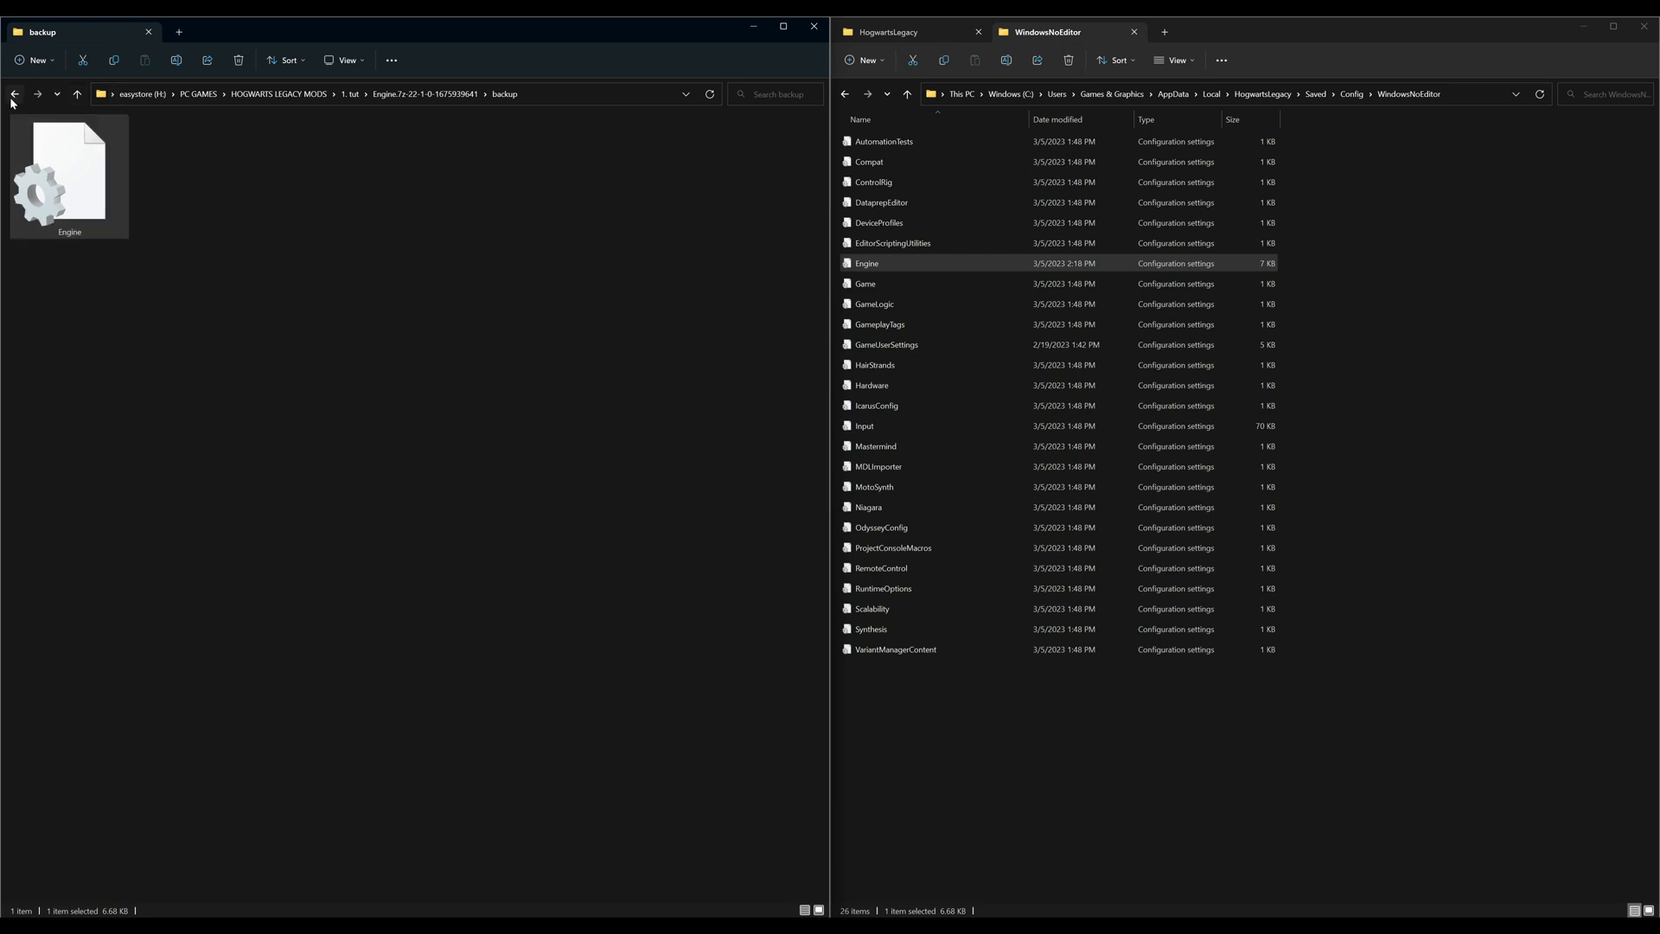
left_click(14, 93)
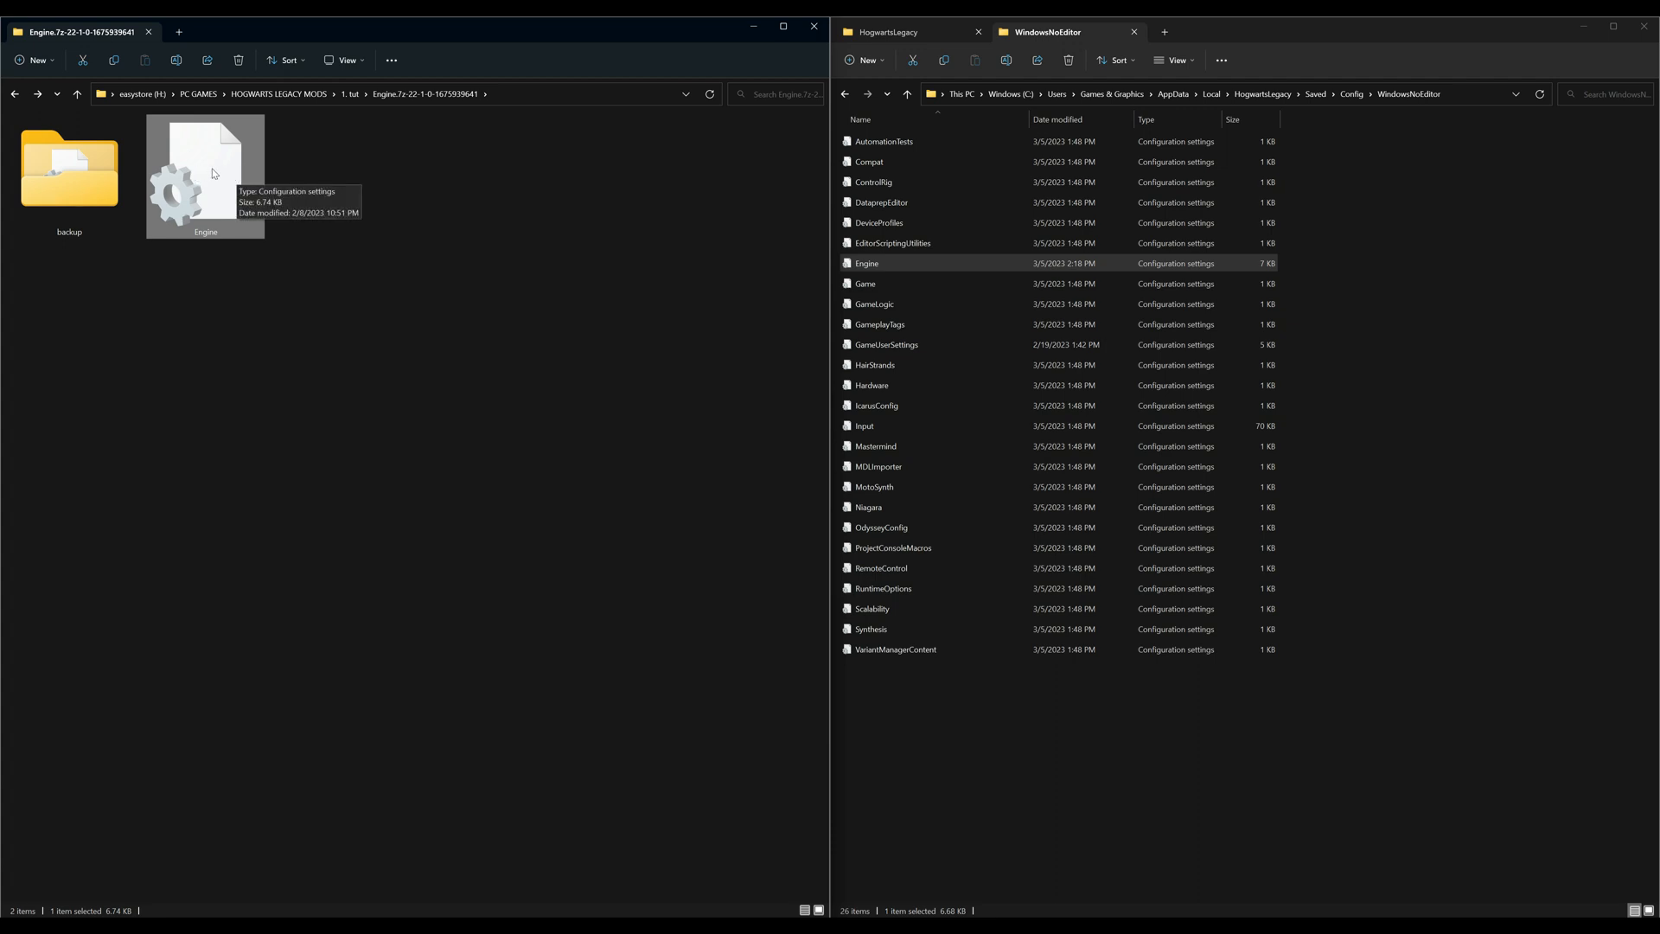
mouse_move(202, 160)
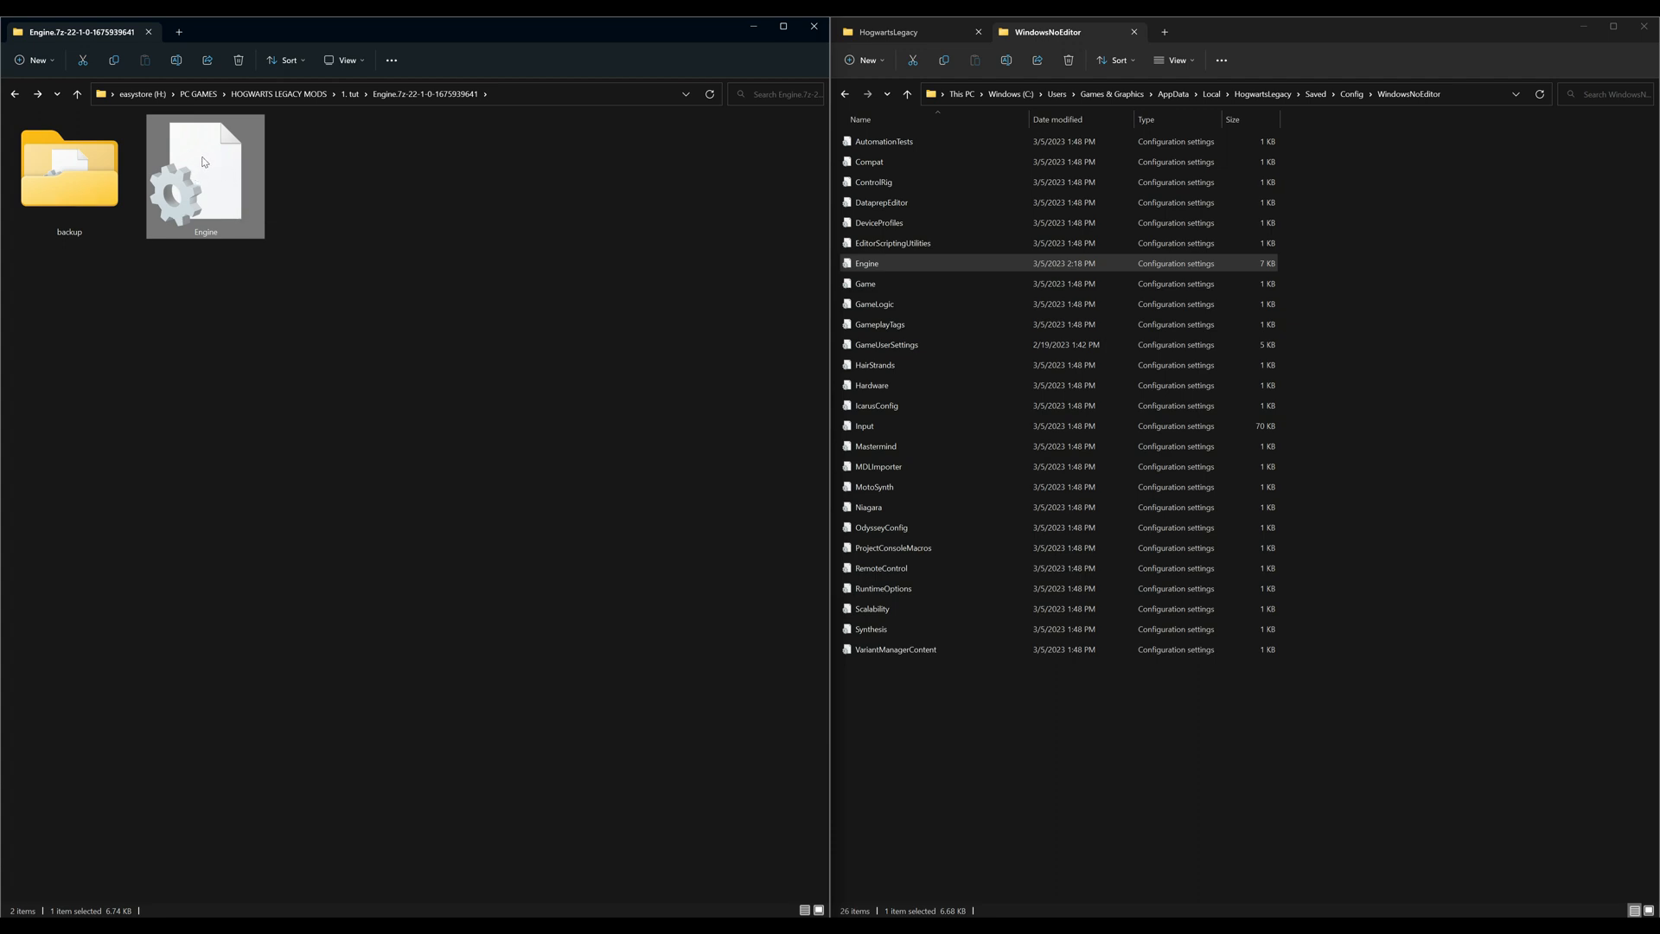
Drag the modified Engine file from the mod folder into the WindowsNoEditor window
left_click_drag(204, 177, 1352, 597)
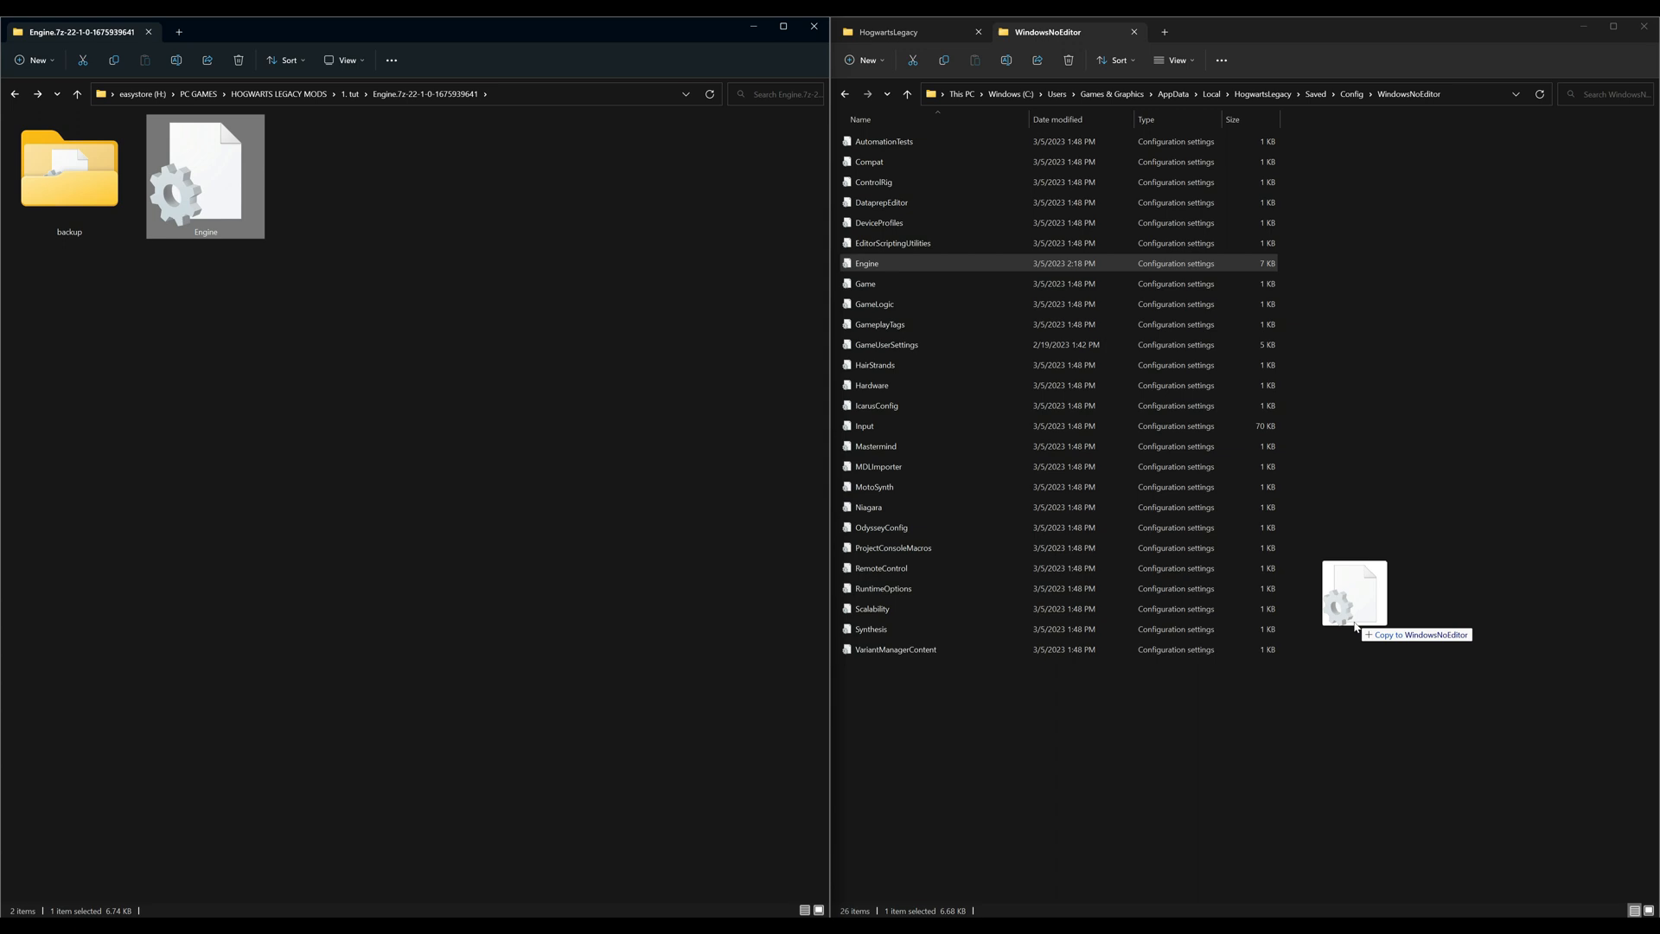
left_click_drag(1352, 593, 993, 687)
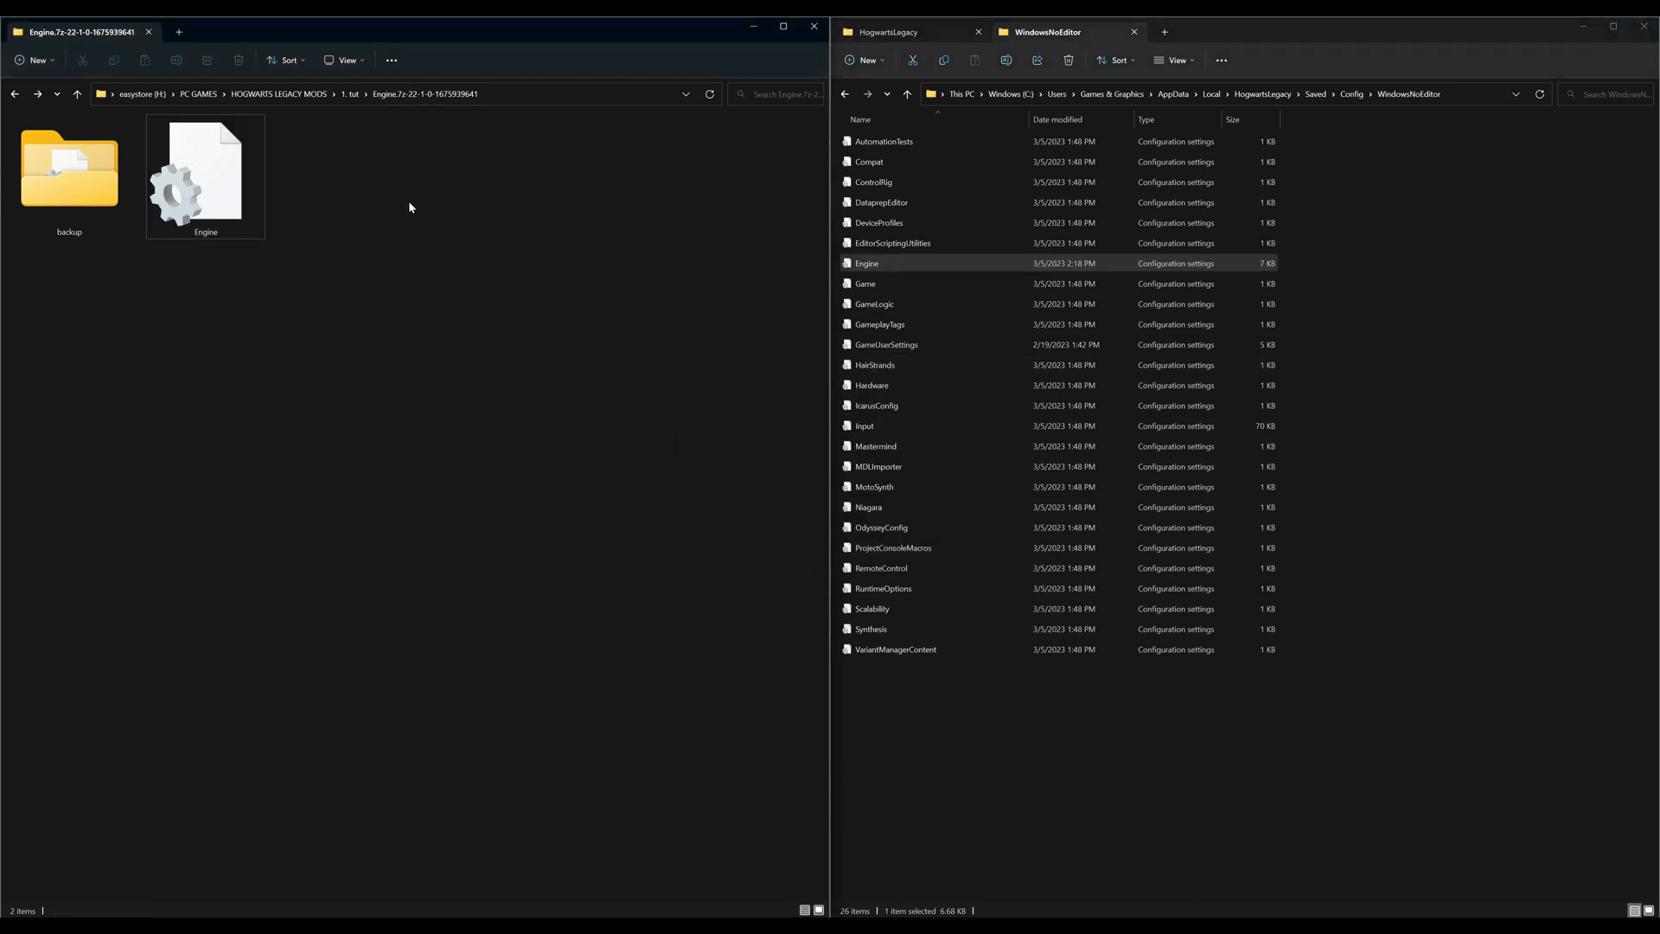
mouse_move(953, 724)
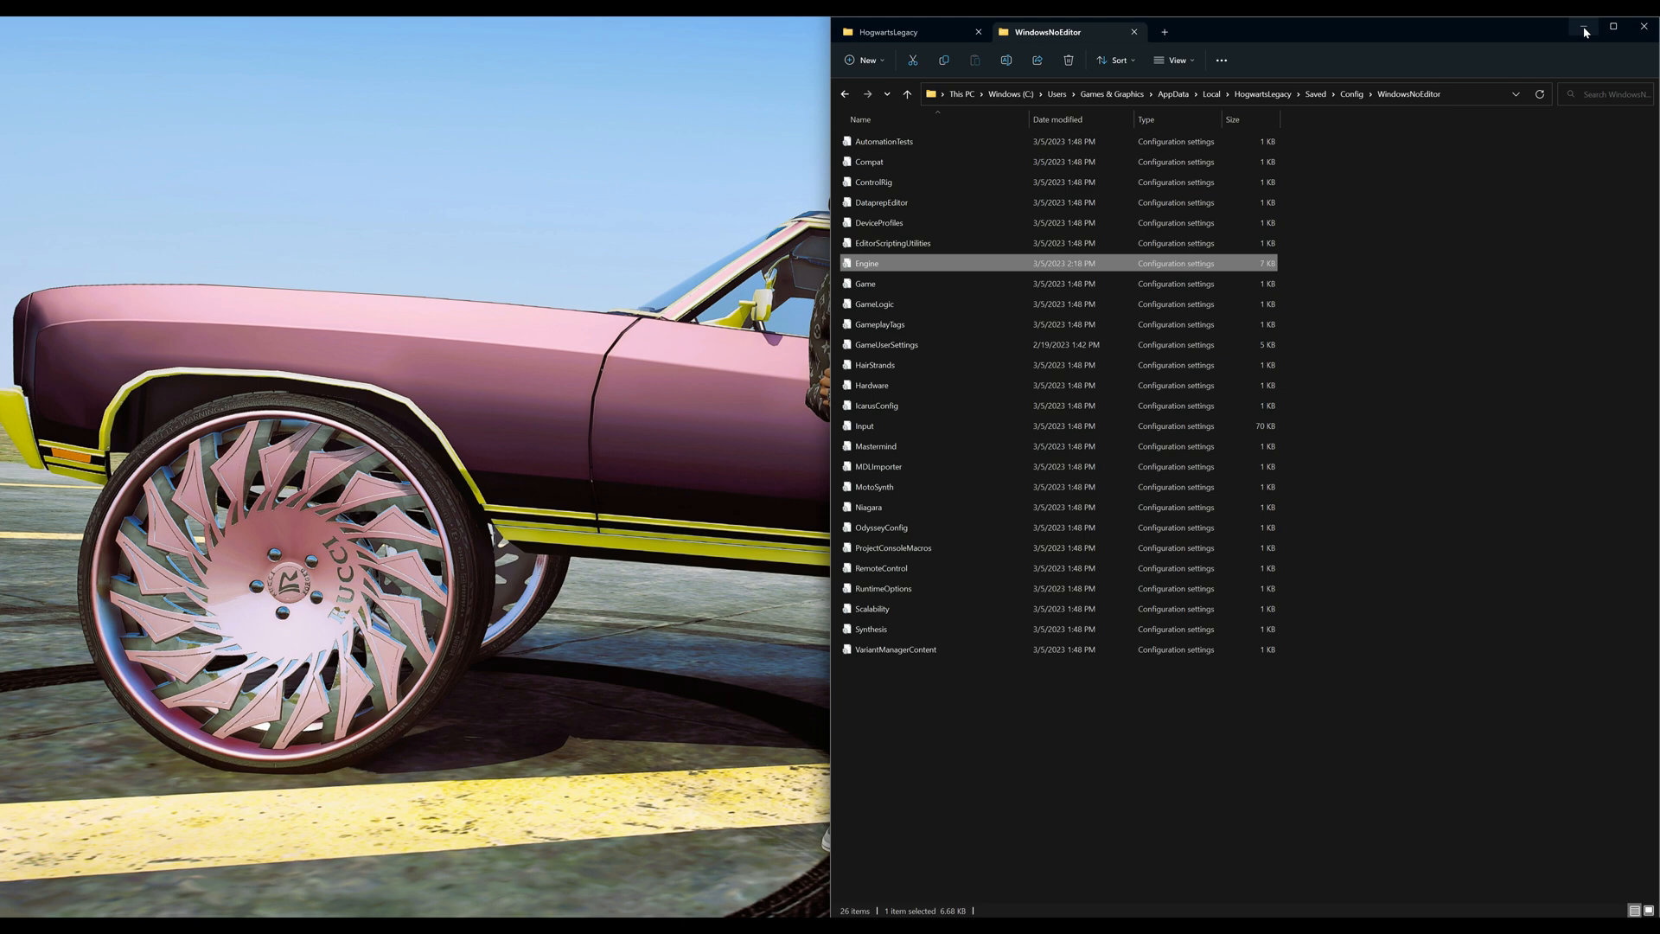
Minimize the WindowsNoEditor config folder window, leaving the desktop
left_click(1585, 26)
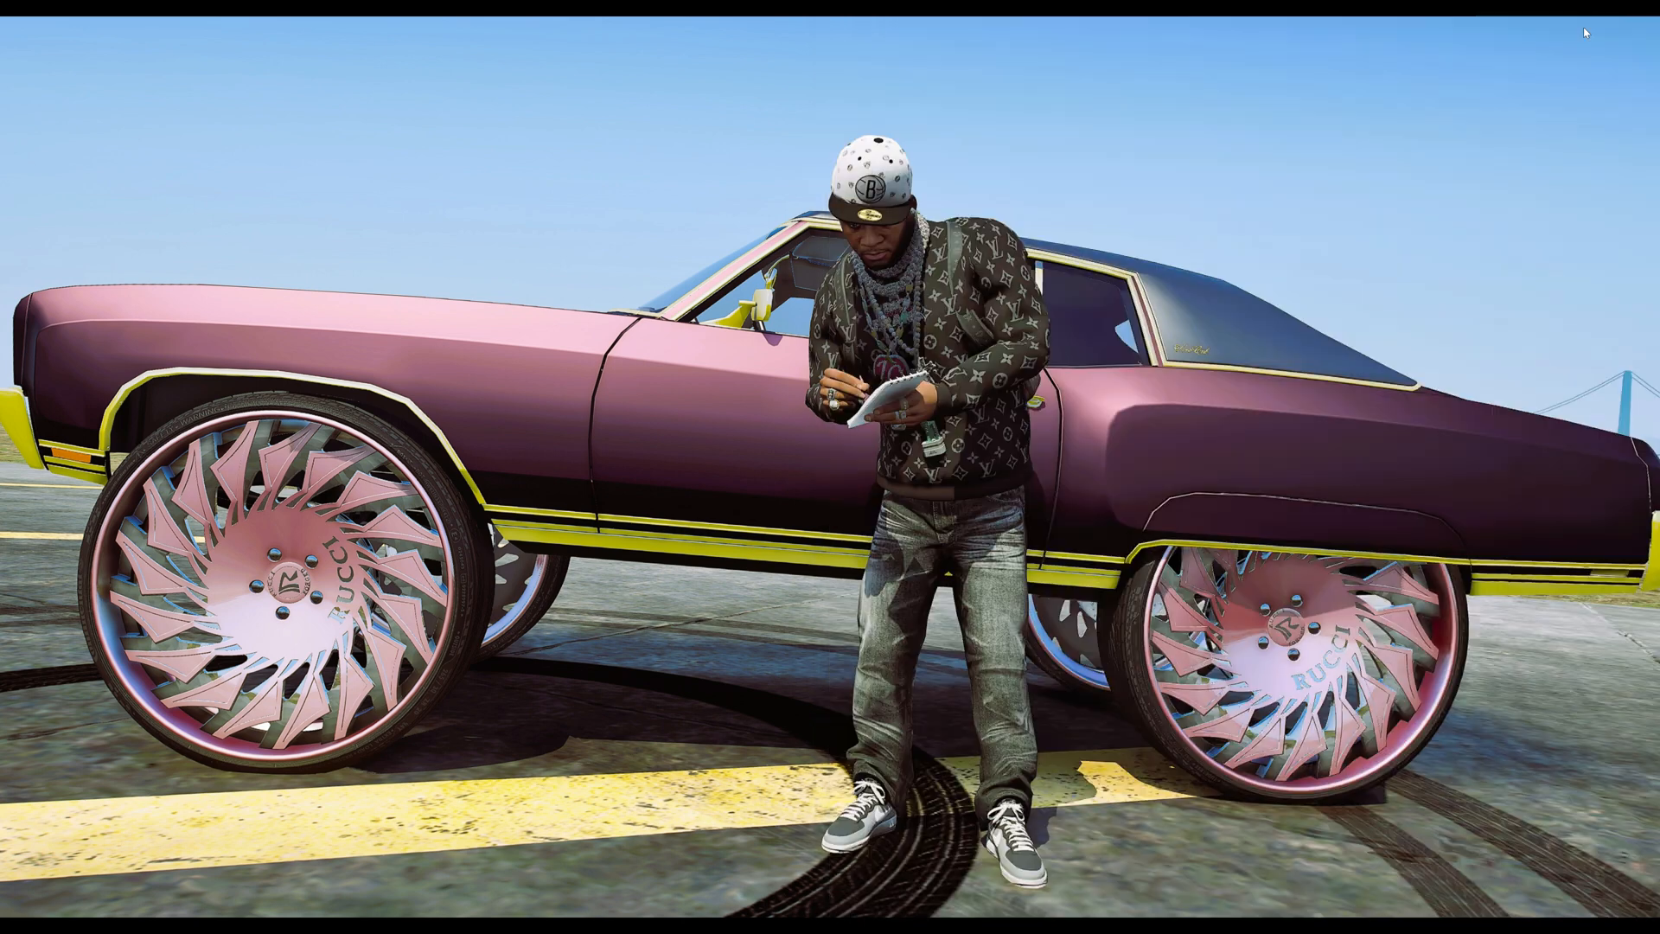